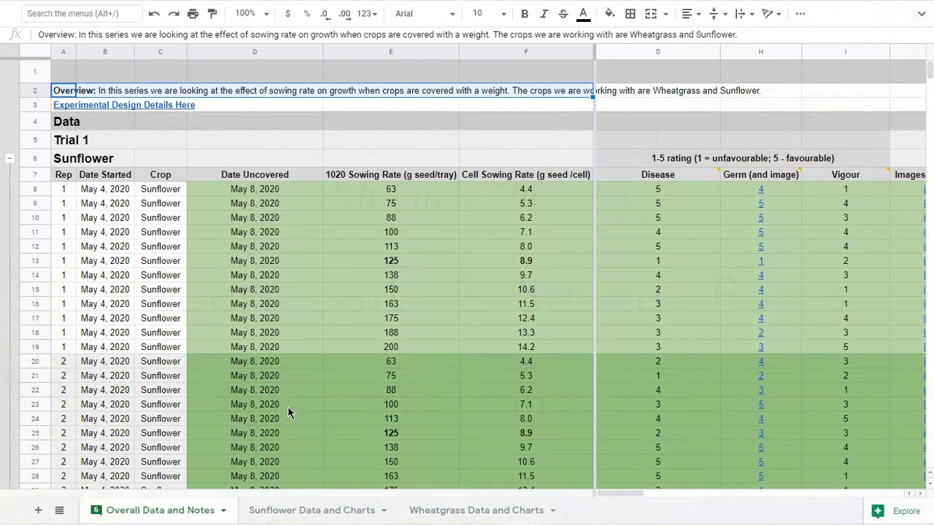
mouse_move(212, 422)
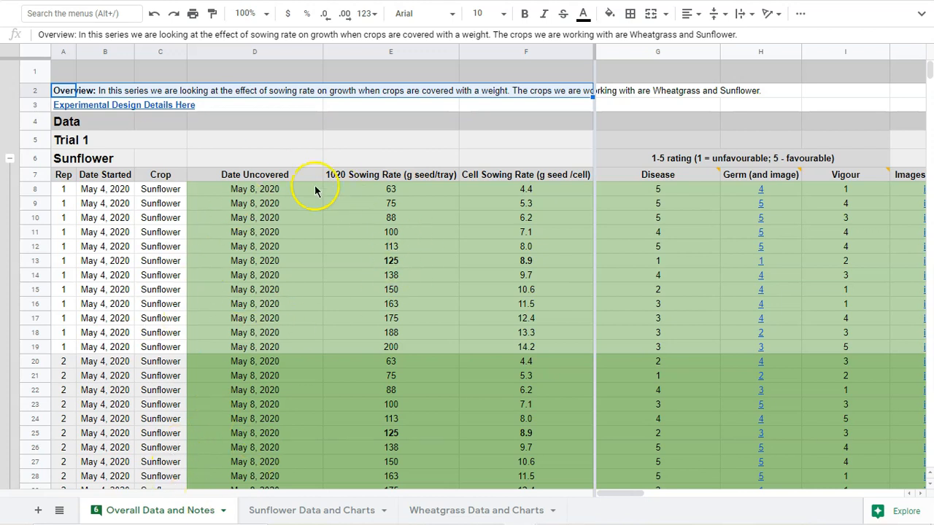
mouse_move(388, 385)
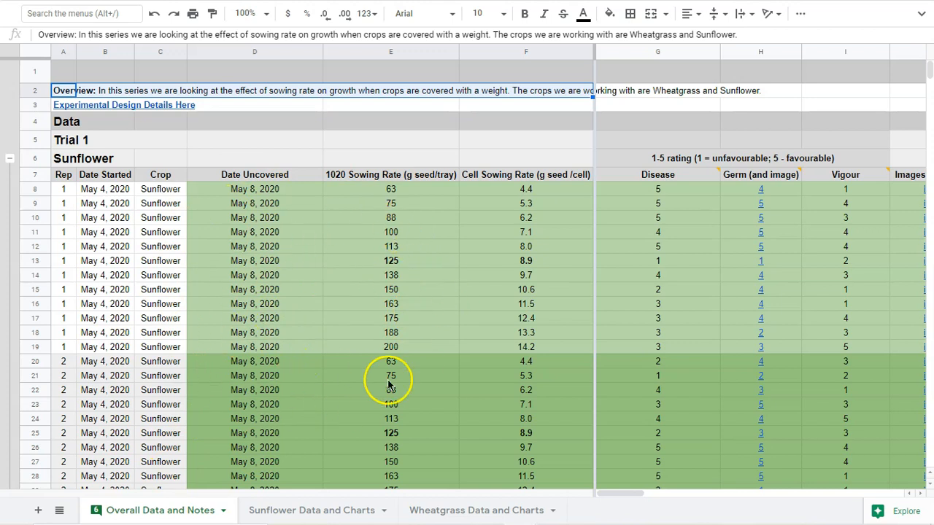
mouse_move(692, 283)
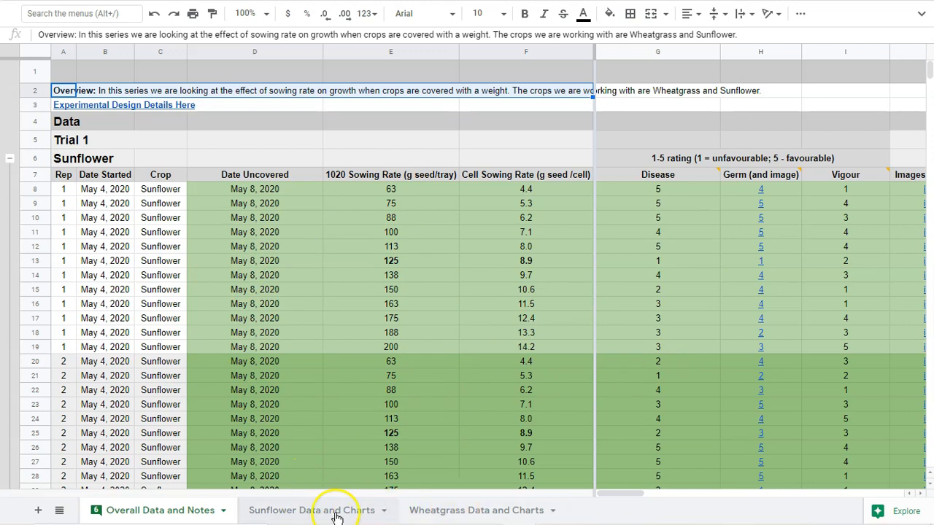
mouse_move(309, 516)
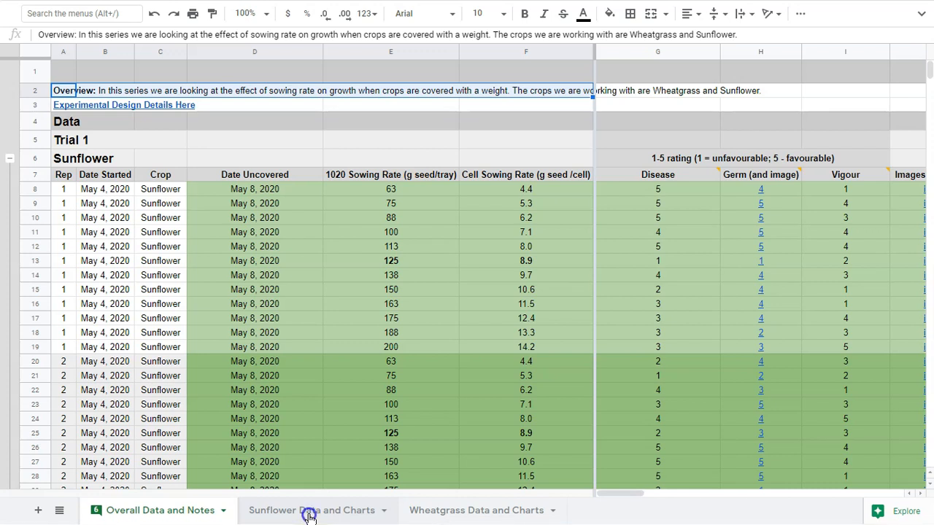
Step: Switch to the Sunflower Data and Charts sheet and glance across its rep charts
click(312, 510)
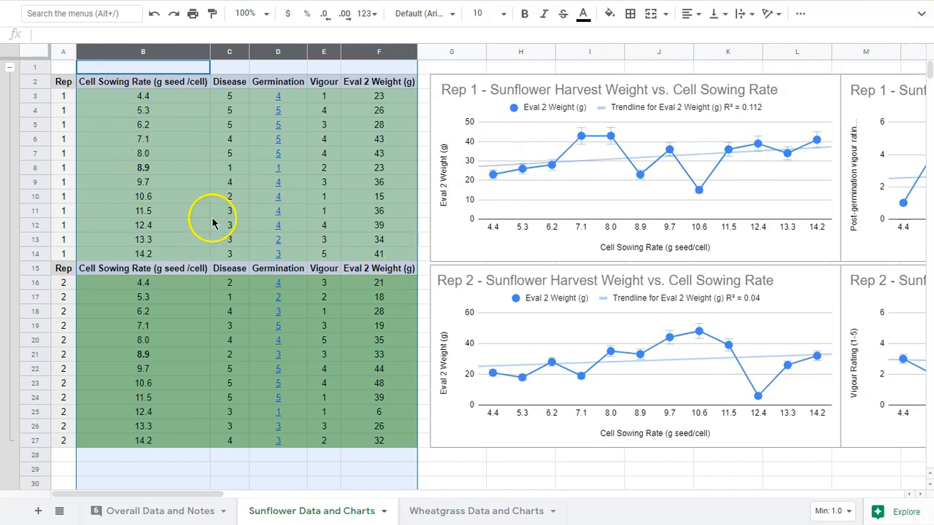
mouse_move(236, 203)
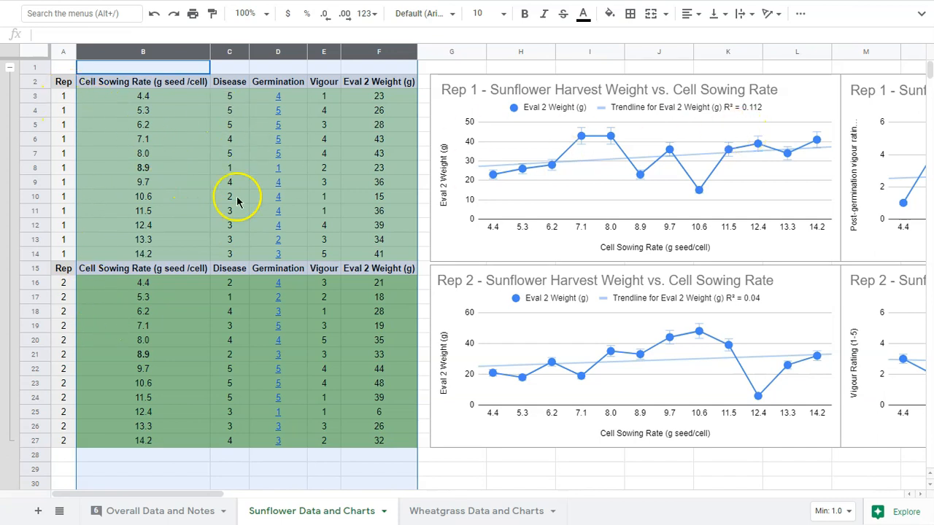
mouse_move(410, 245)
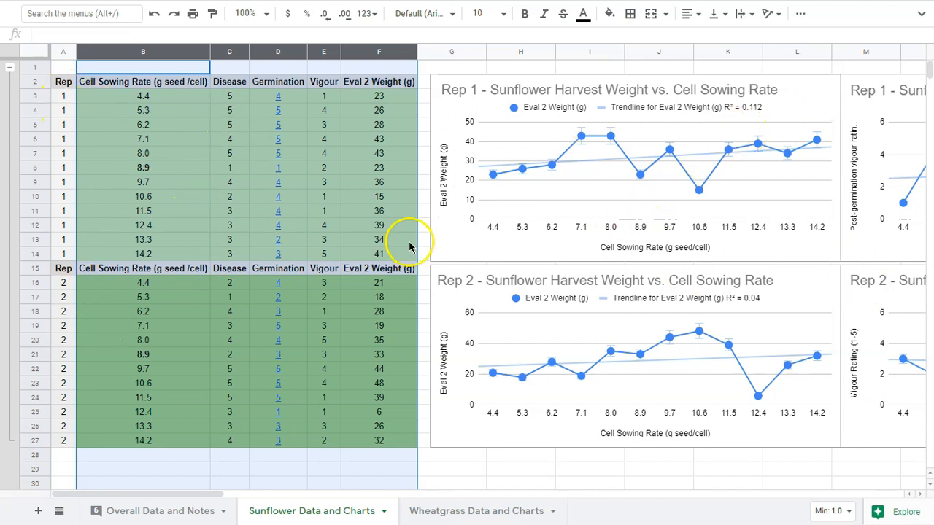
mouse_move(181, 99)
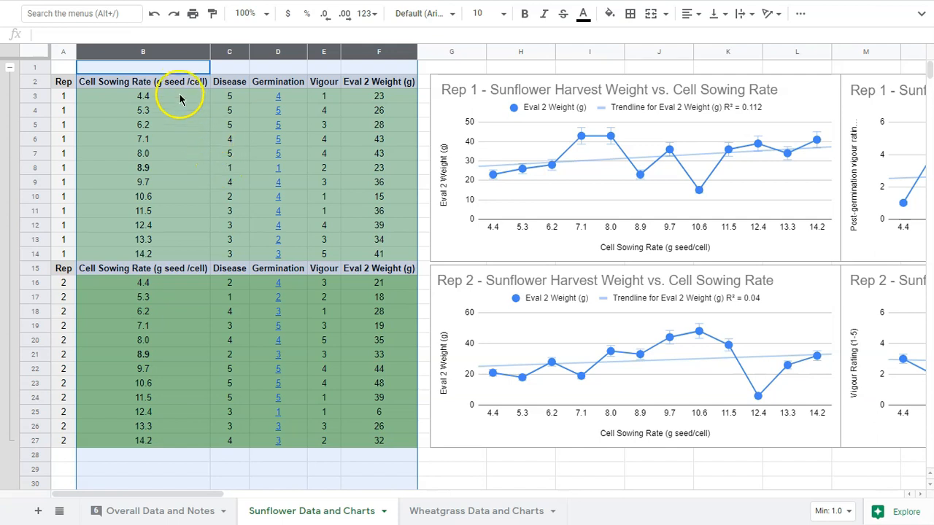
mouse_move(181, 87)
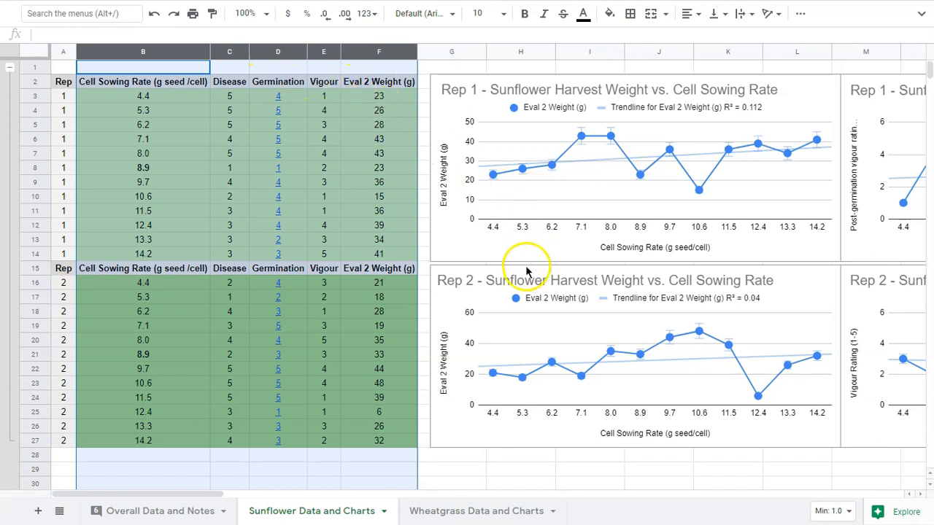
mouse_move(635, 246)
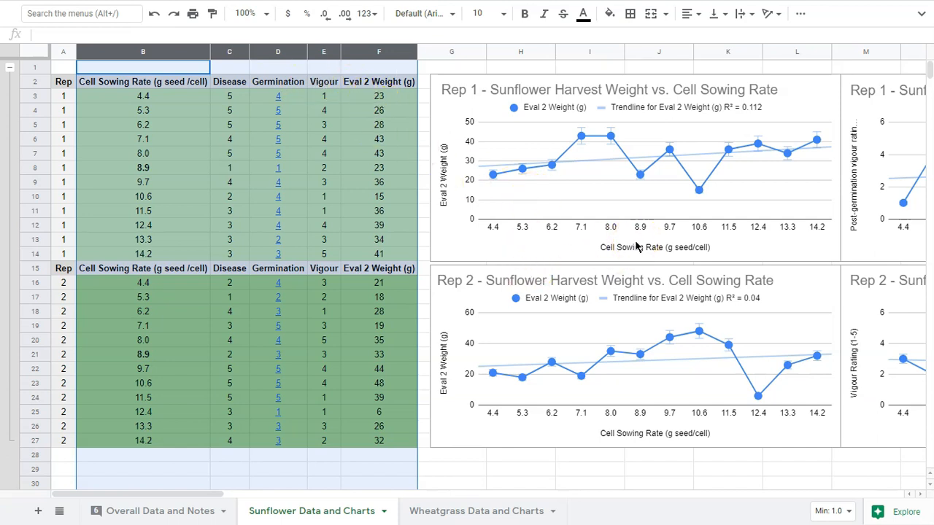
scroll(right, 3)
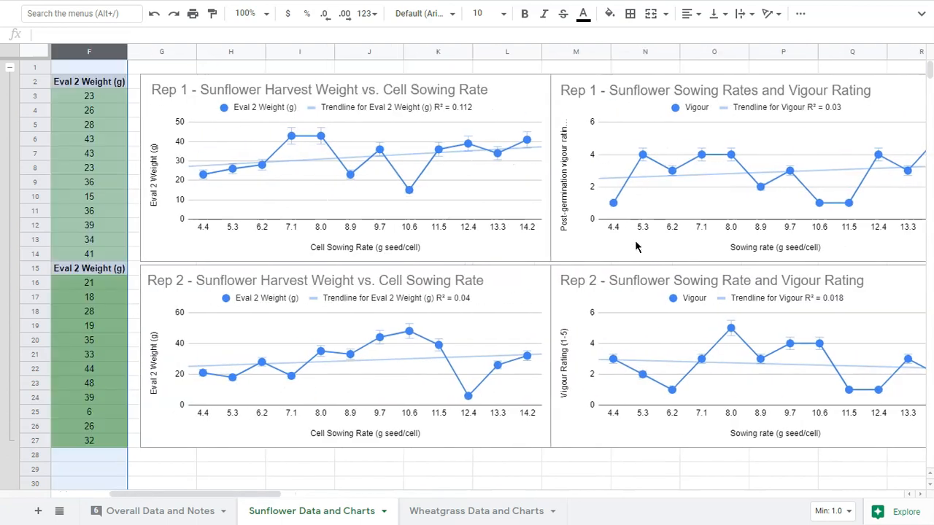
scroll(left, 3)
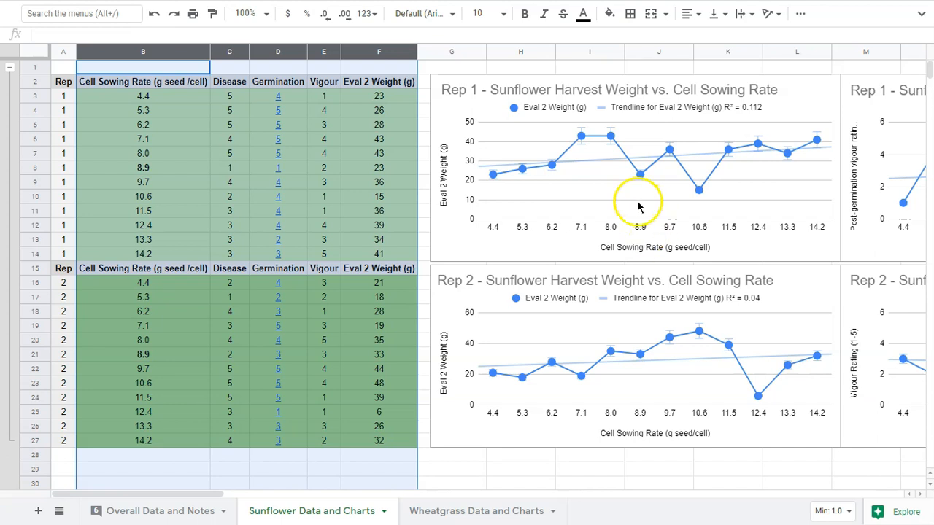
mouse_move(639, 203)
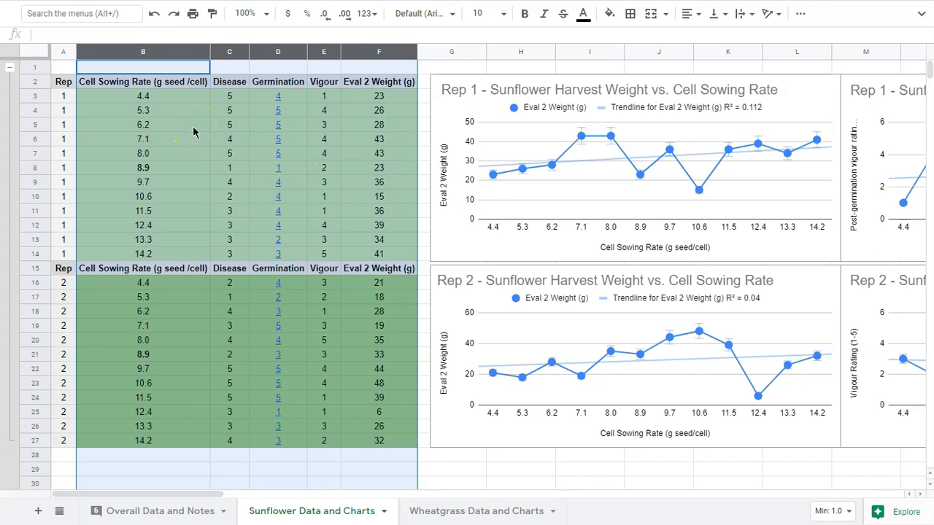
drag(143, 97, 143, 225)
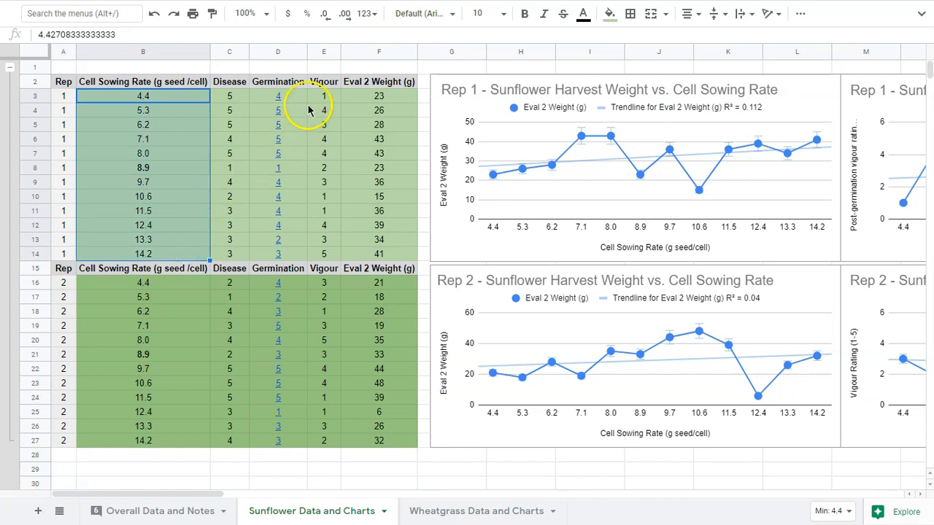
click(324, 97)
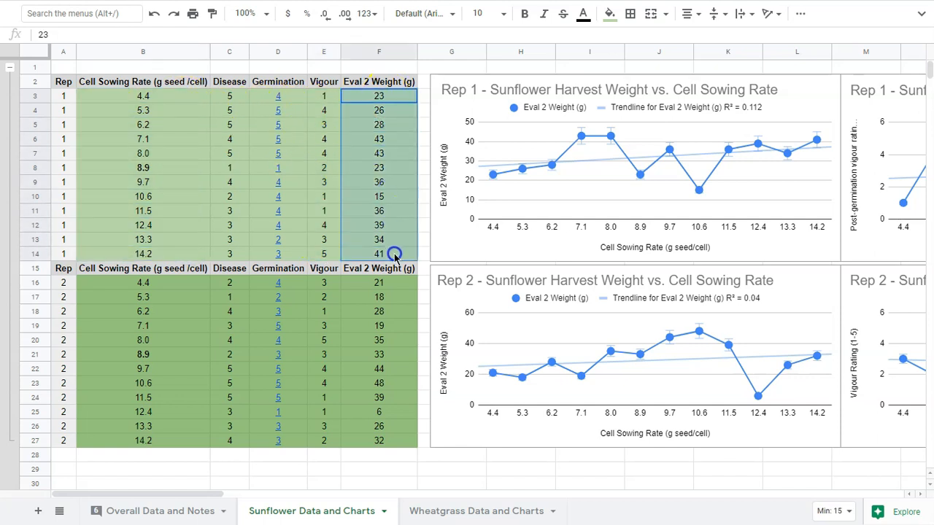
mouse_move(175, 105)
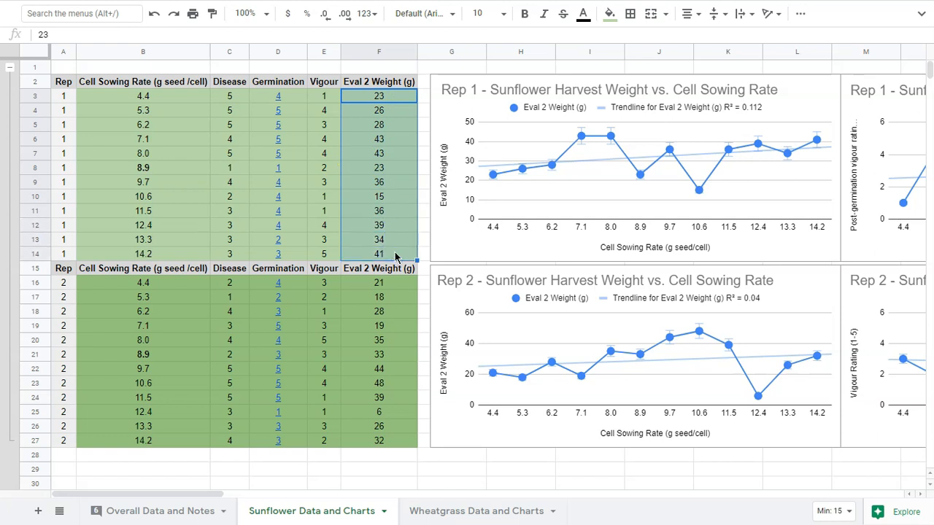
mouse_move(499, 183)
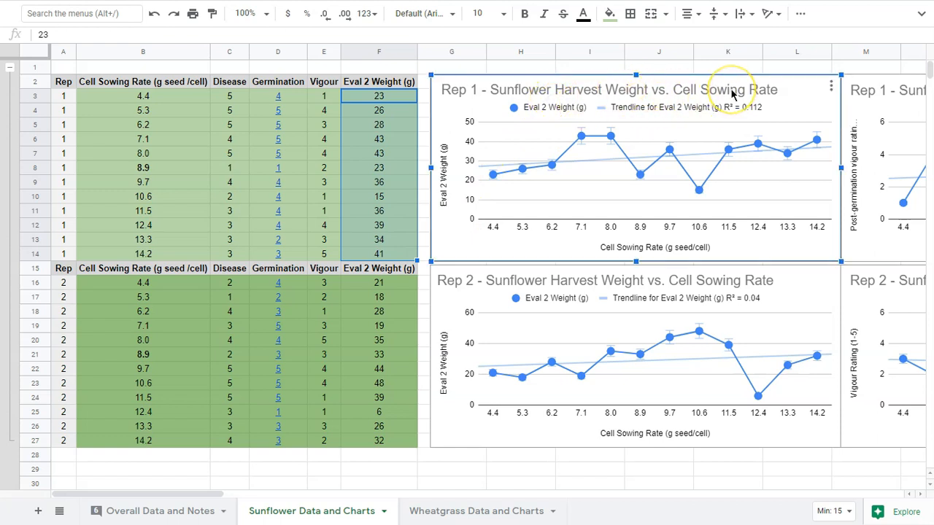
mouse_move(540, 172)
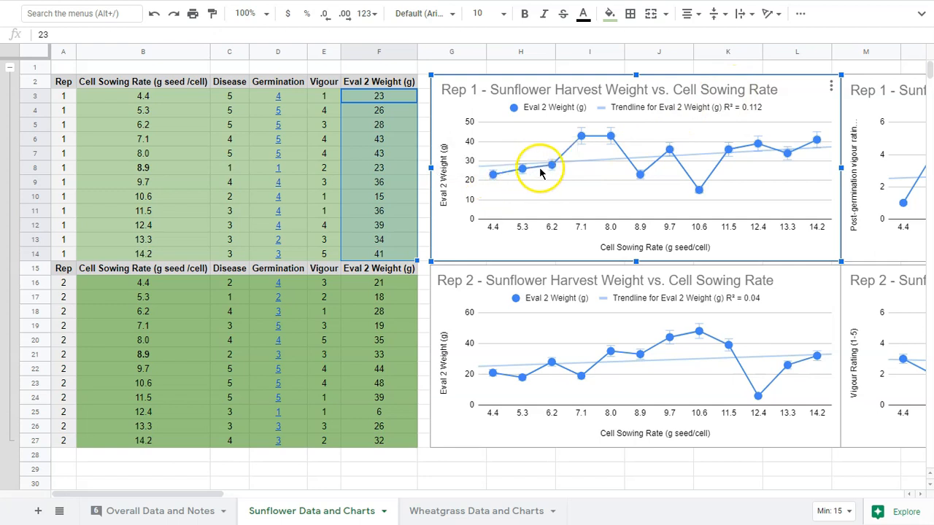
mouse_move(488, 228)
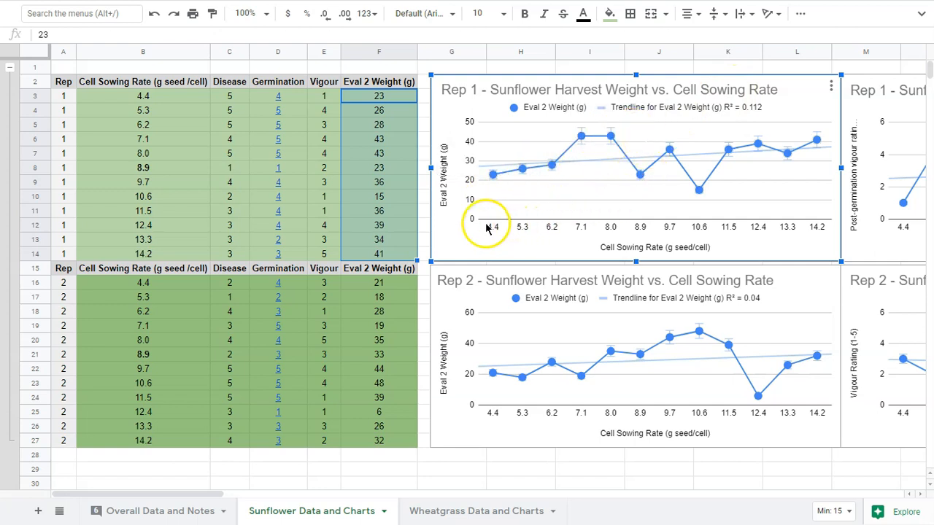
mouse_move(794, 228)
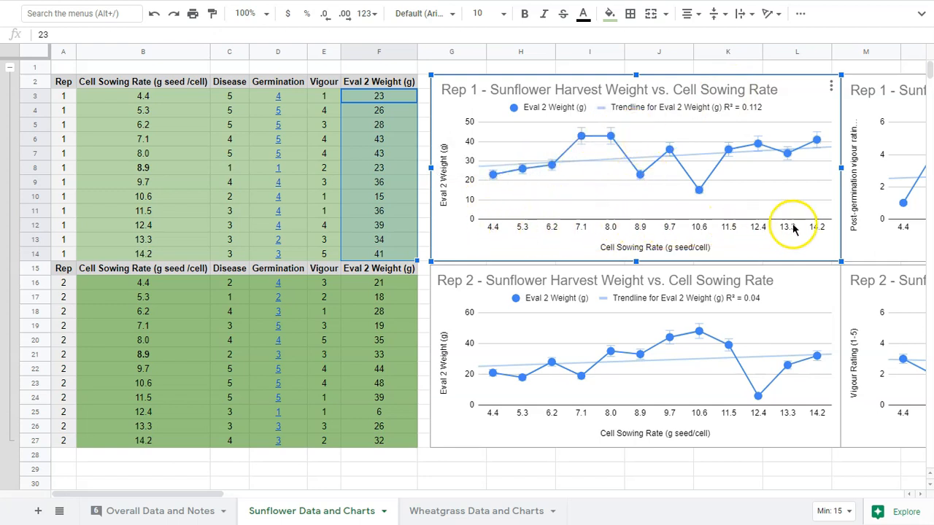
mouse_move(479, 207)
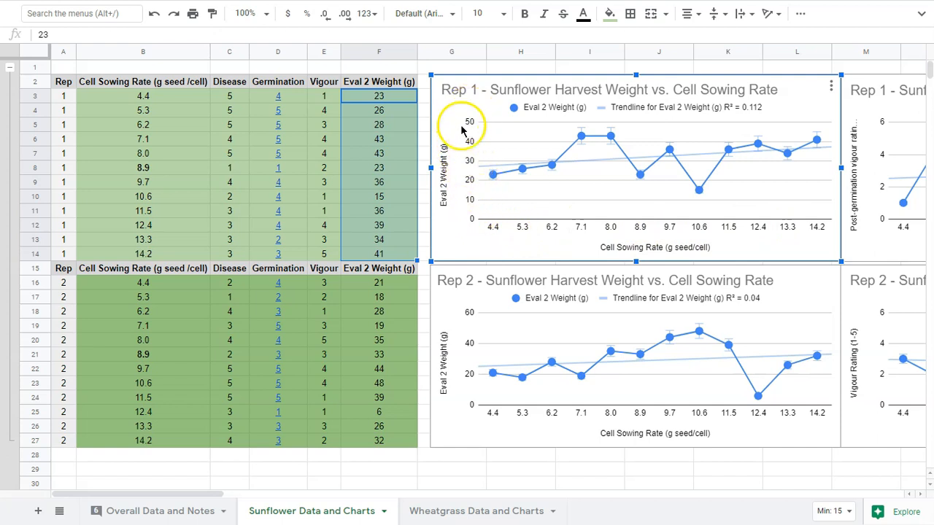
mouse_move(490, 188)
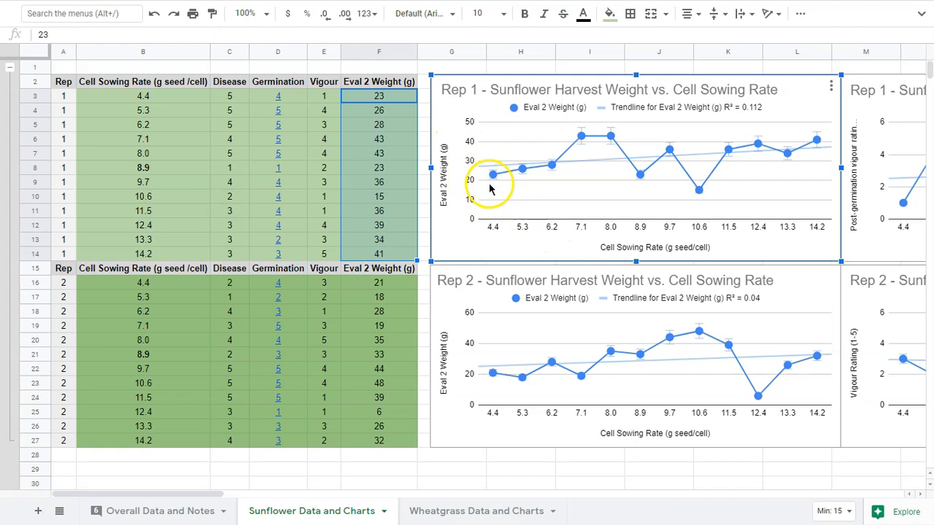
mouse_move(756, 178)
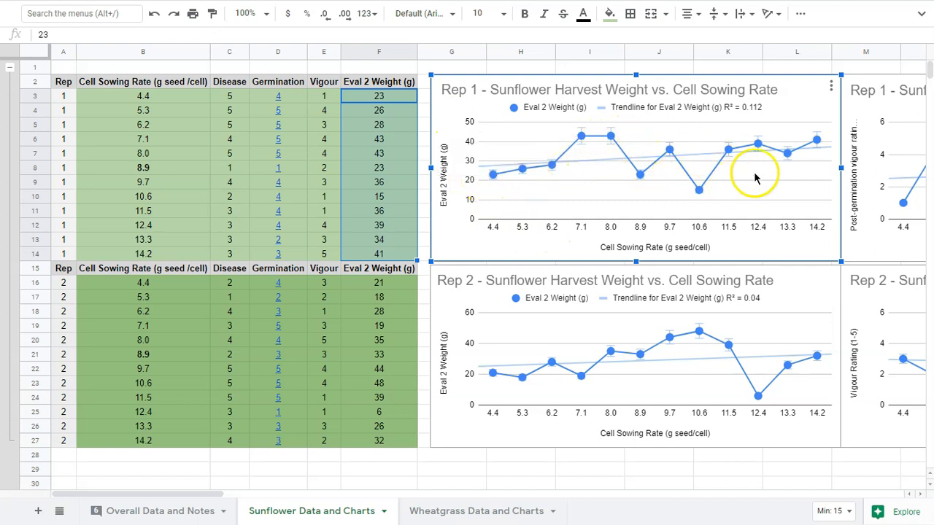
mouse_move(714, 163)
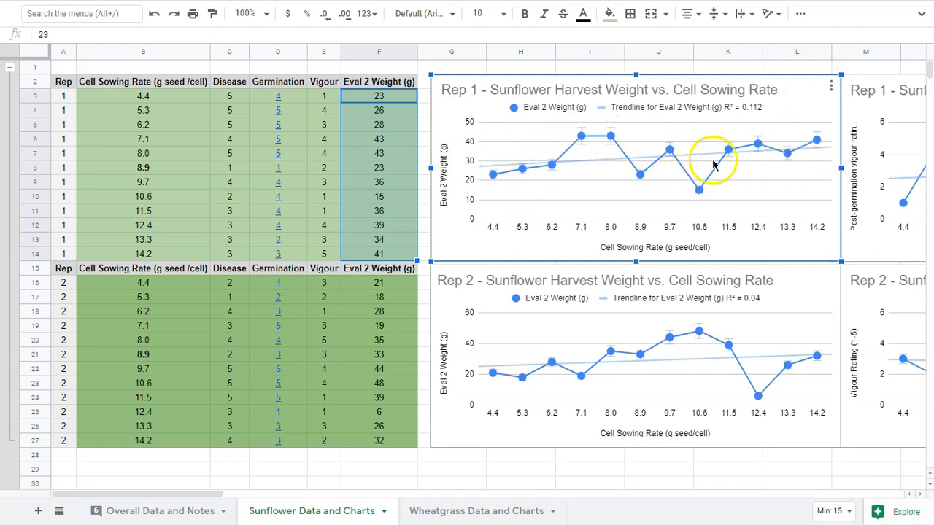
mouse_move(595, 169)
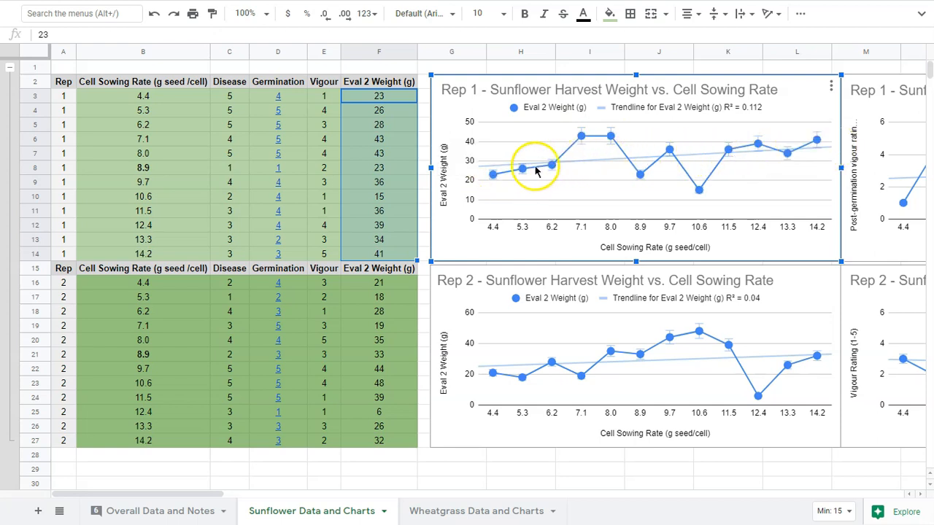
mouse_move(707, 204)
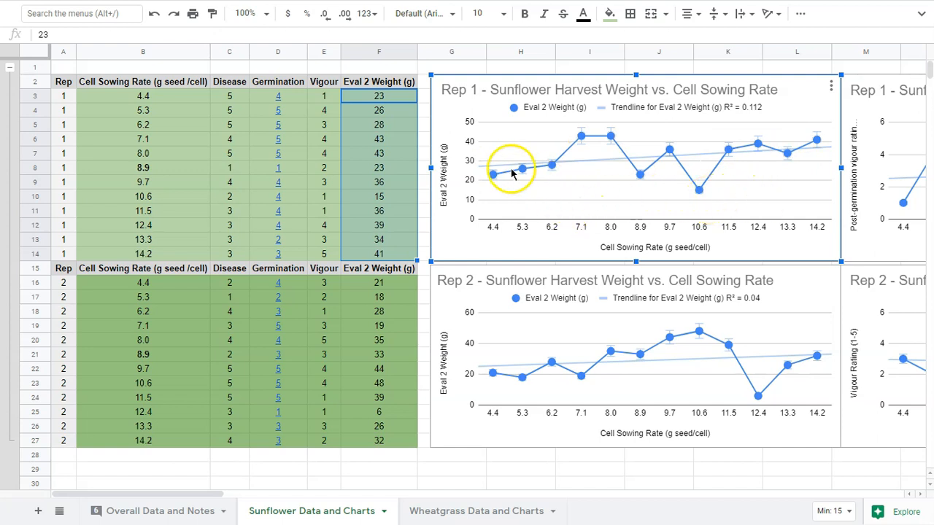
mouse_move(666, 130)
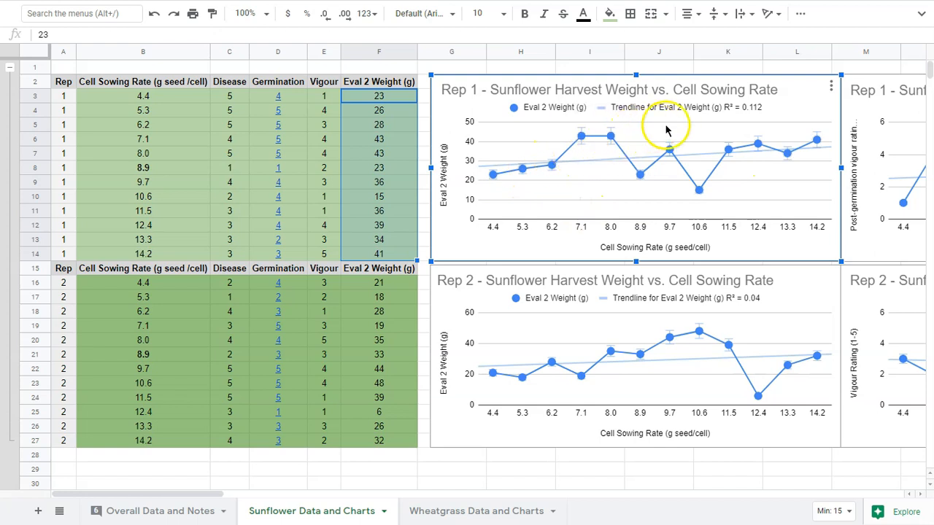
mouse_move(839, 168)
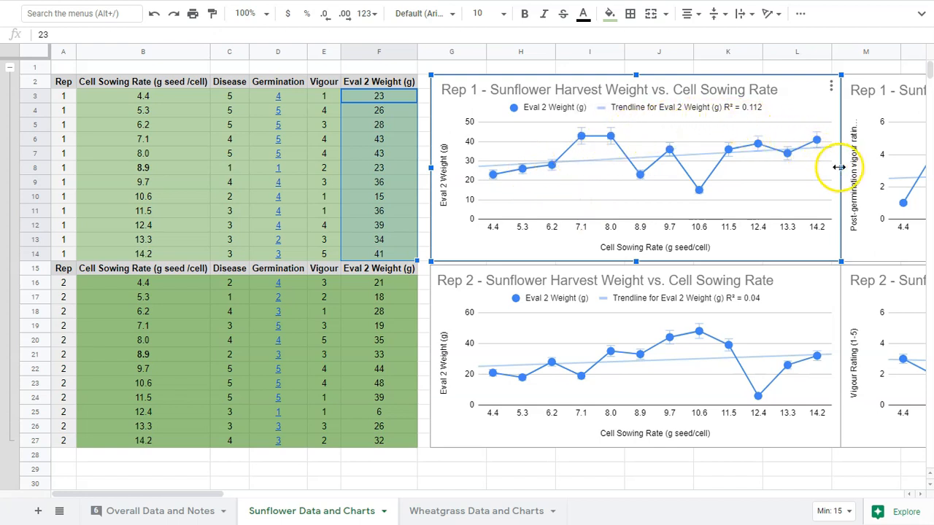
mouse_move(711, 233)
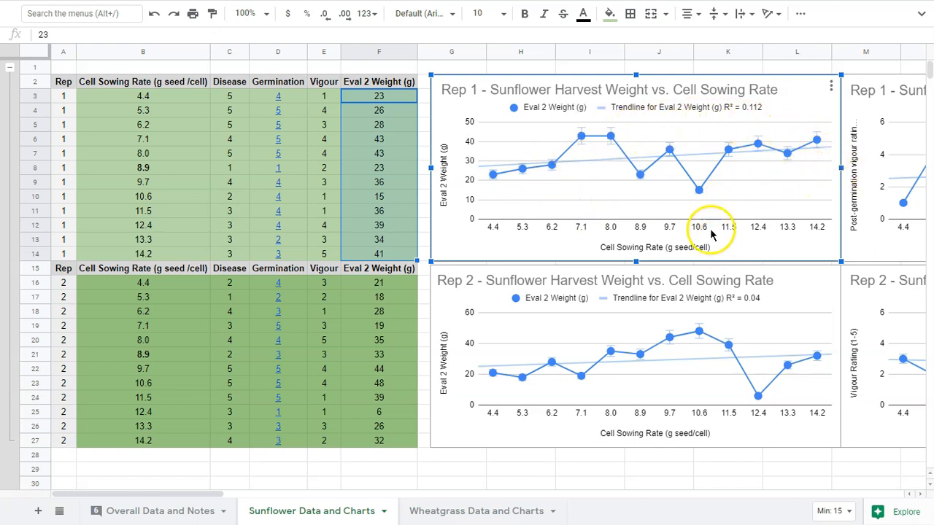
mouse_move(684, 343)
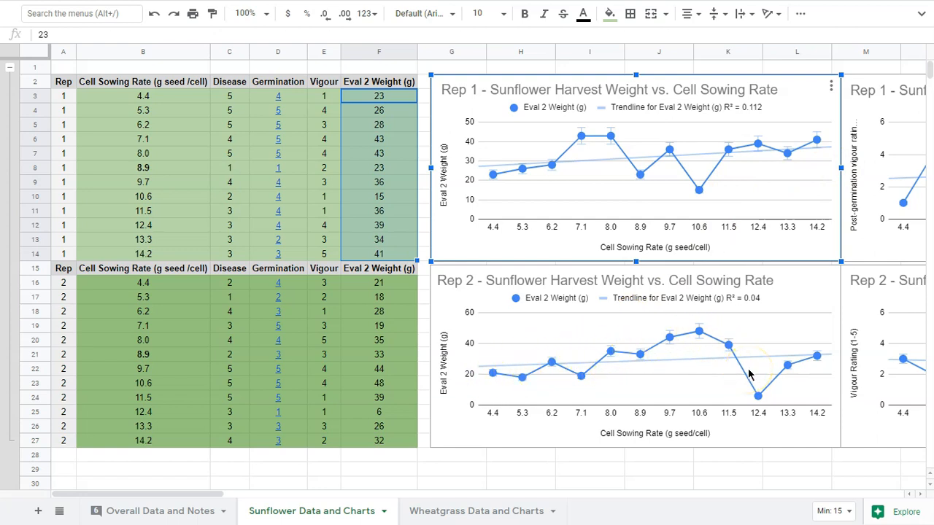
mouse_move(663, 260)
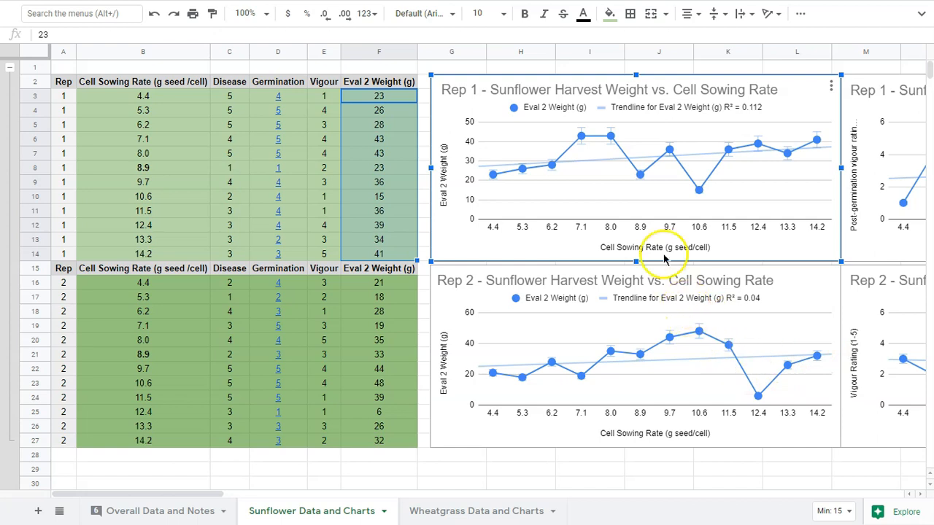
mouse_move(605, 217)
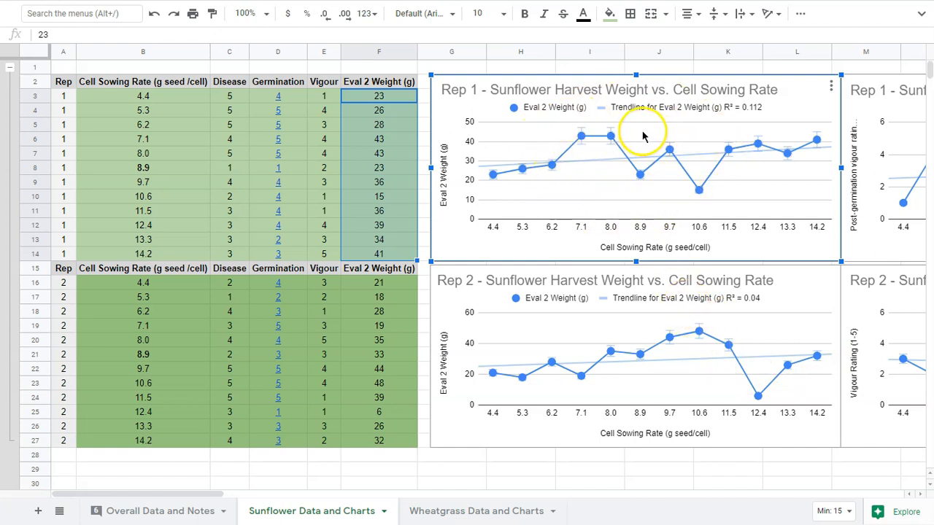
mouse_move(727, 117)
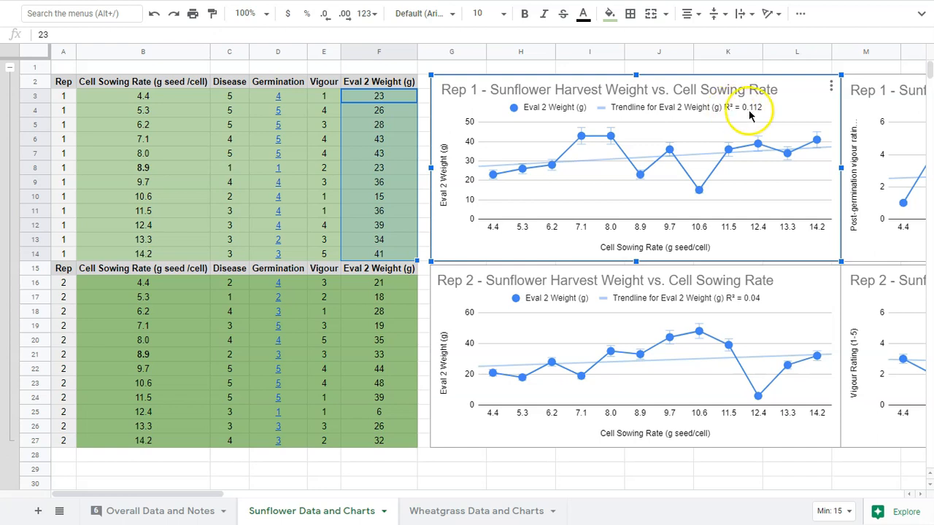
mouse_move(747, 116)
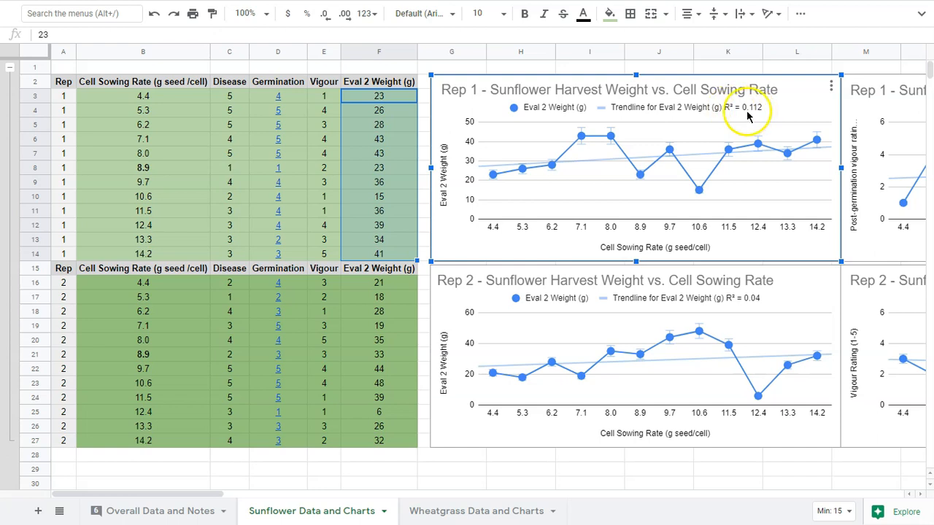
mouse_move(762, 119)
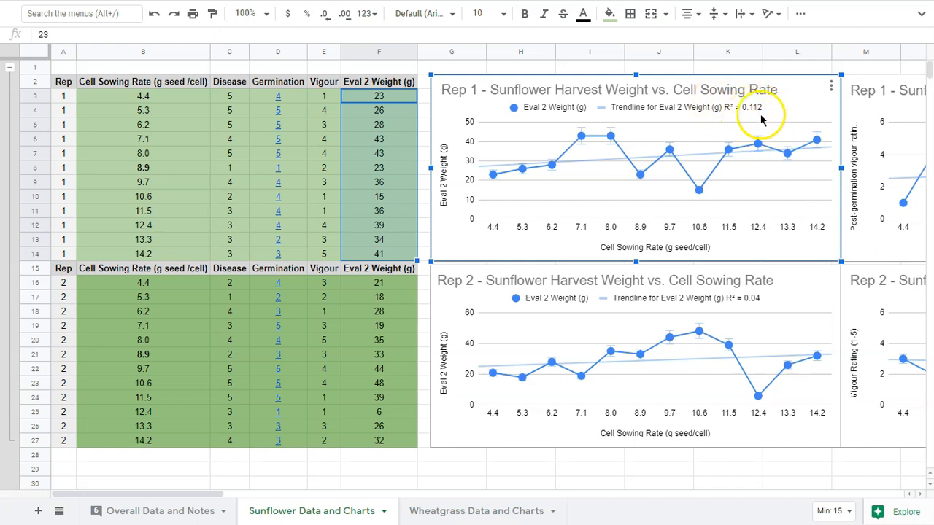
mouse_move(729, 114)
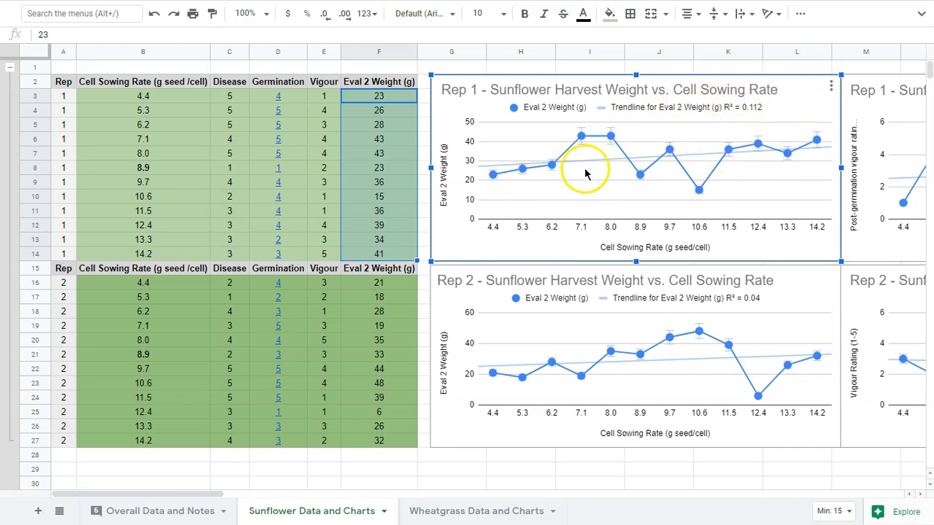
mouse_move(762, 157)
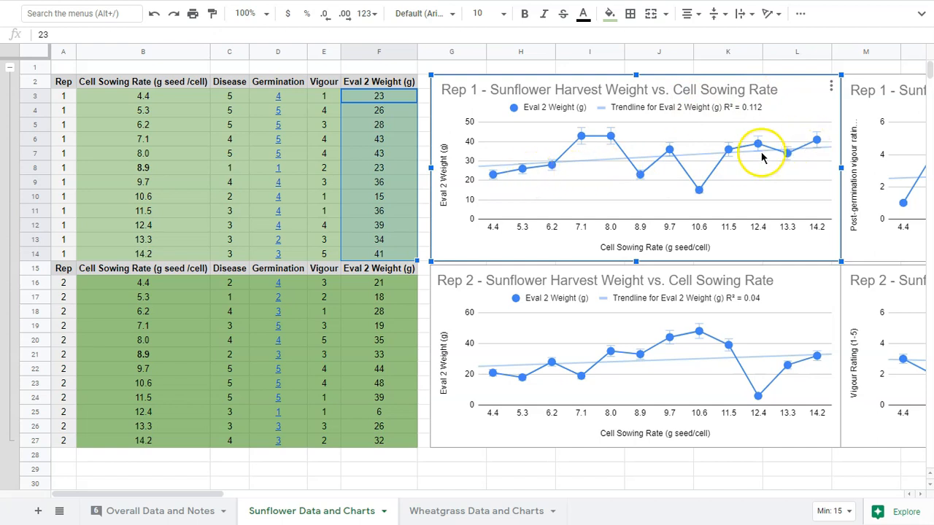
mouse_move(693, 143)
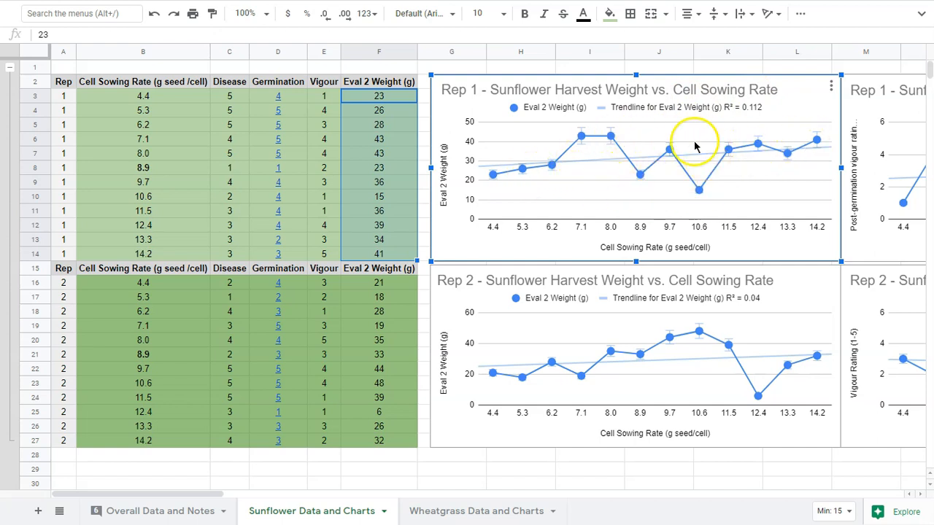
mouse_move(657, 181)
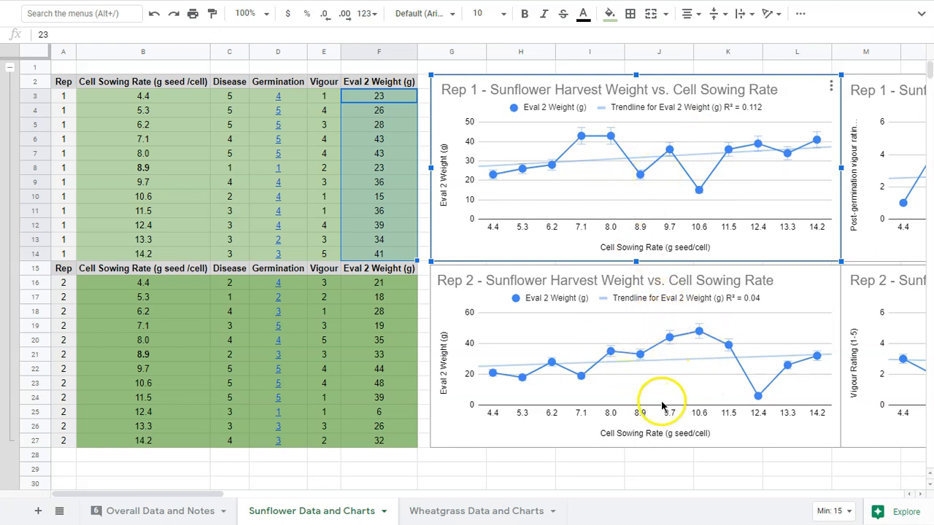
mouse_move(692, 381)
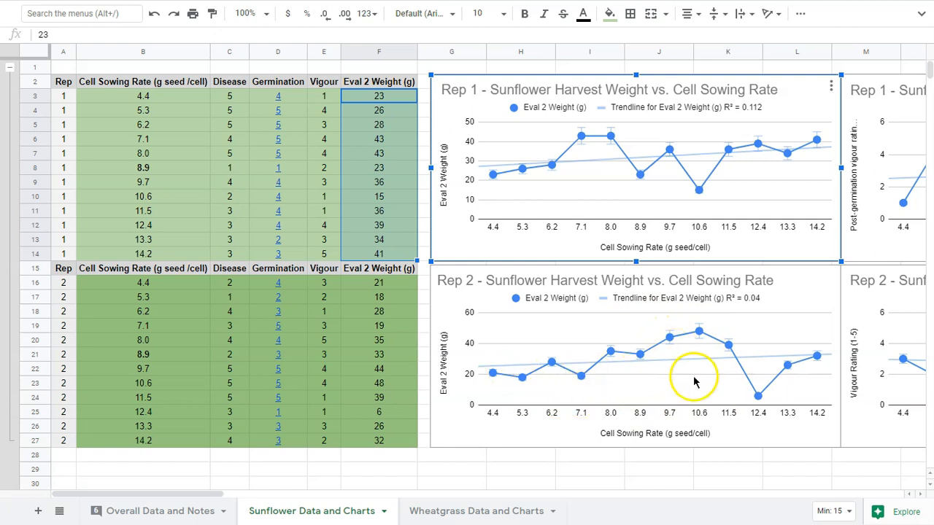
mouse_move(729, 338)
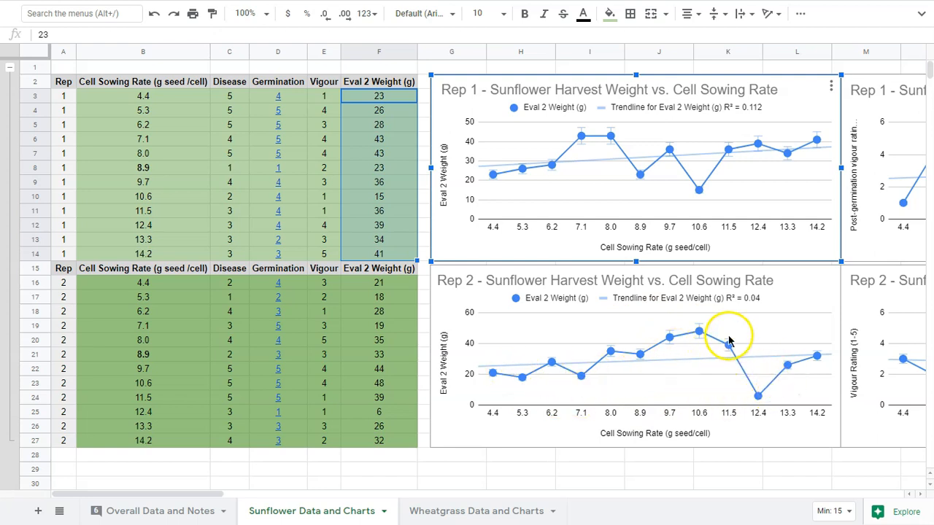
mouse_move(764, 397)
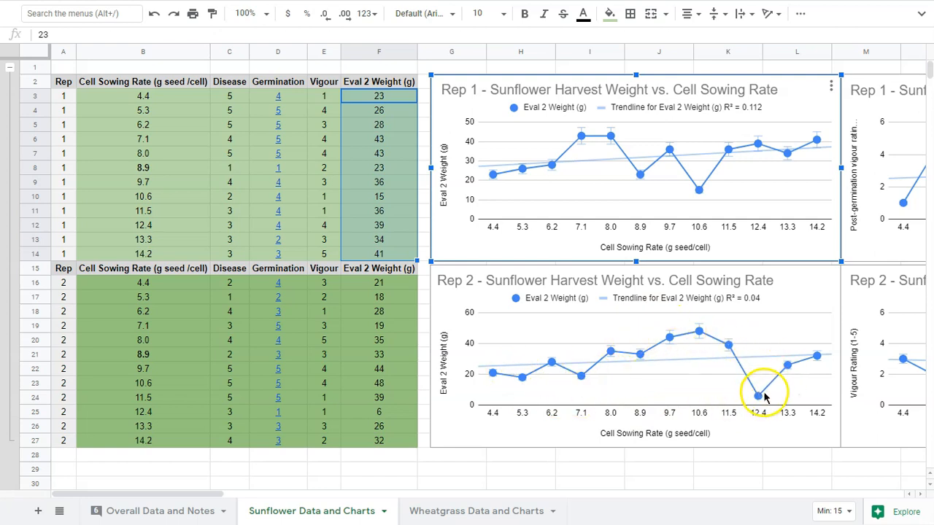
mouse_move(727, 345)
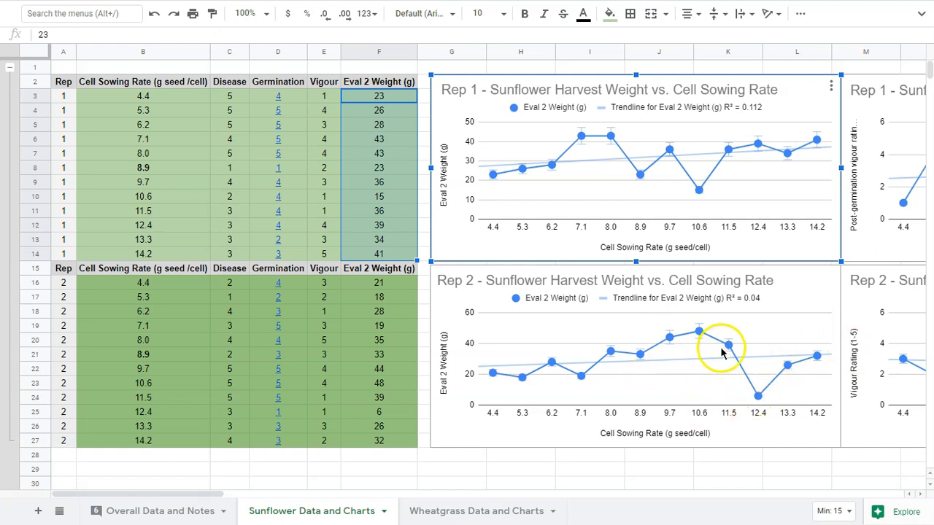
mouse_move(751, 312)
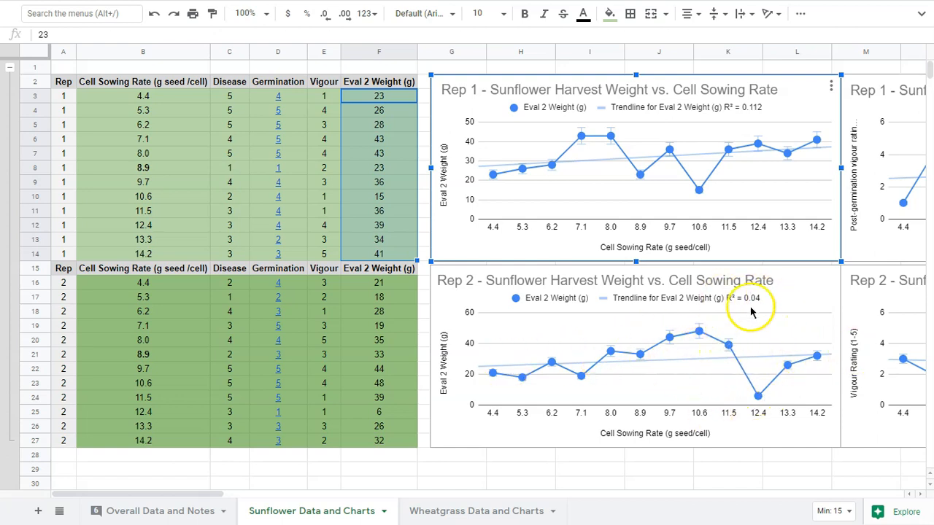
mouse_move(753, 307)
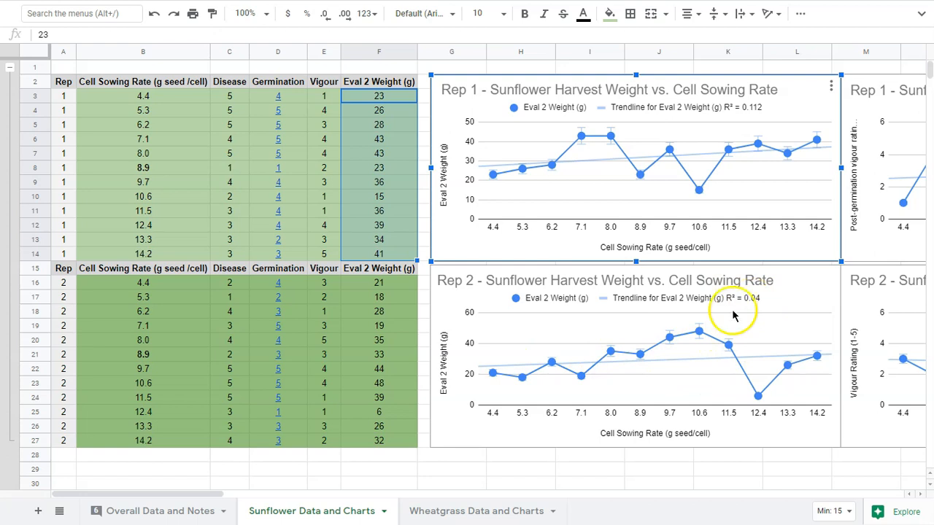
mouse_move(674, 359)
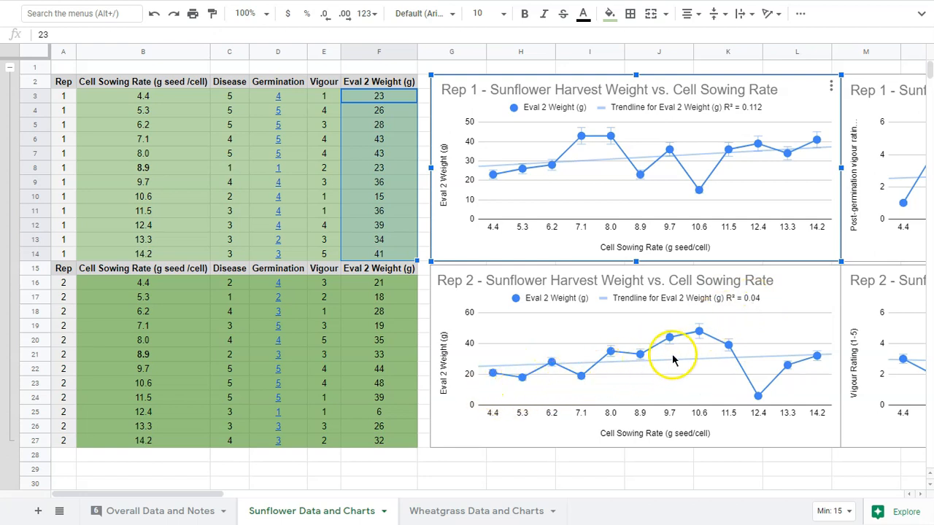
mouse_move(772, 326)
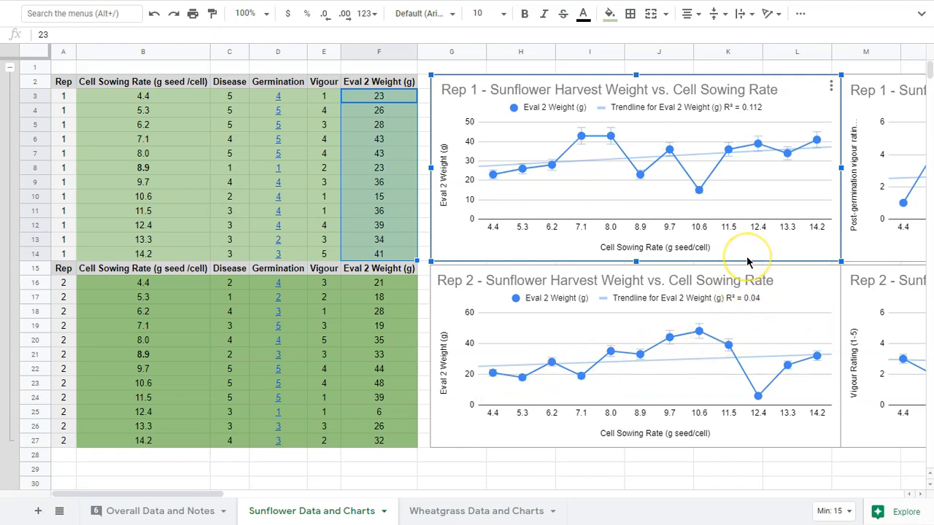
mouse_move(722, 236)
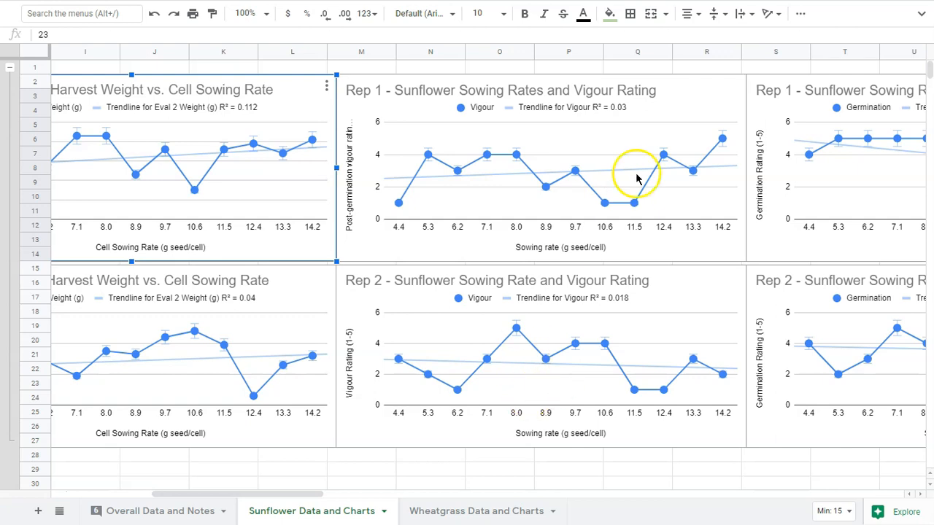
mouse_move(615, 114)
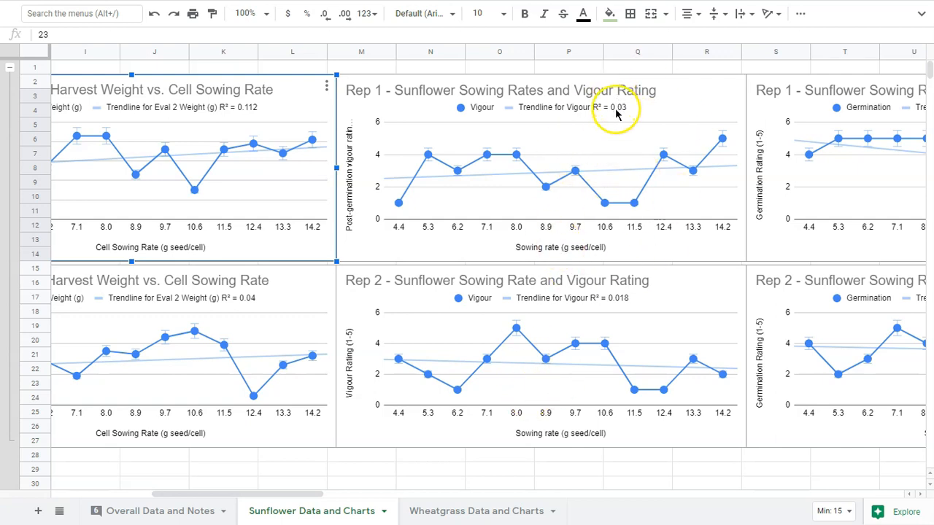
mouse_move(612, 330)
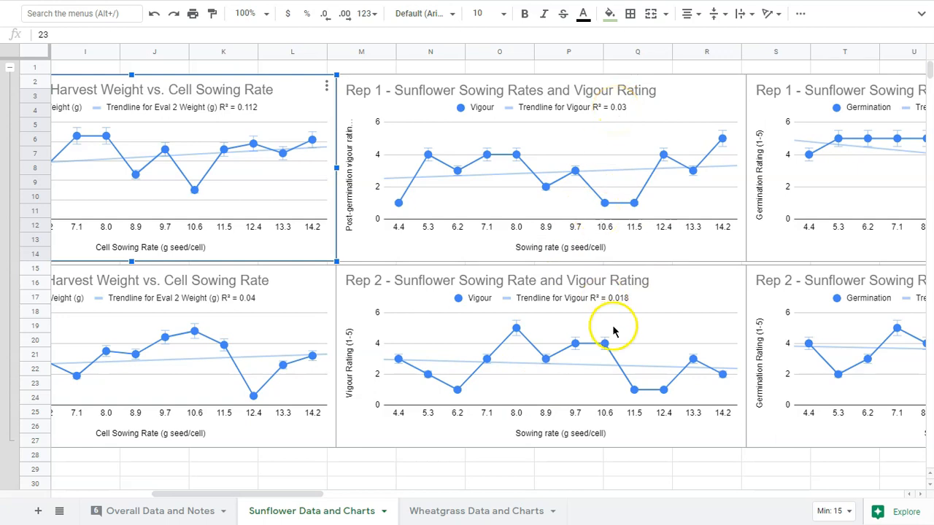
mouse_move(619, 305)
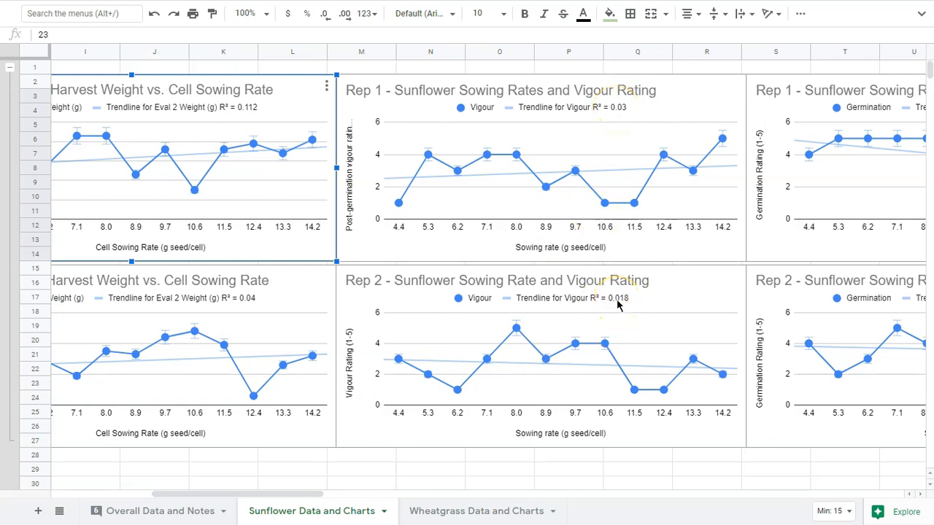
Step: Scroll right to the sunflower vigour and germination rating charts for both reps
scroll(right, 3)
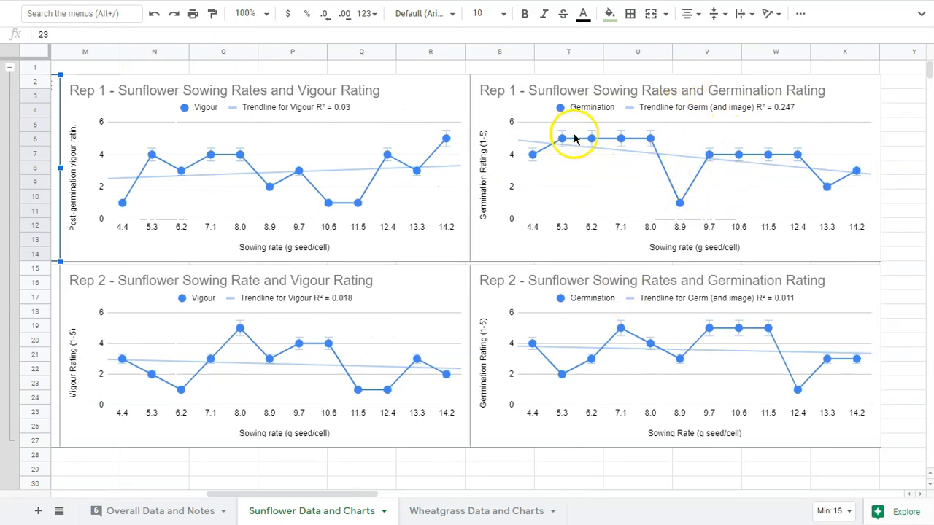
mouse_move(679, 180)
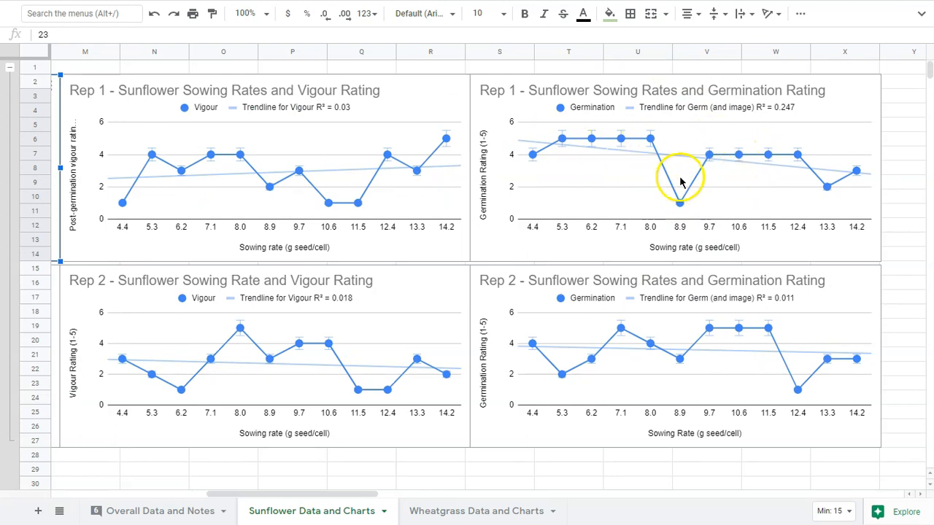
mouse_move(584, 146)
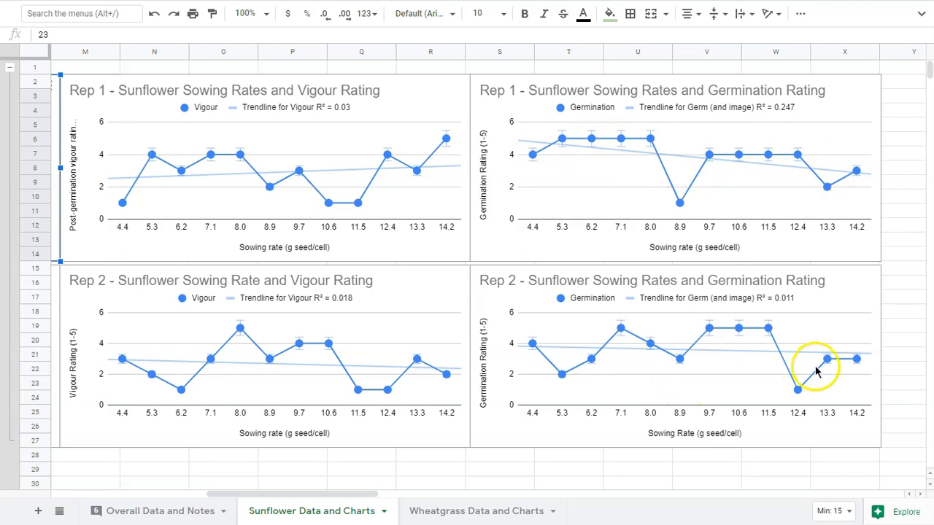
mouse_move(799, 149)
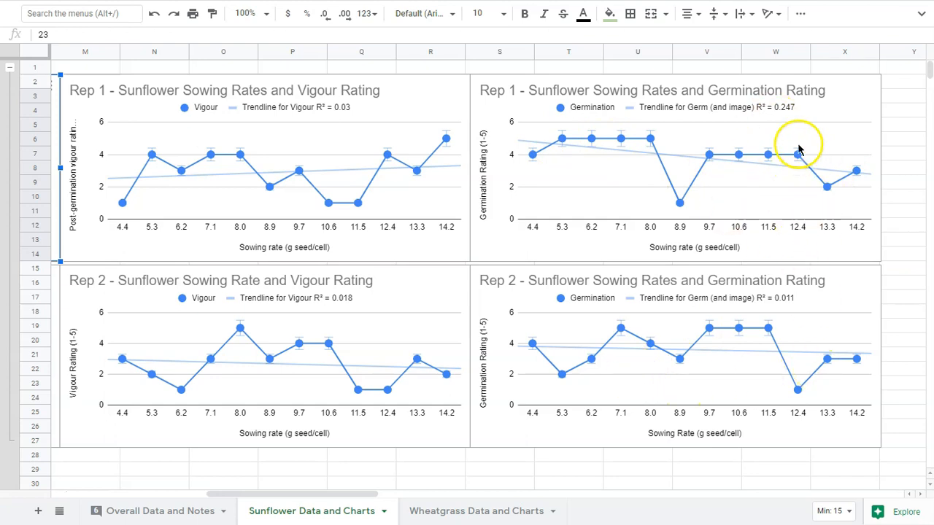
mouse_move(722, 280)
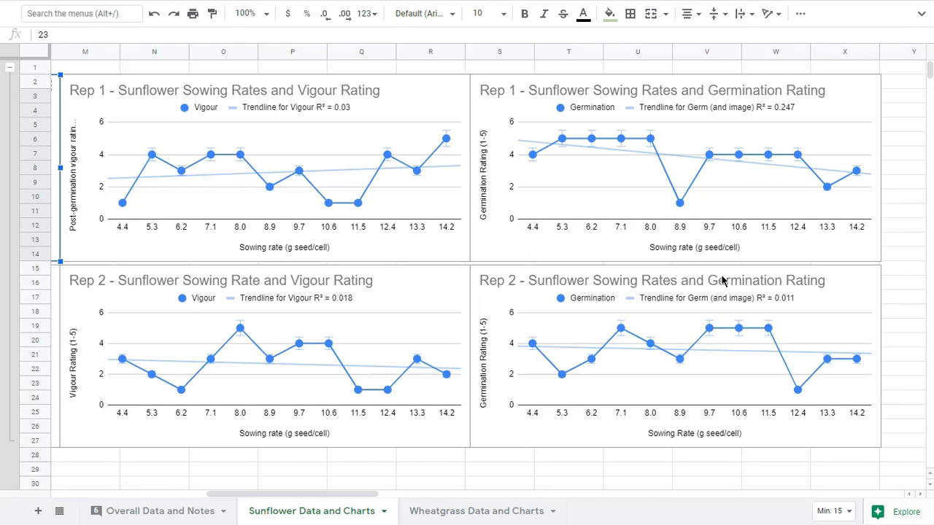
Step: Scroll back left to the sunflower data table and harvest weight charts
scroll(left, 3)
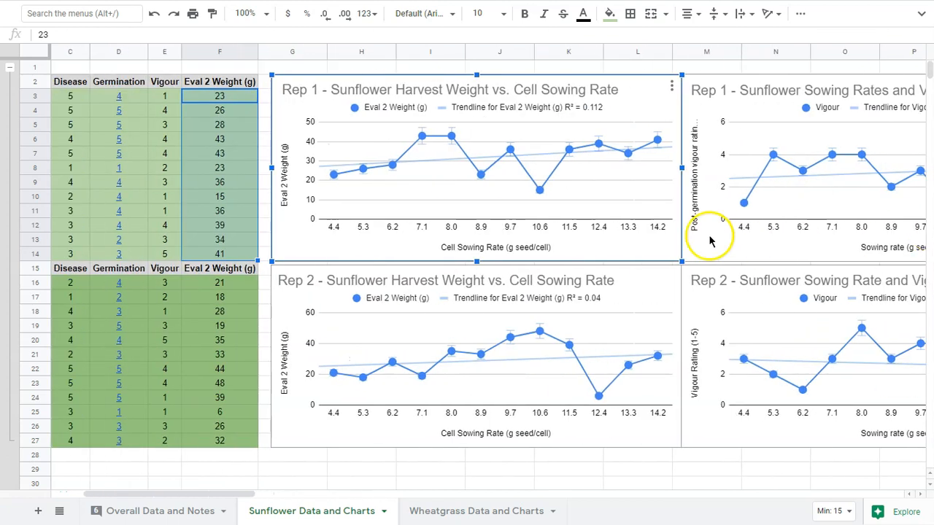
mouse_move(576, 222)
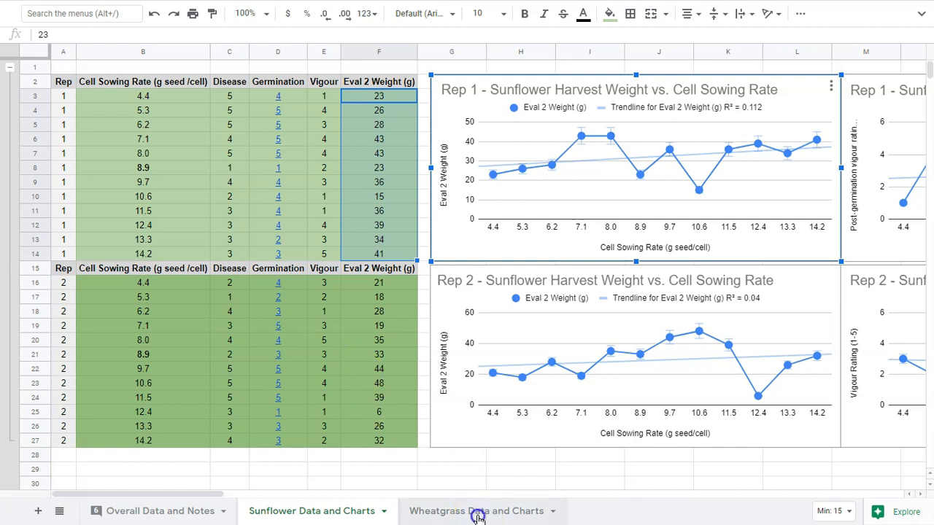
click(476, 510)
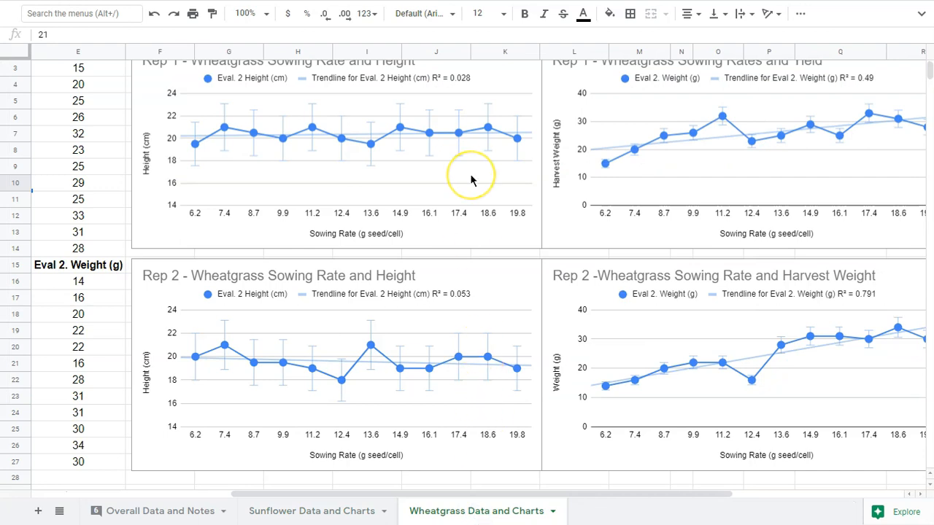
mouse_move(338, 214)
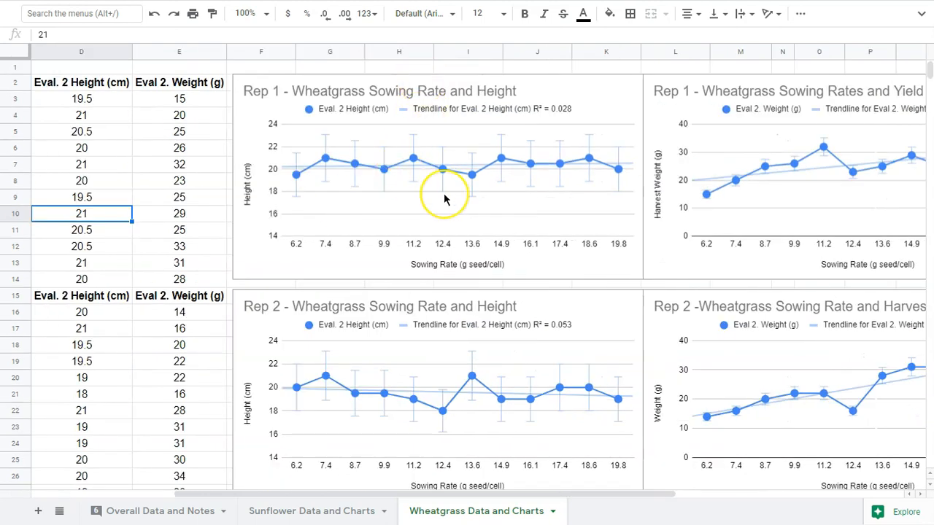
mouse_move(329, 247)
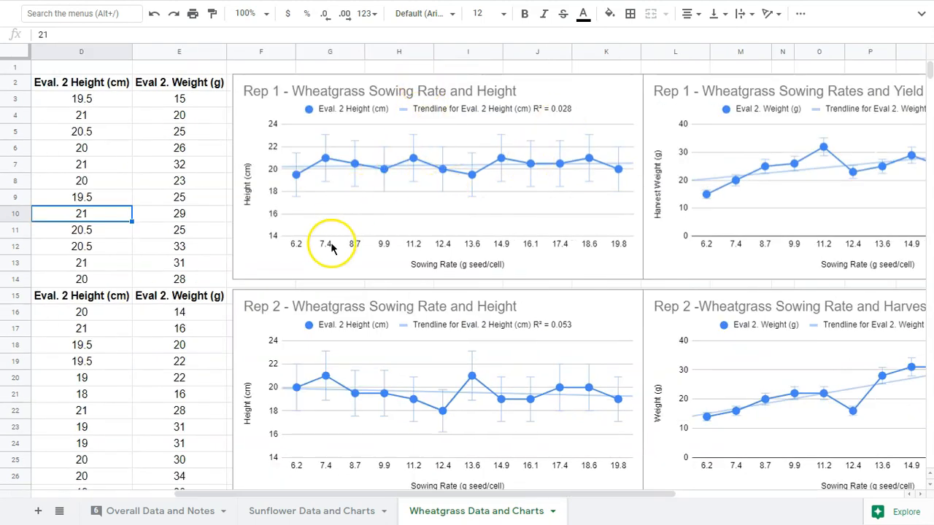
mouse_move(543, 233)
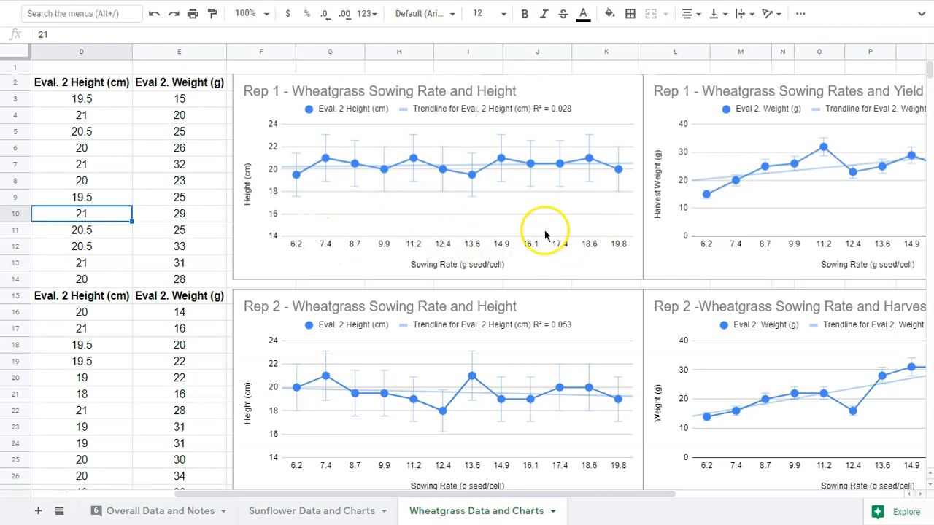
mouse_move(620, 170)
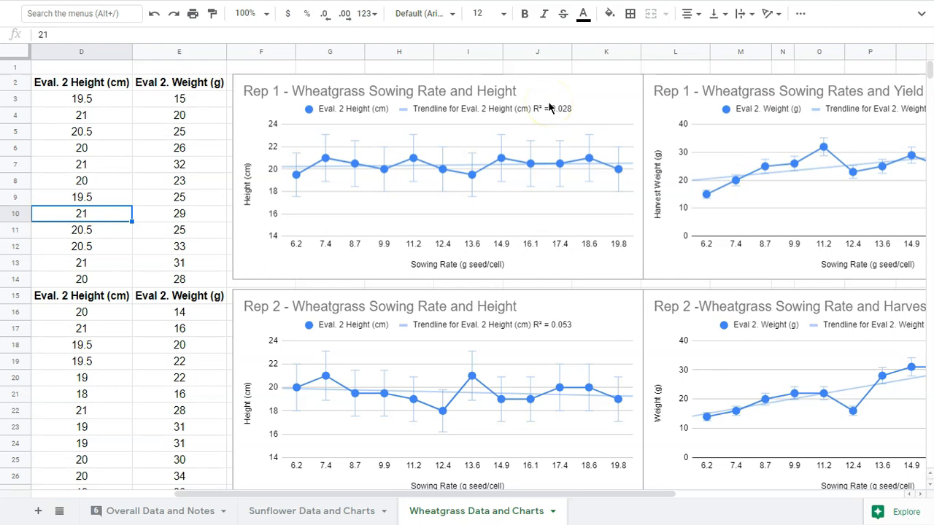
mouse_move(525, 333)
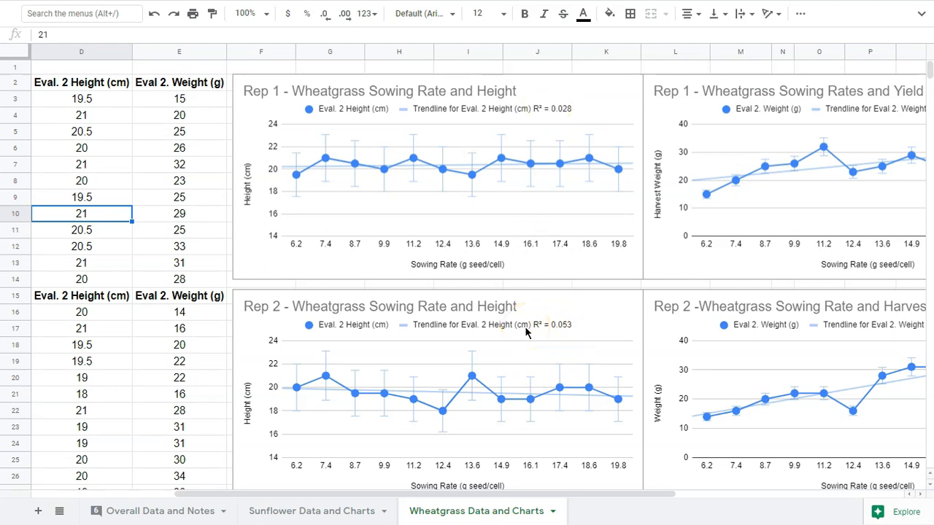
scroll(right, 3)
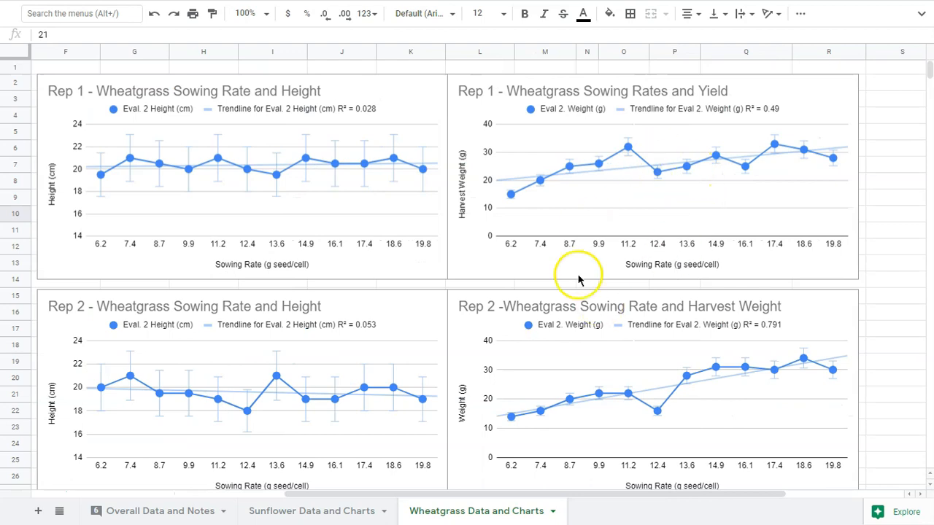
mouse_move(685, 321)
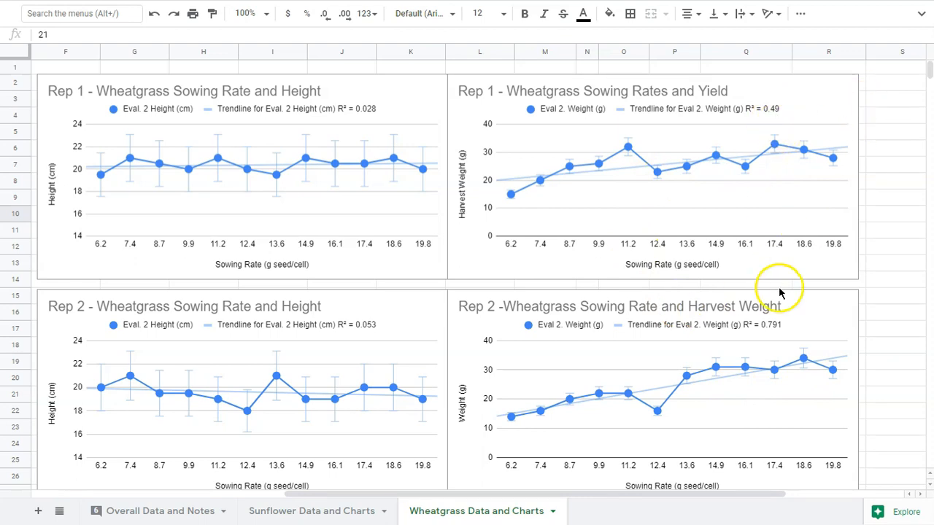
mouse_move(747, 367)
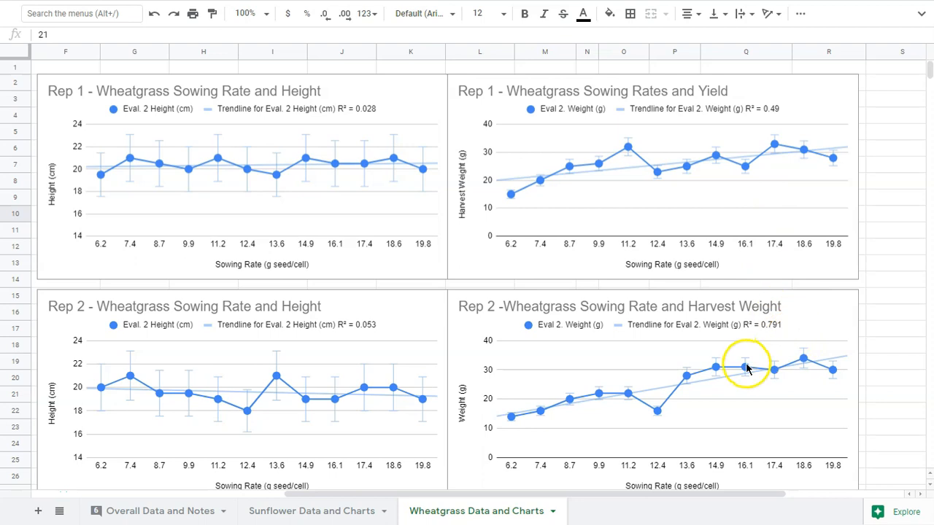
mouse_move(640, 395)
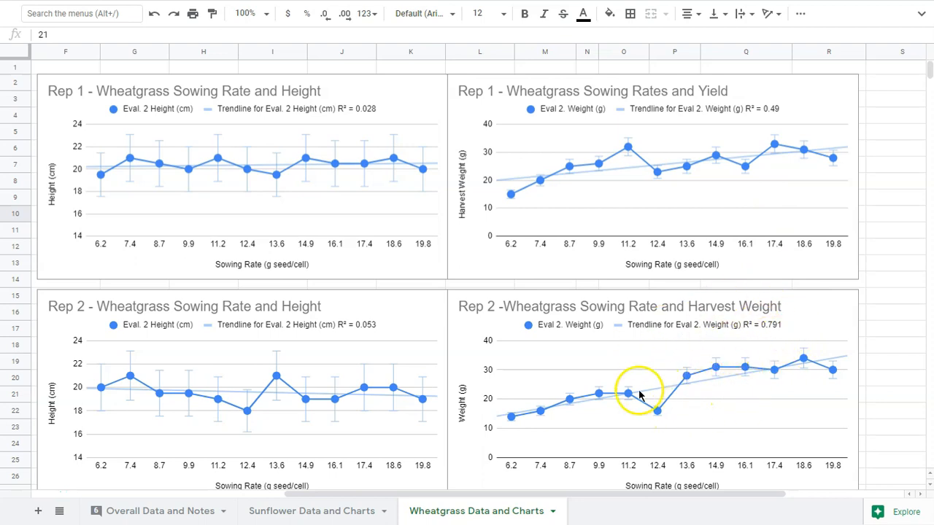
mouse_move(645, 405)
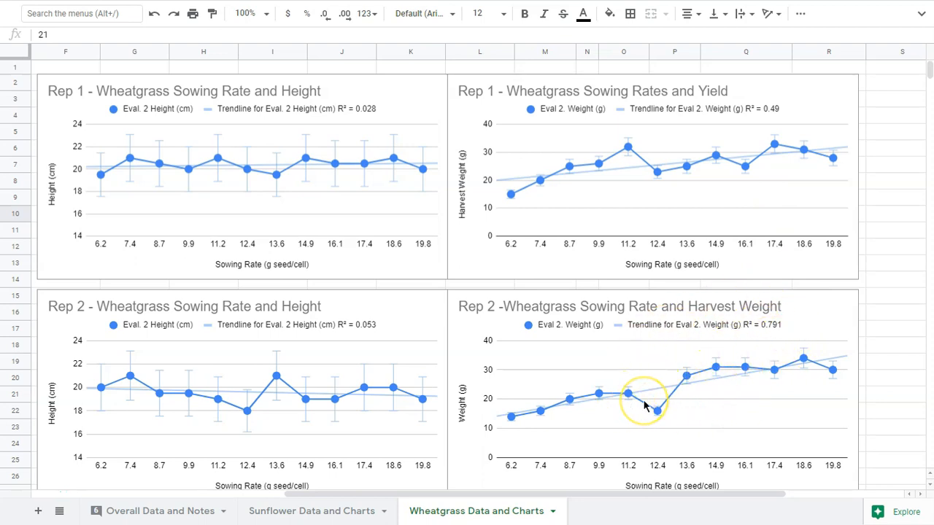
mouse_move(671, 393)
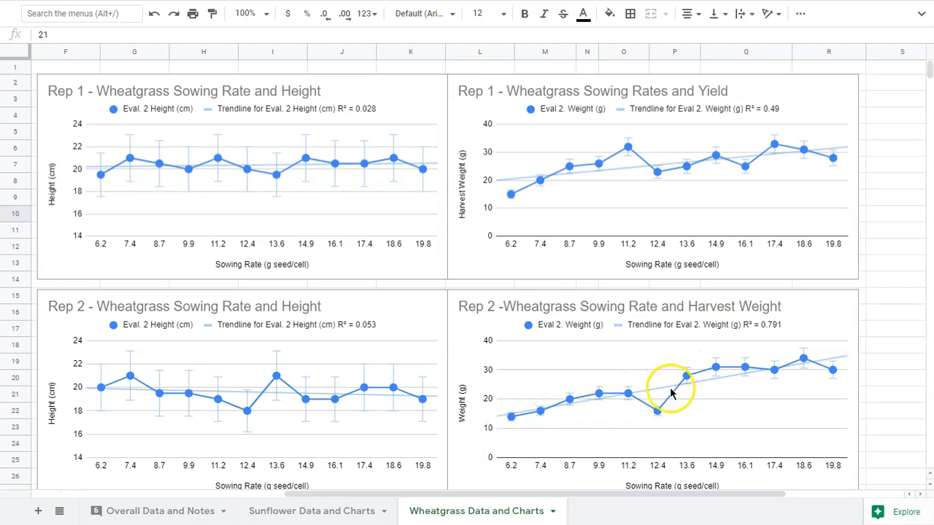
mouse_move(829, 355)
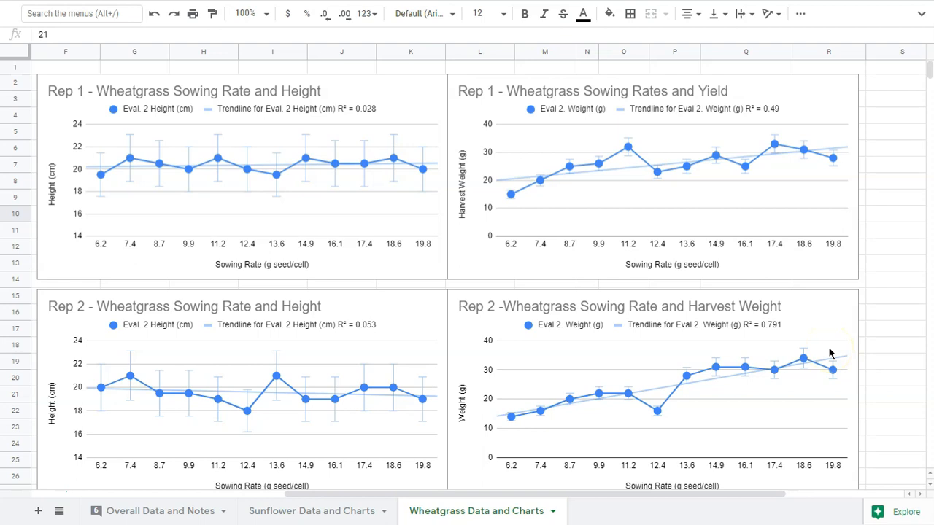
mouse_move(837, 418)
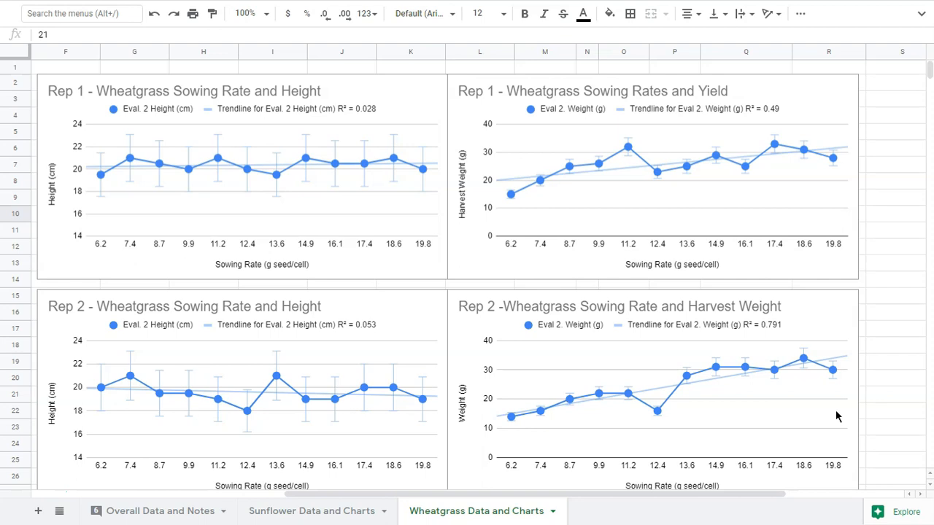
mouse_move(693, 423)
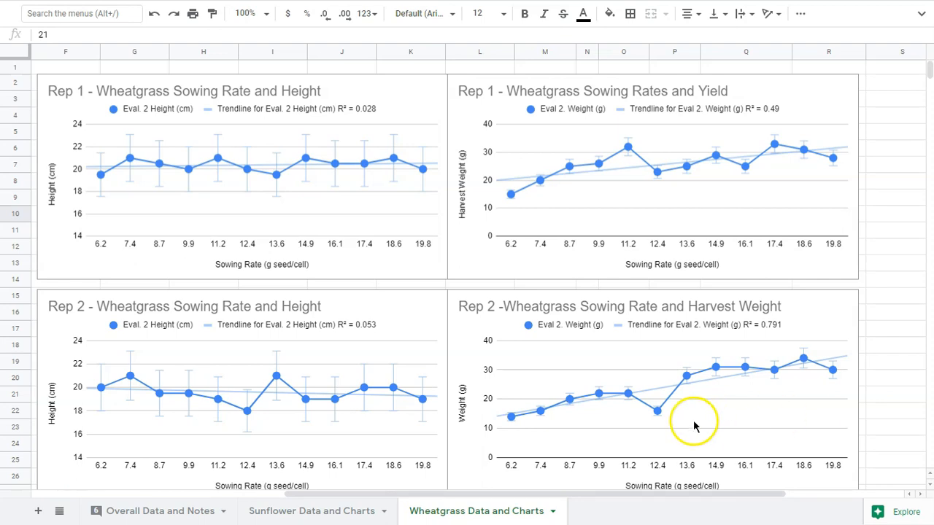
mouse_move(654, 405)
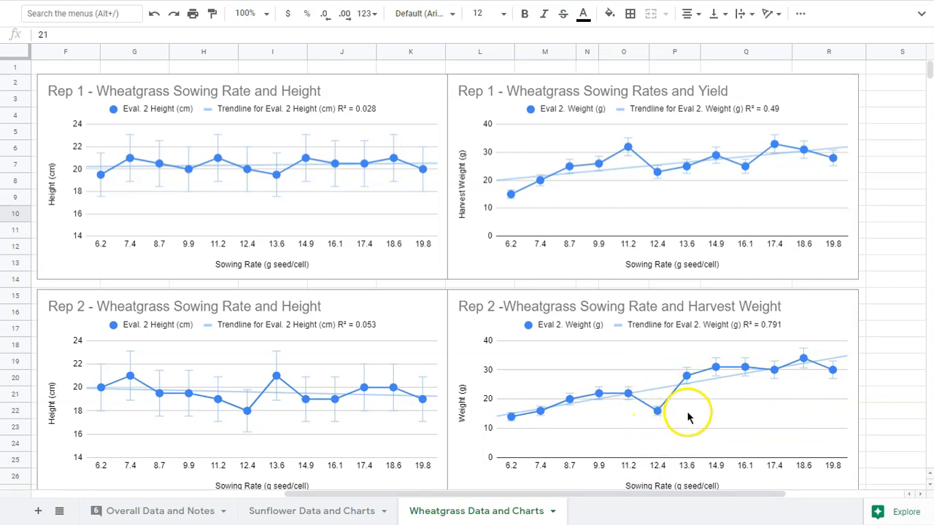
mouse_move(674, 423)
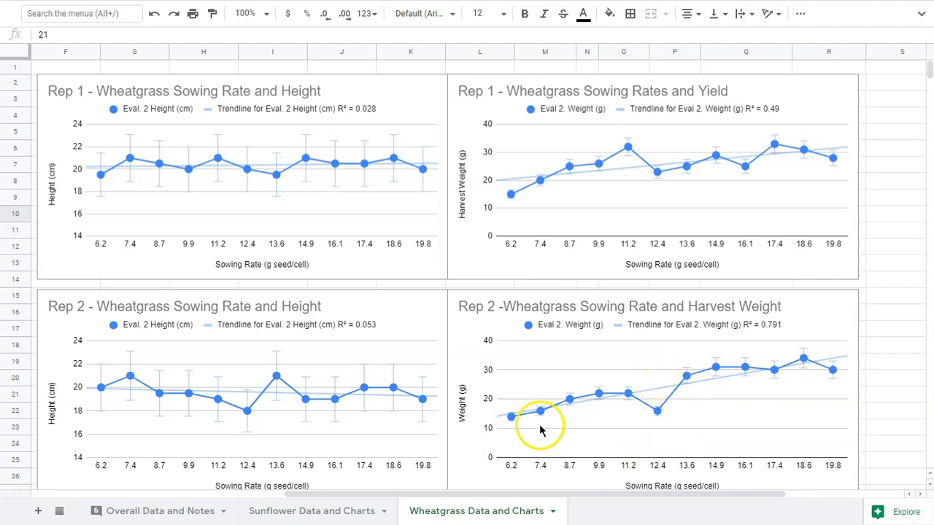
mouse_move(714, 387)
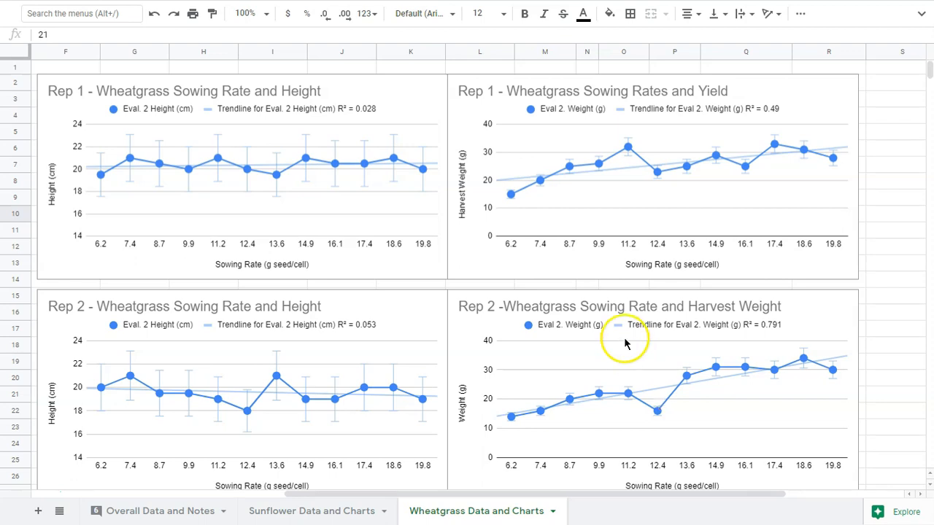
mouse_move(429, 193)
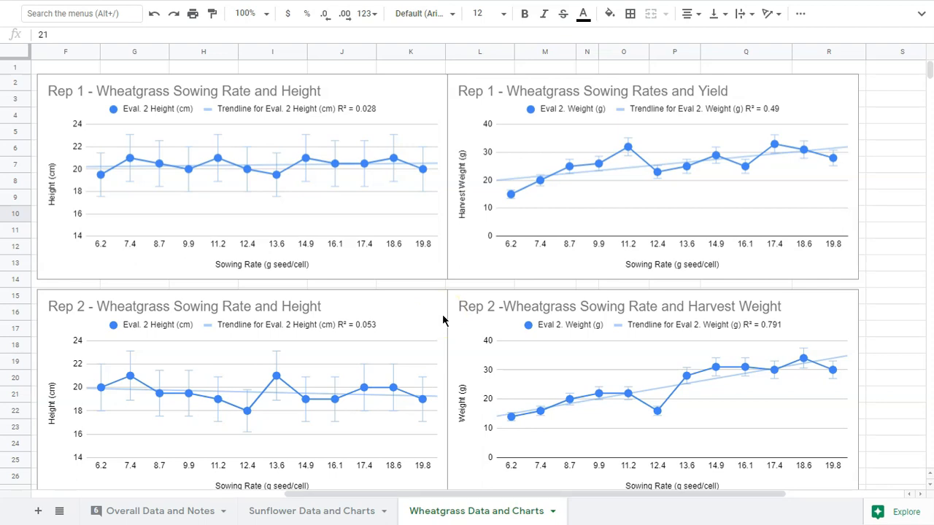
scroll(left, 3)
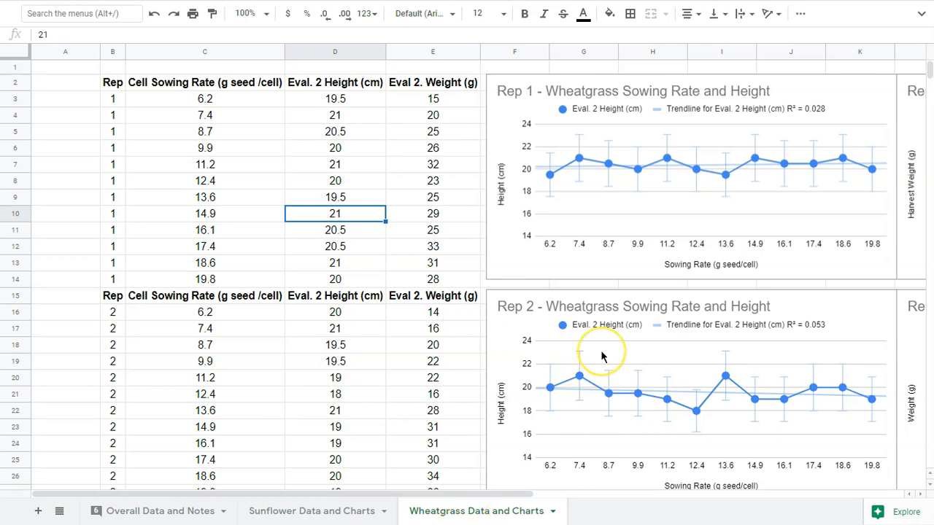
mouse_move(601, 356)
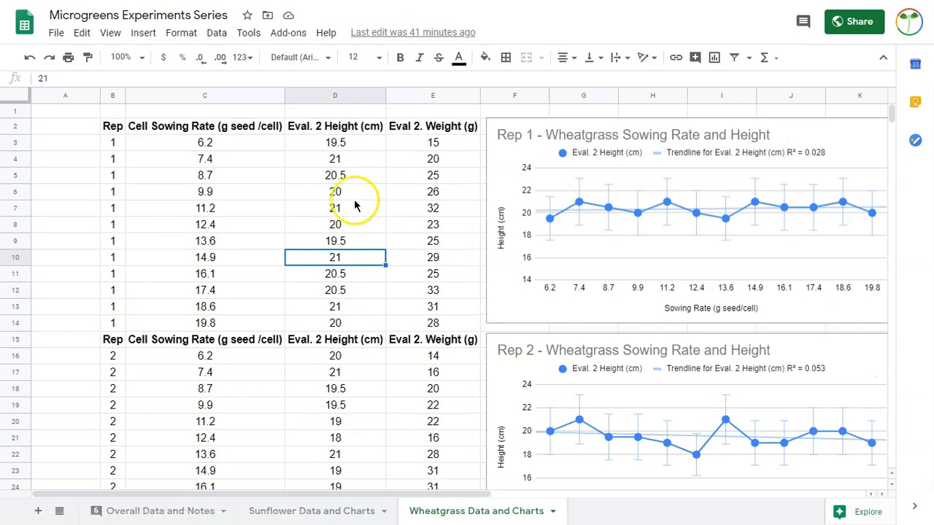
mouse_move(663, 166)
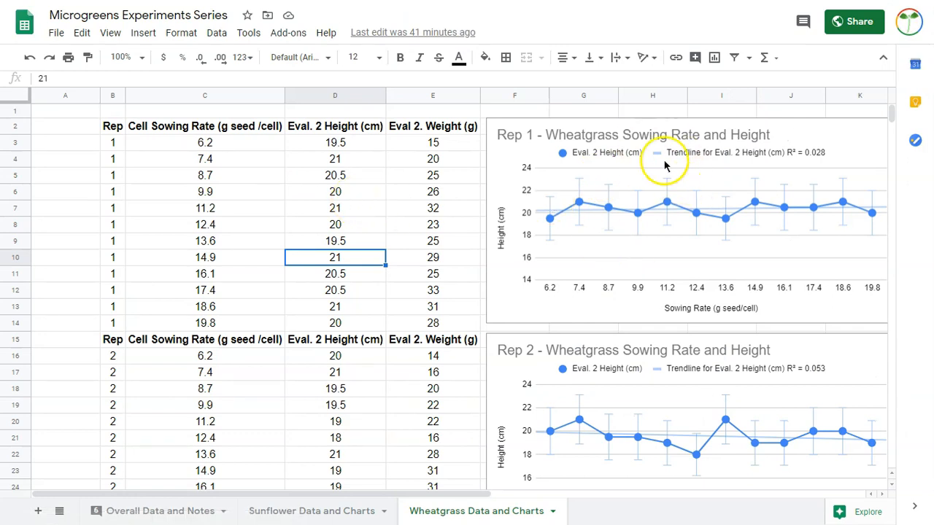
mouse_move(612, 218)
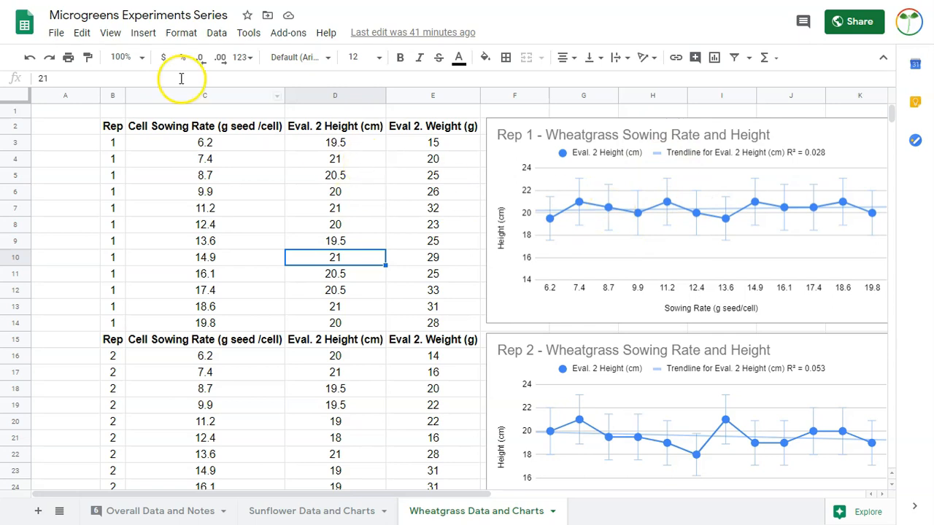
click(143, 32)
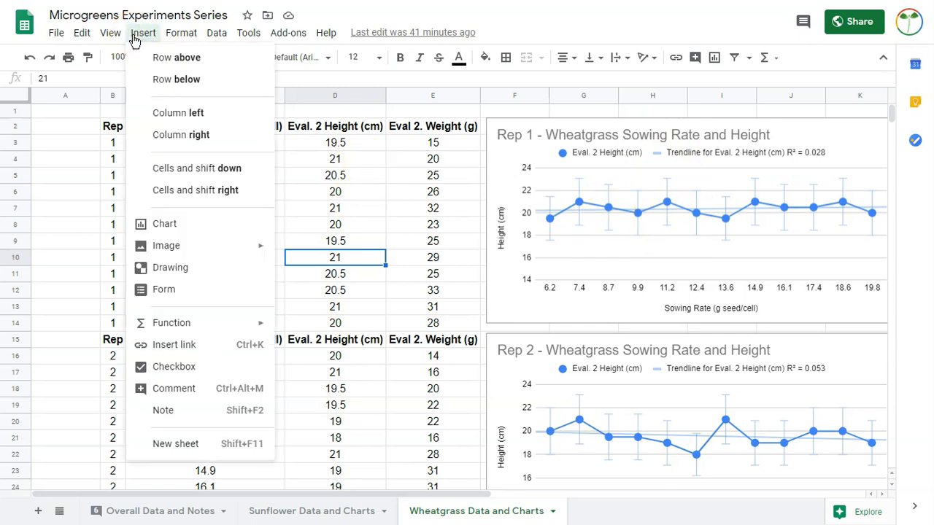
mouse_move(164, 225)
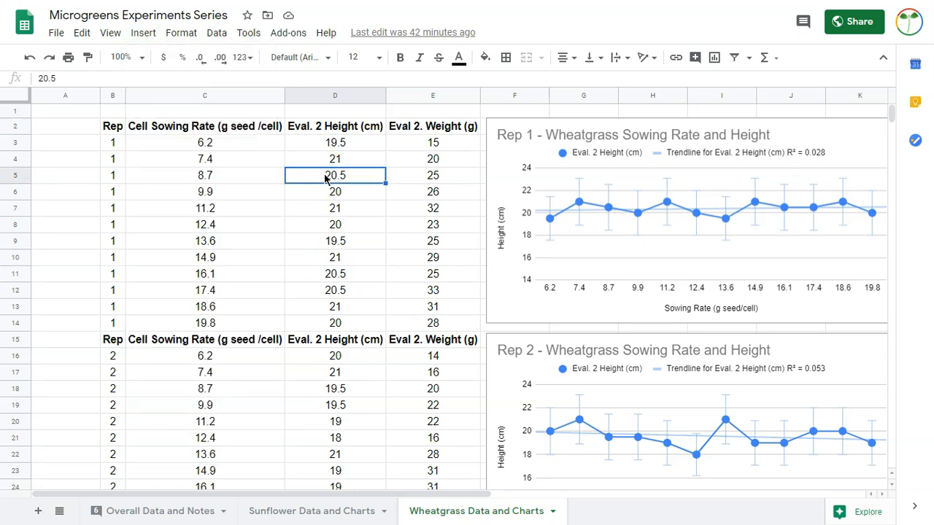
mouse_move(268, 150)
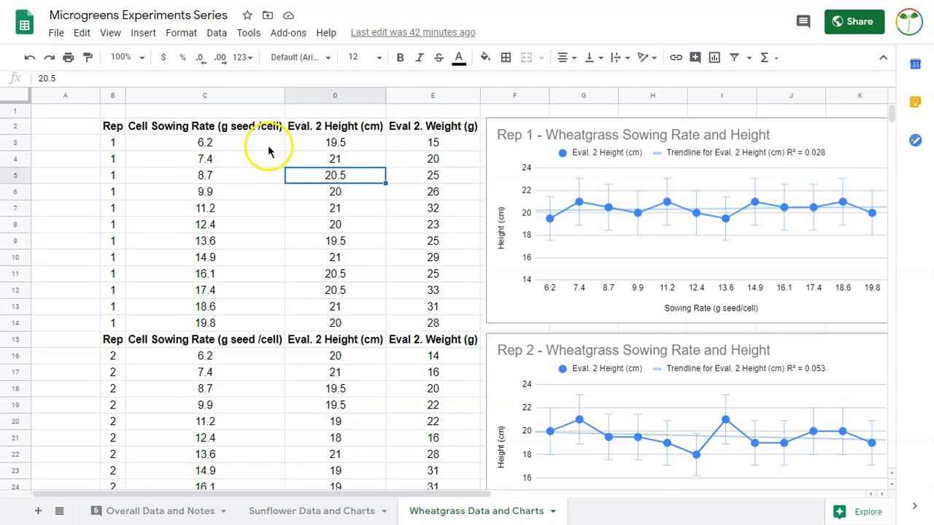
mouse_move(551, 315)
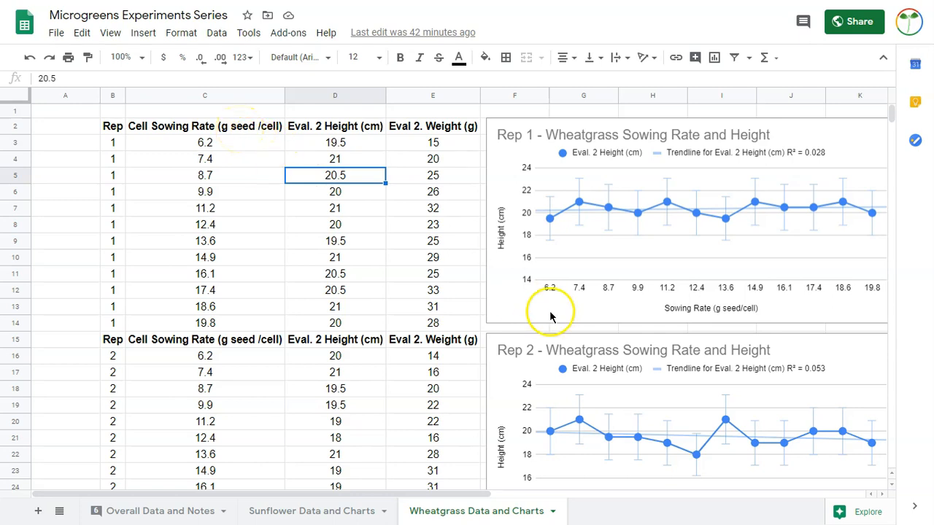
mouse_move(891, 285)
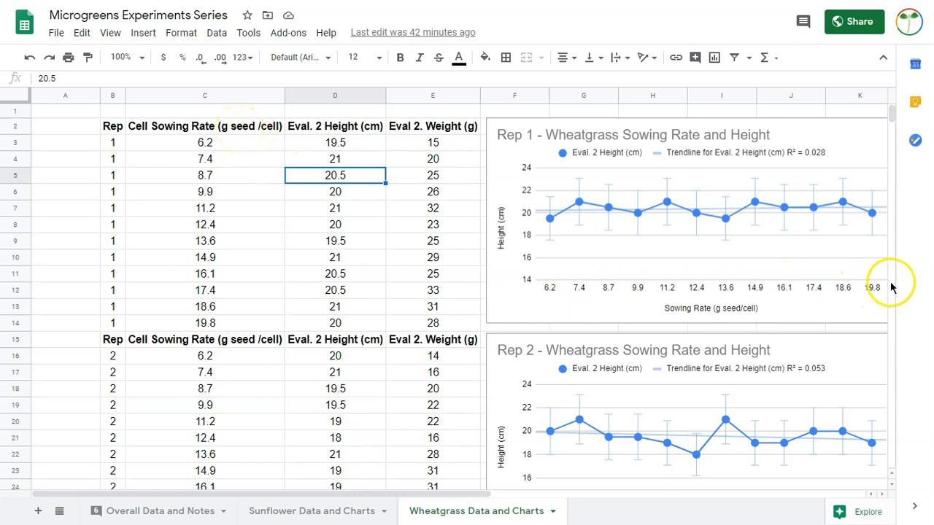
mouse_move(776, 283)
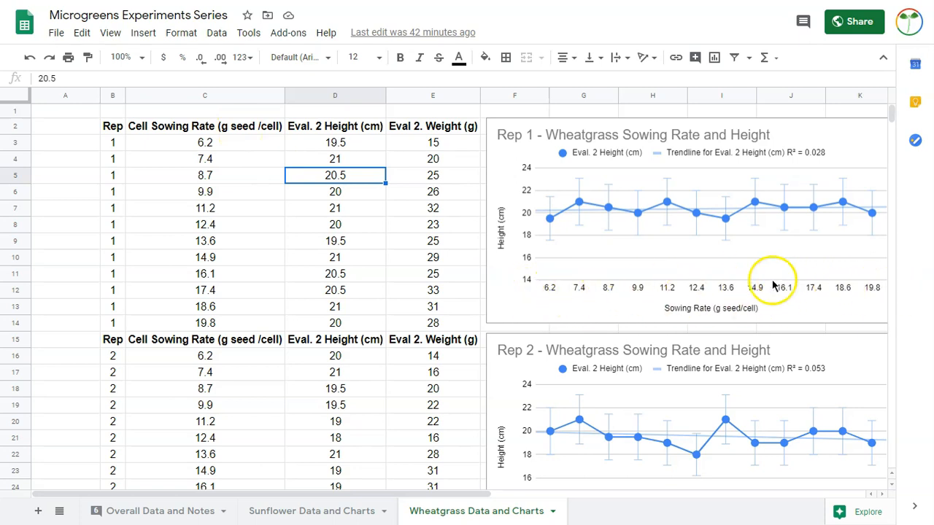
mouse_move(699, 306)
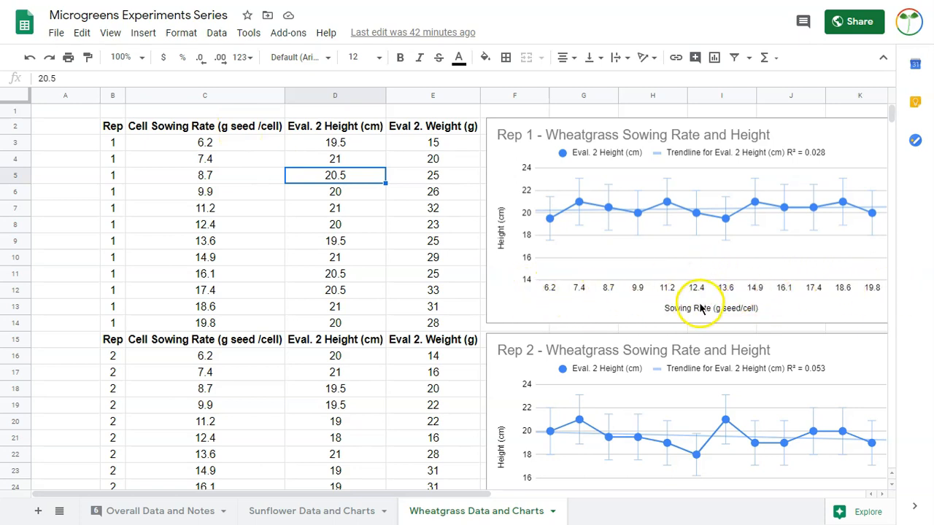
mouse_move(671, 277)
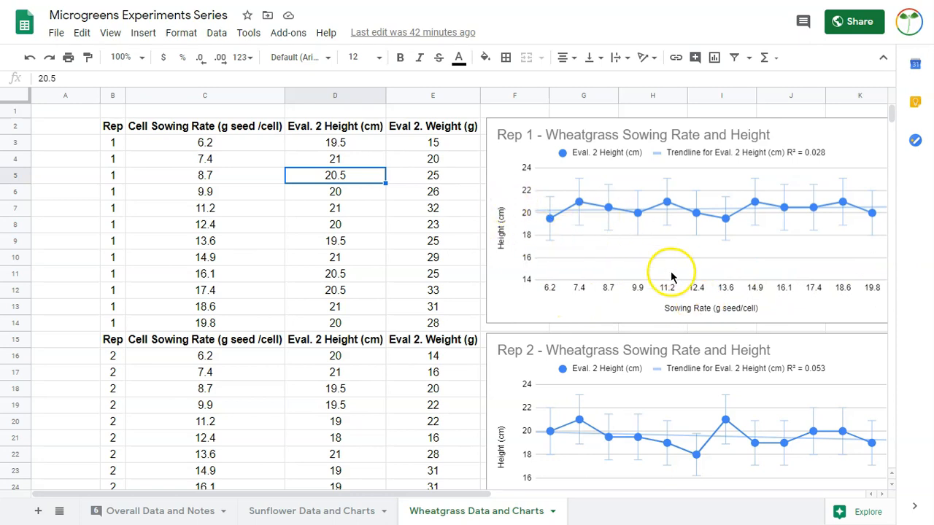
mouse_move(493, 199)
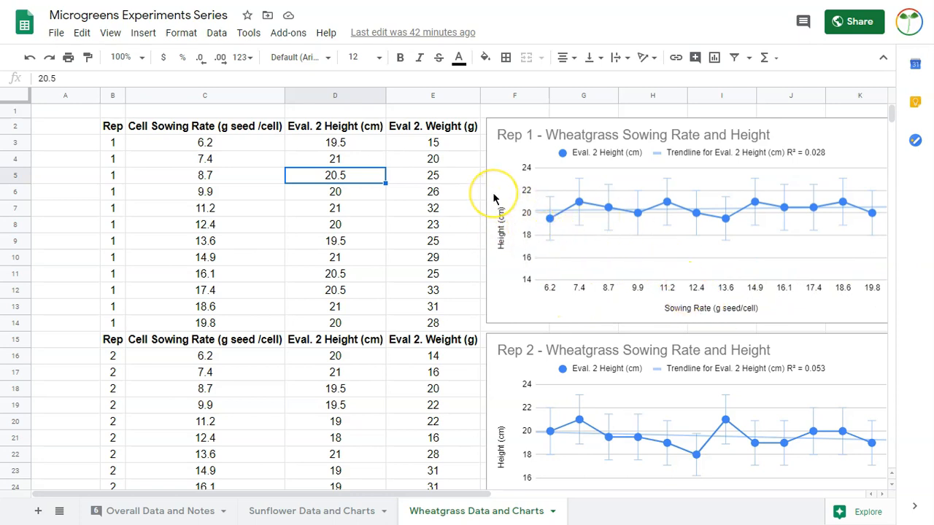
mouse_move(698, 307)
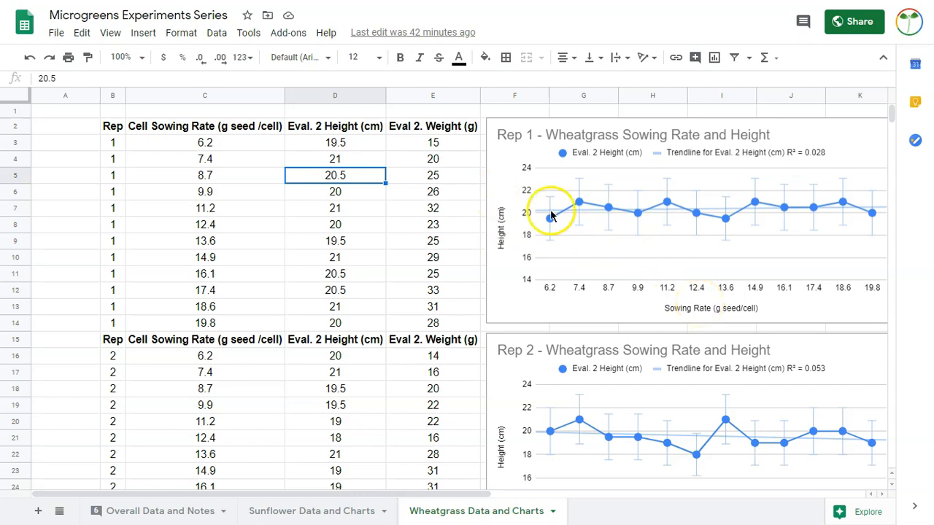
mouse_move(726, 331)
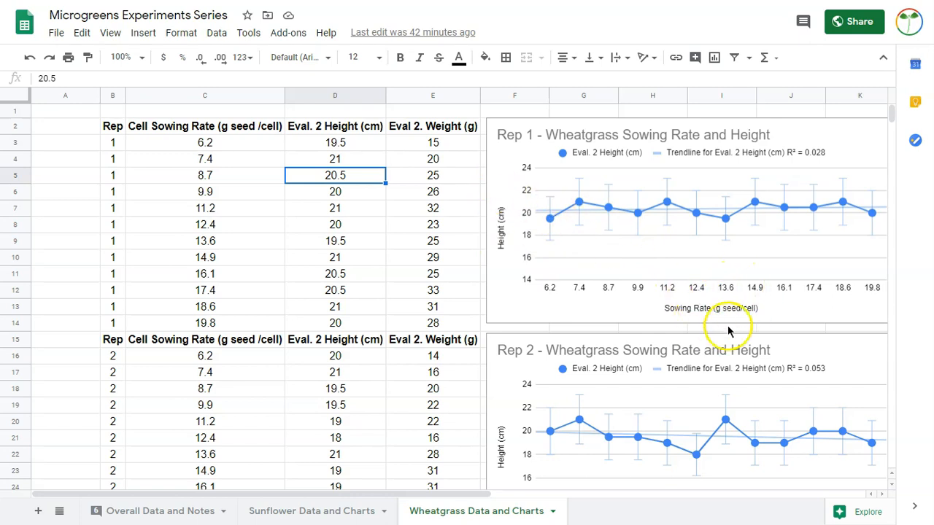
mouse_move(697, 306)
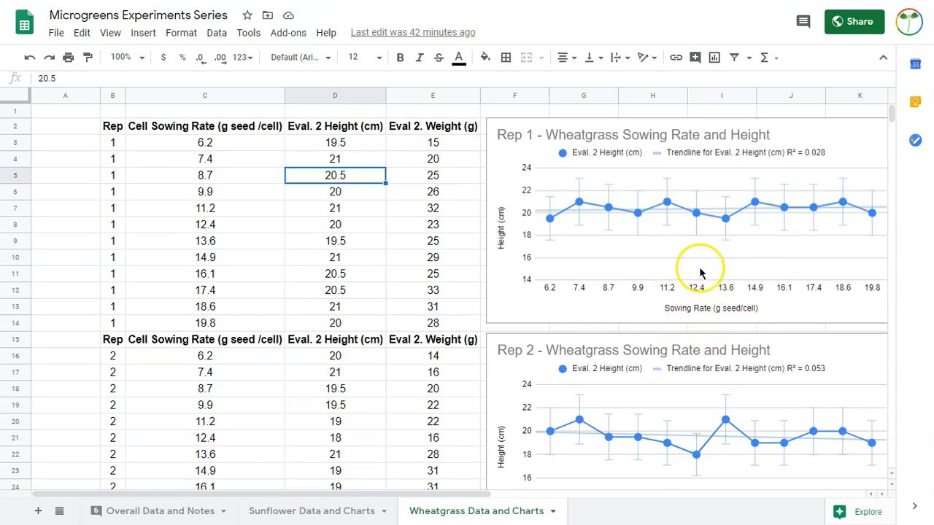
mouse_move(551, 298)
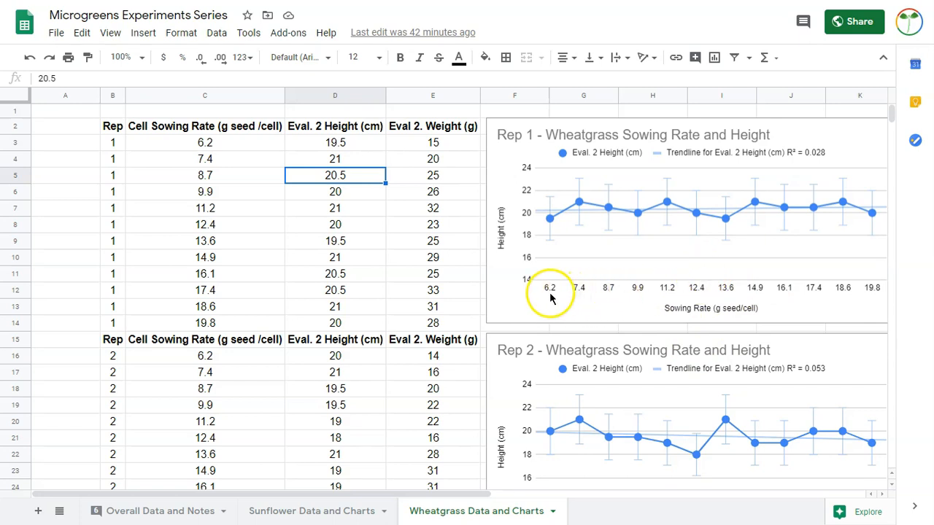
mouse_move(583, 264)
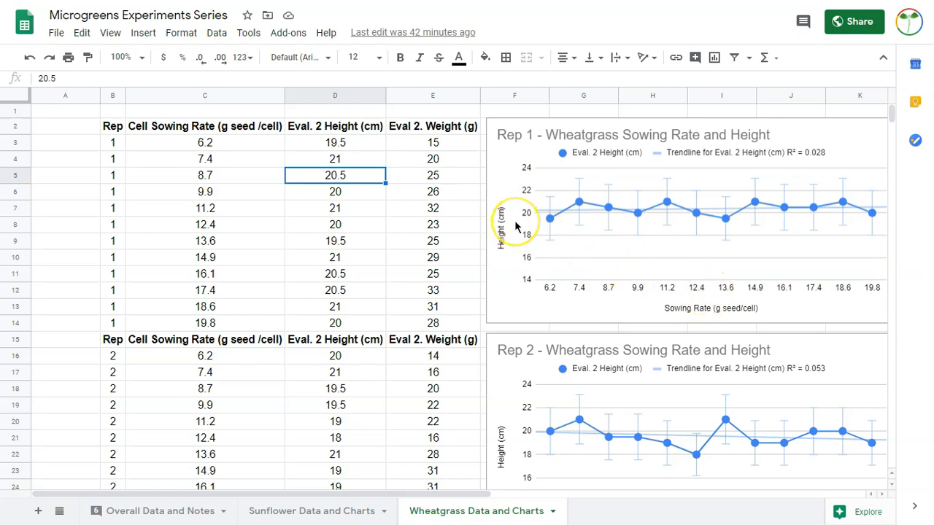
mouse_move(668, 294)
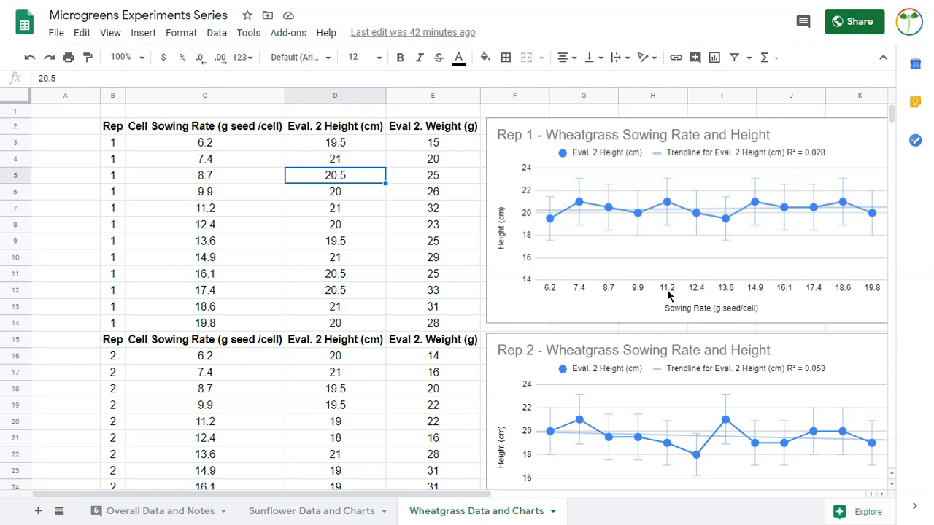
mouse_move(677, 305)
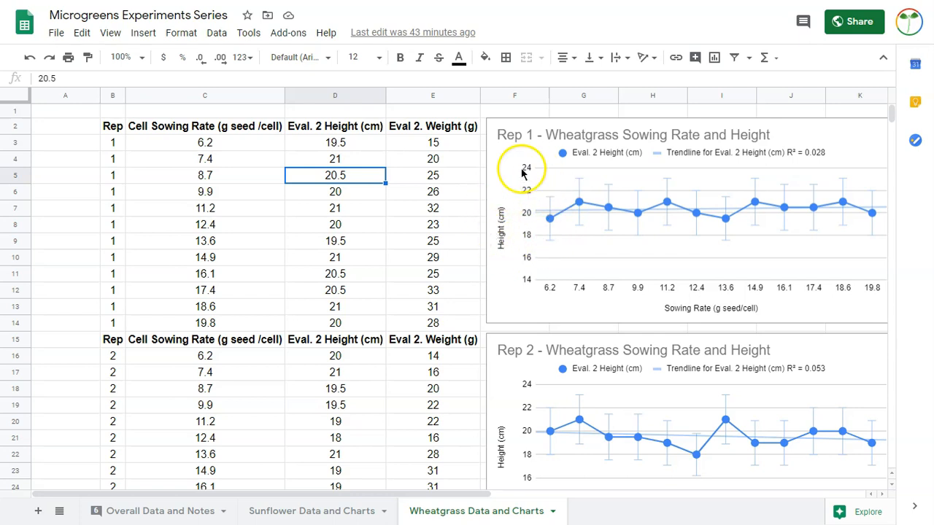
mouse_move(604, 290)
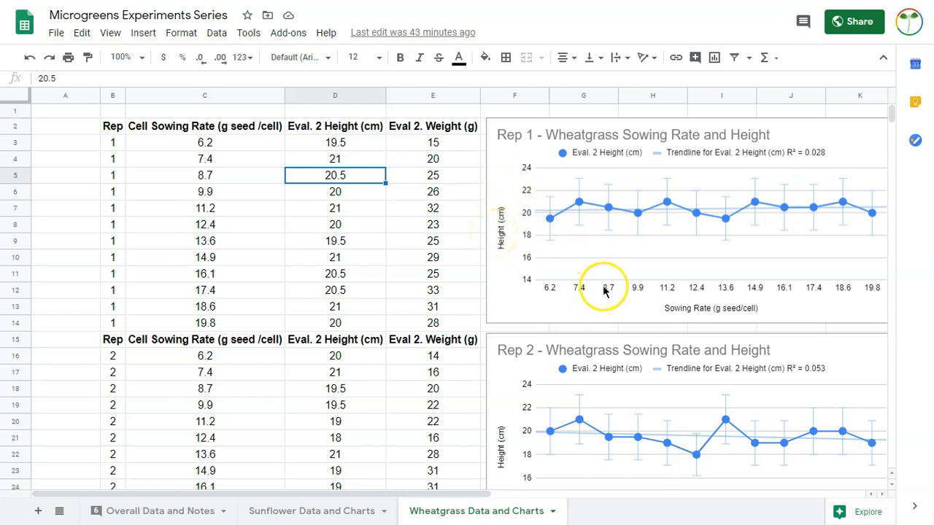
mouse_move(489, 260)
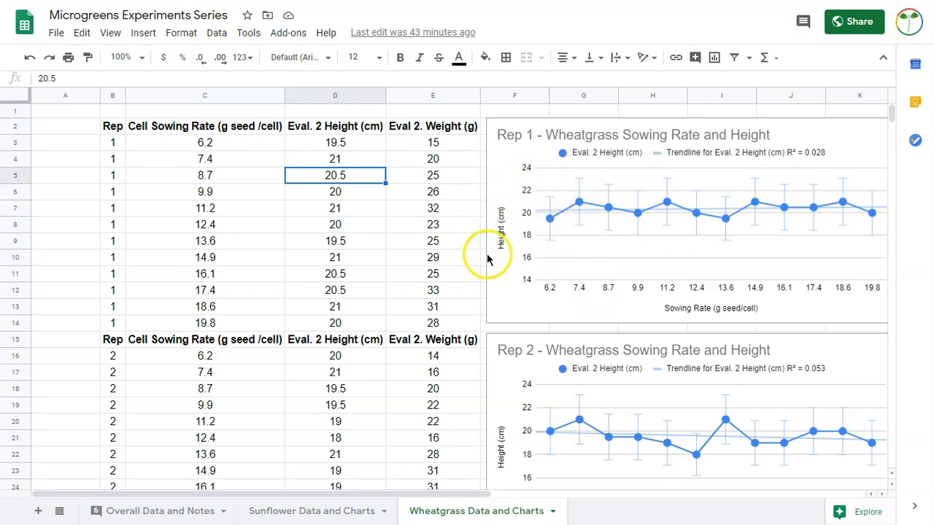
mouse_move(682, 355)
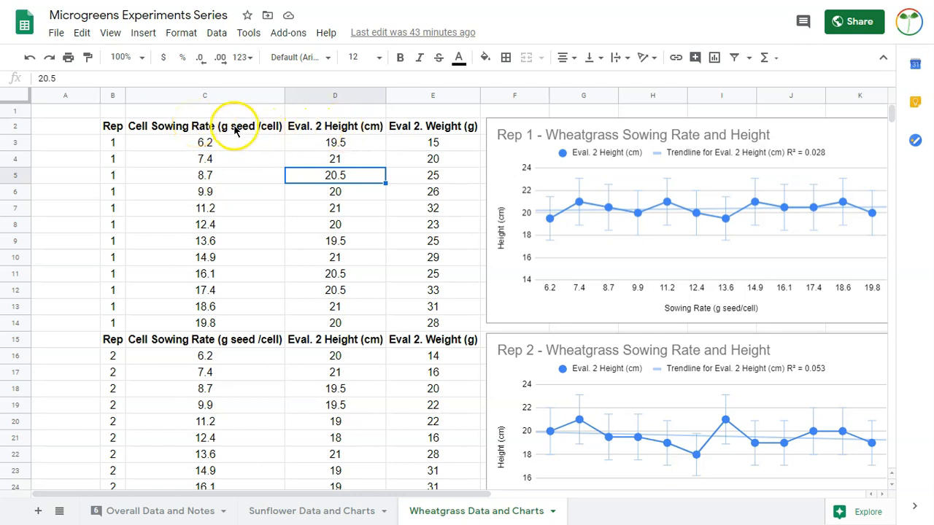
Step: Insert a line chart from Rep 1 sowing rate and height data C2:D14 with Aggregate ticked
drag(204, 125, 335, 322)
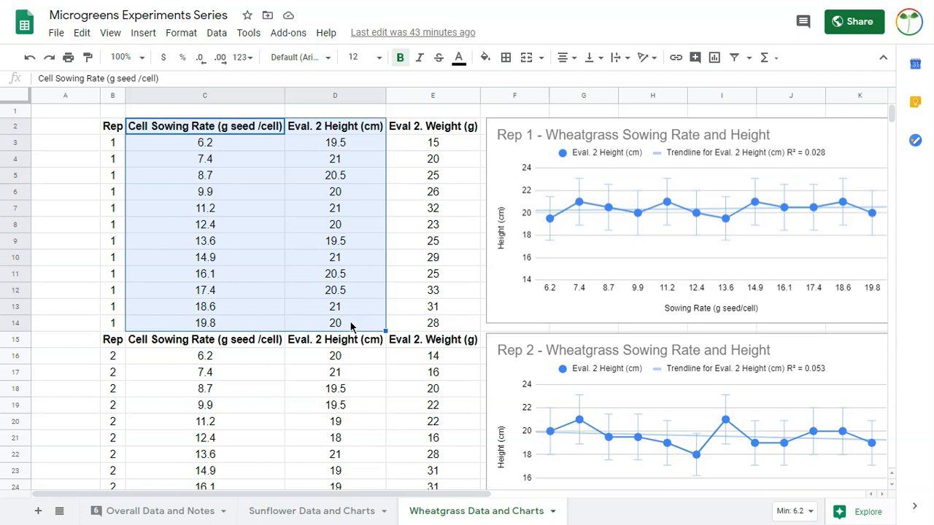
mouse_move(143, 33)
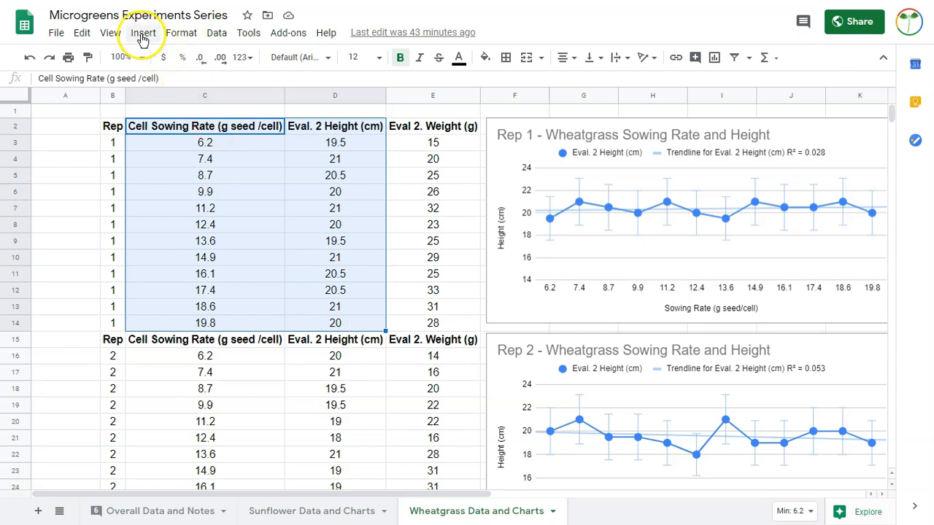
click(143, 33)
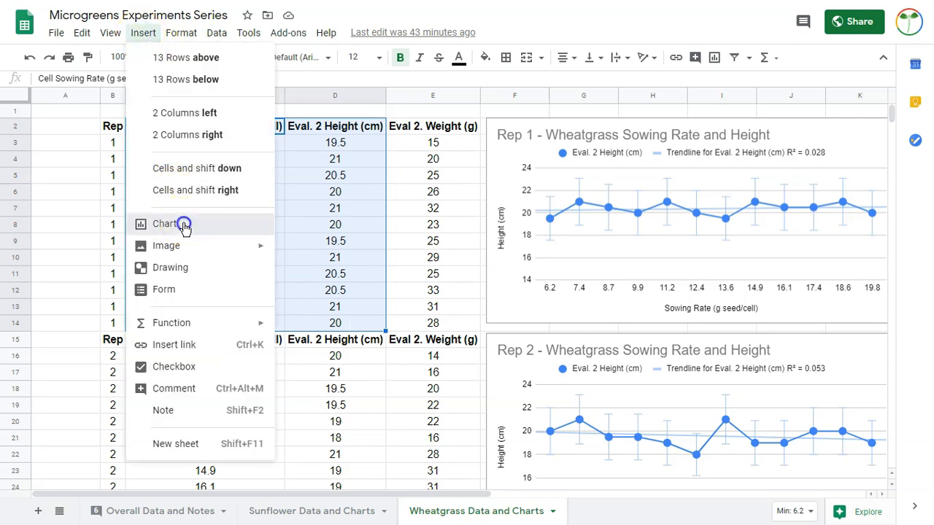
click(163, 225)
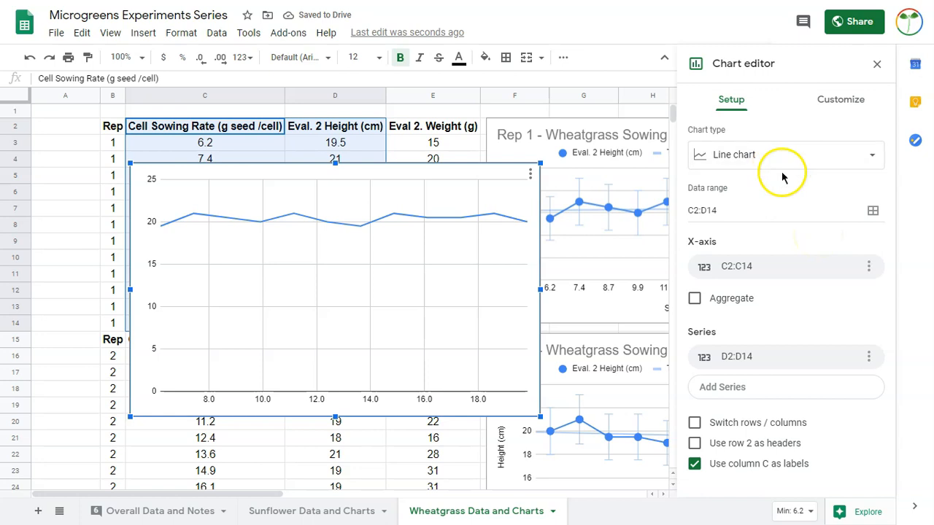
mouse_move(784, 154)
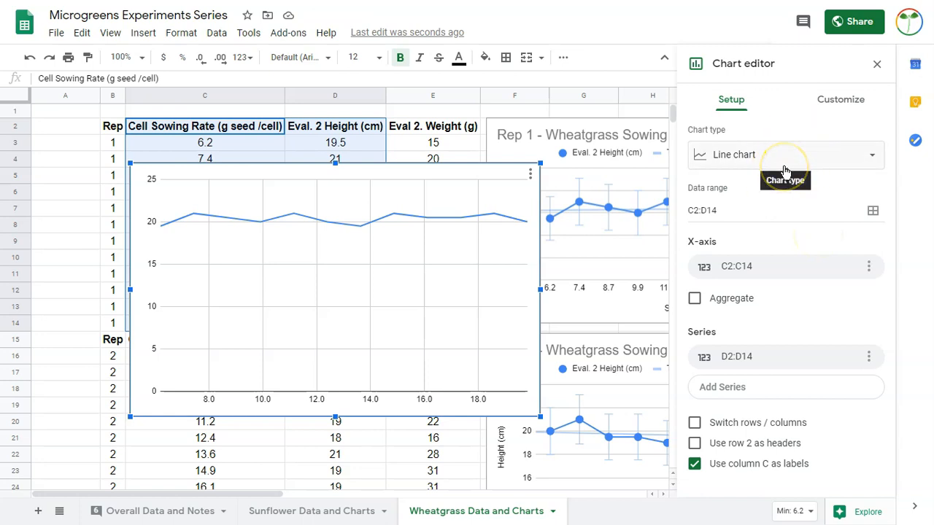
mouse_move(472, 222)
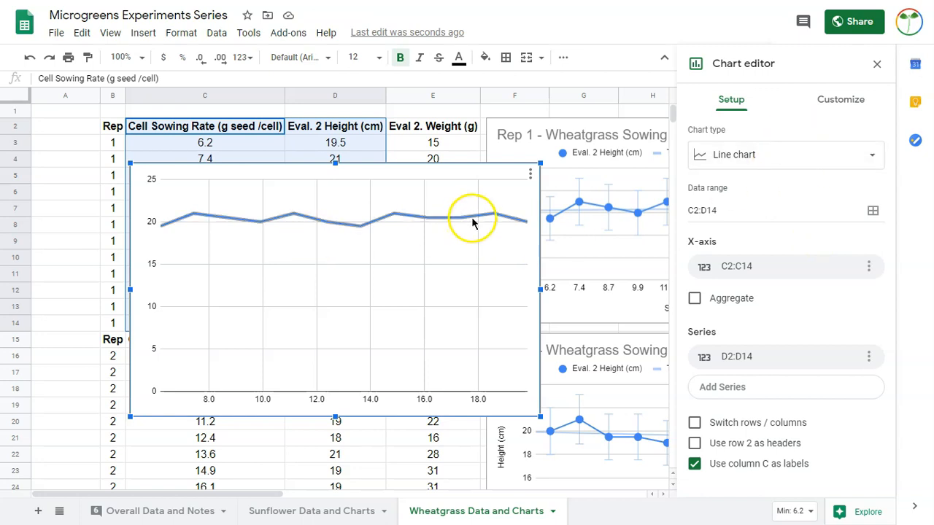
mouse_move(859, 266)
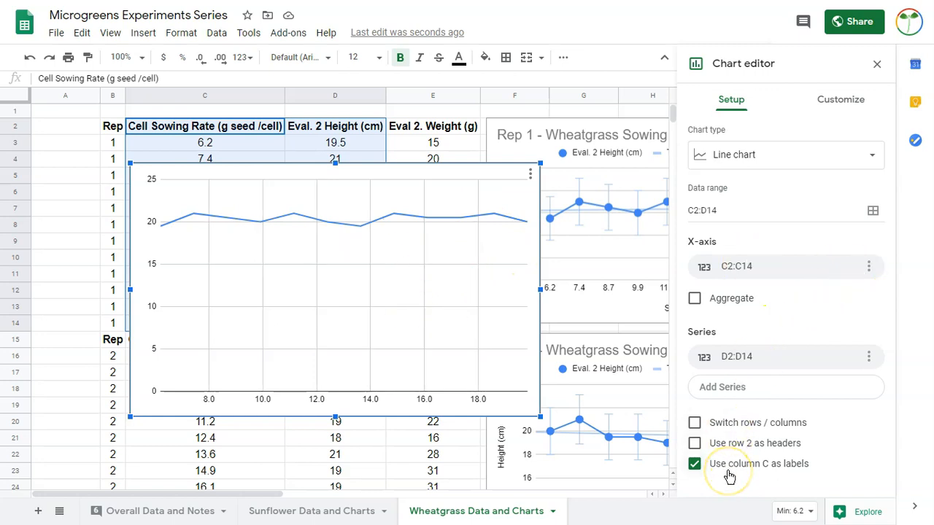
mouse_move(779, 310)
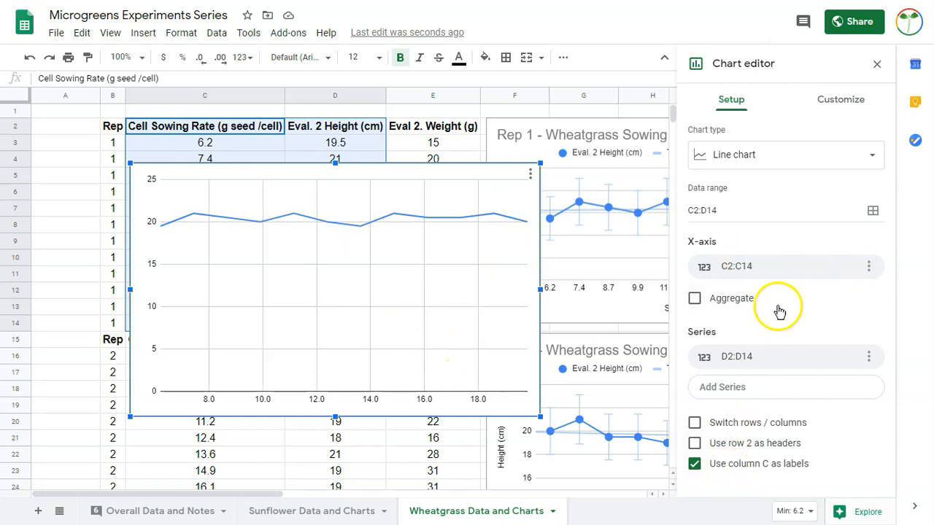
click(694, 298)
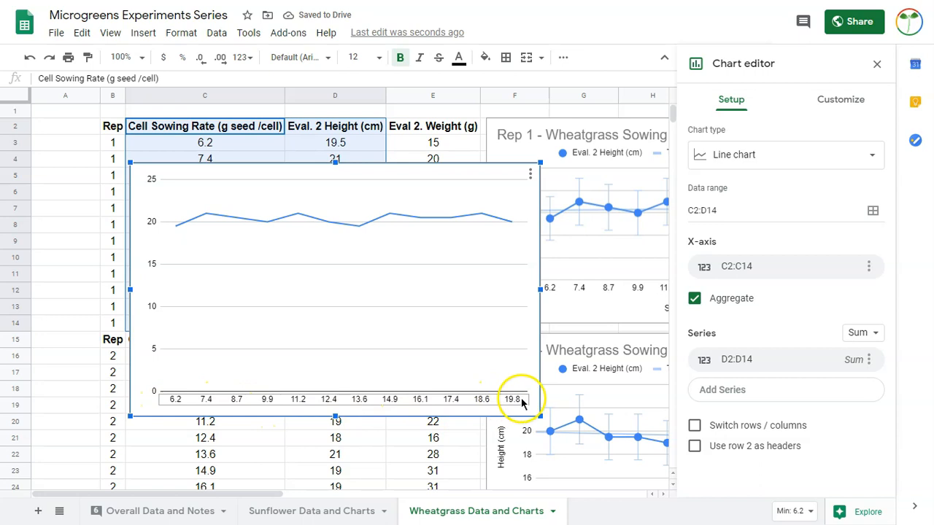
mouse_move(824, 168)
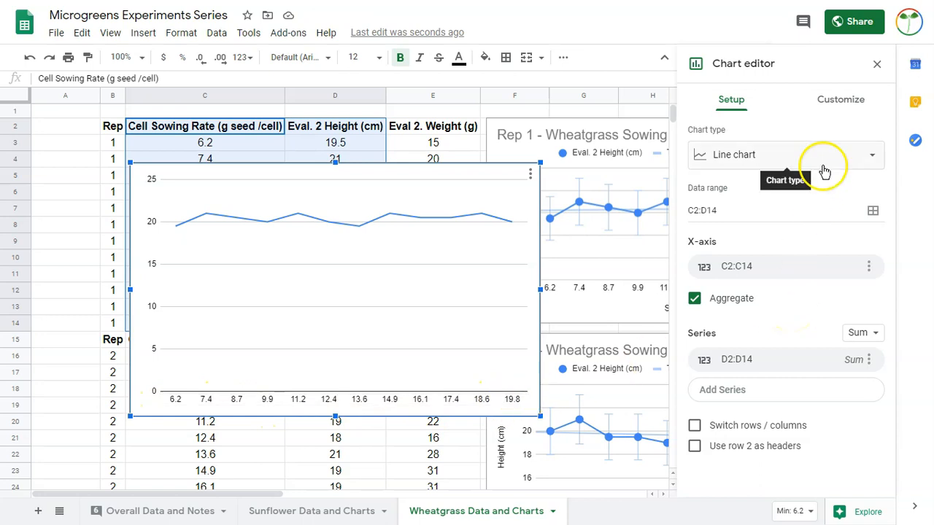
Step: Give the new chart a placeholder main title under Chart & axis titles
click(840, 100)
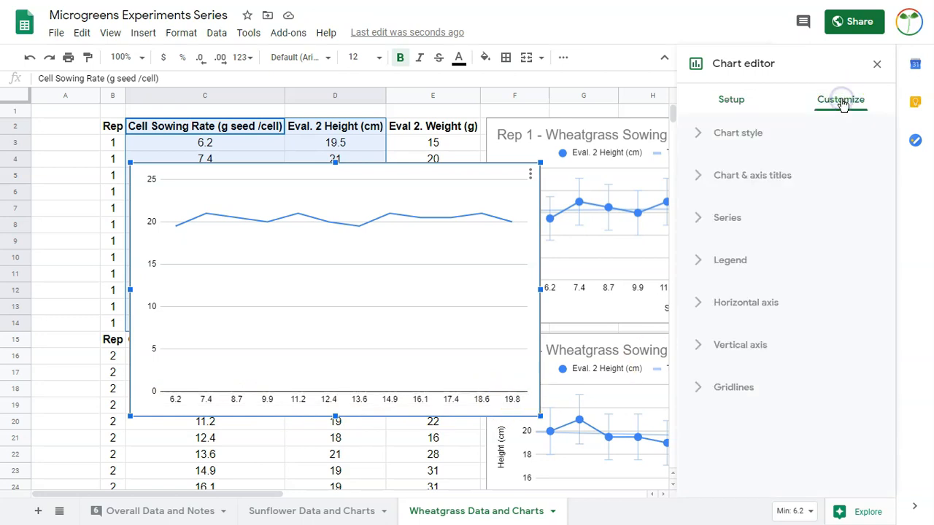
click(753, 175)
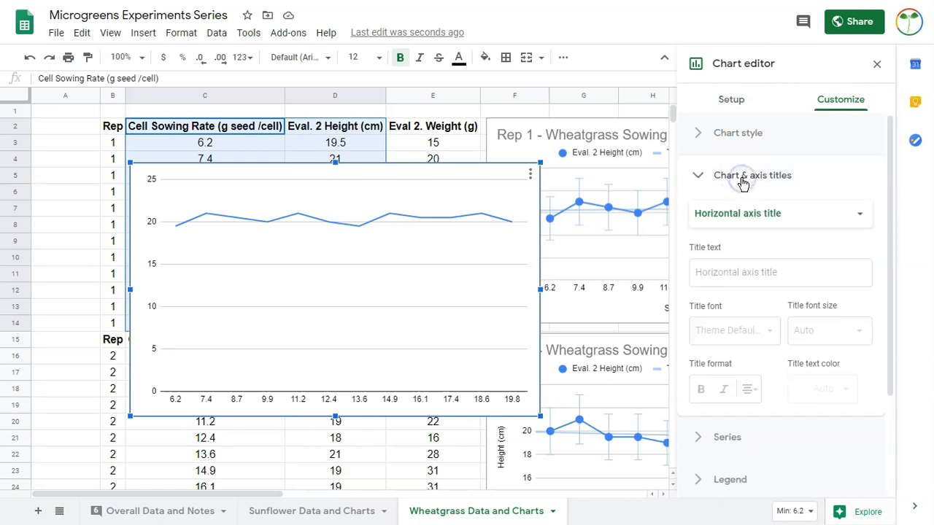
click(779, 212)
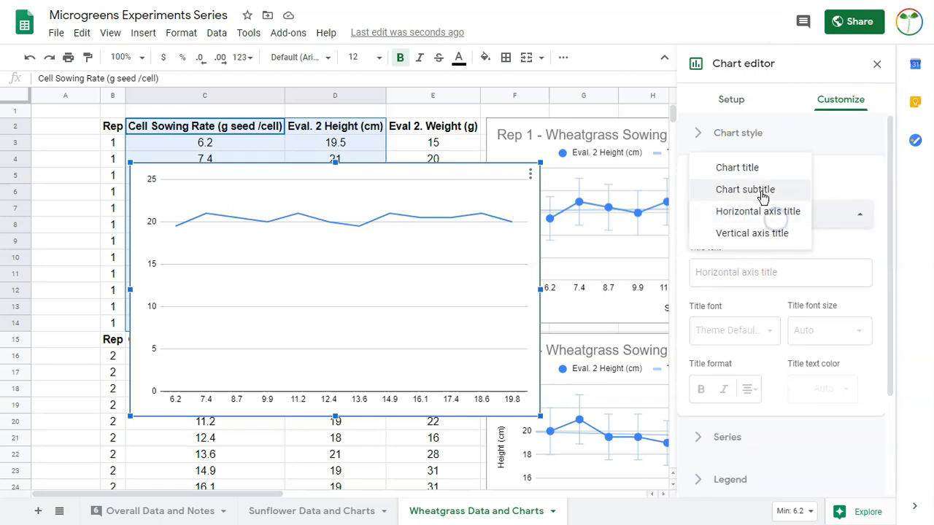
click(737, 167)
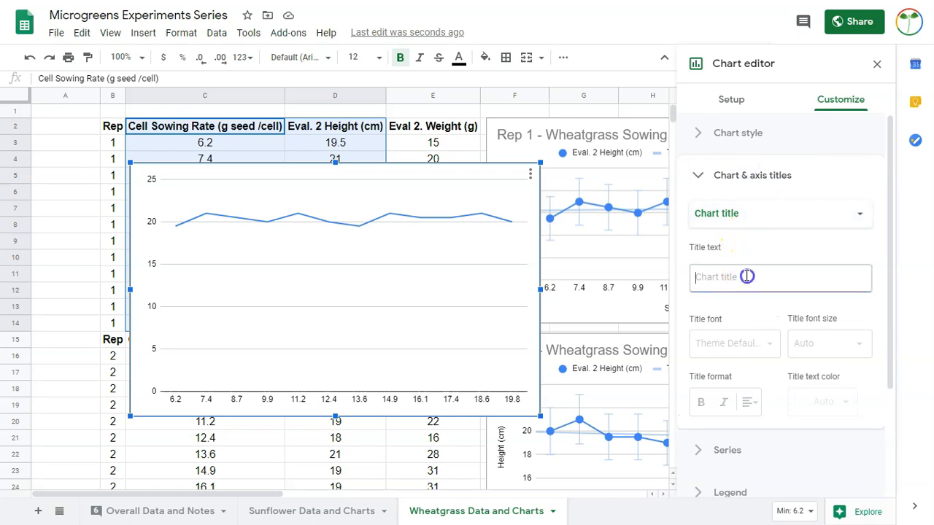
text(Sample Title)
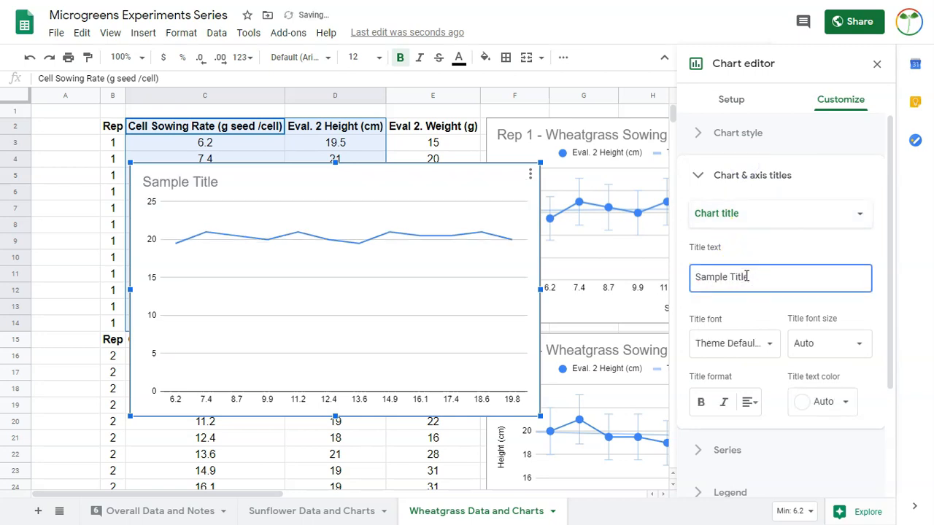
Step: Label the horizontal axis Sowing Rate (g seed/cell) and the vertical axis Height (cm)
click(779, 213)
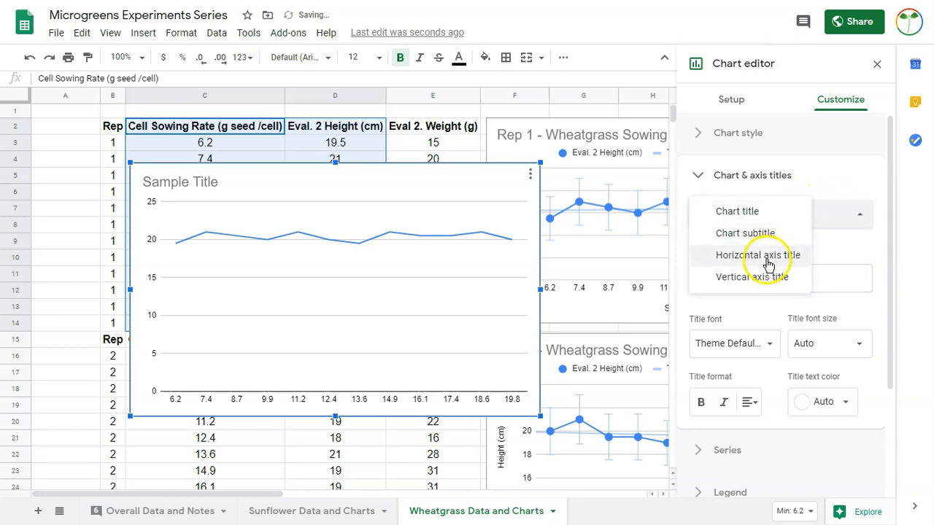
click(757, 254)
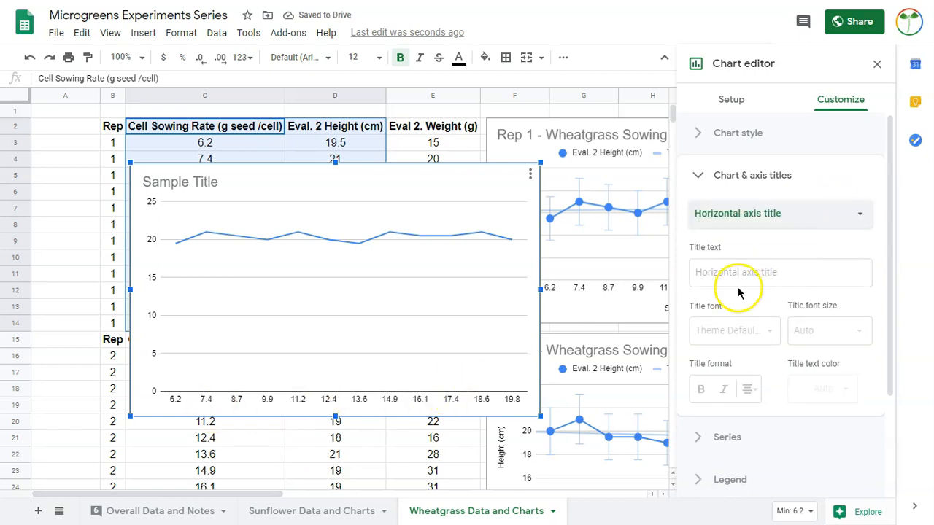
text(Sowing Rate)
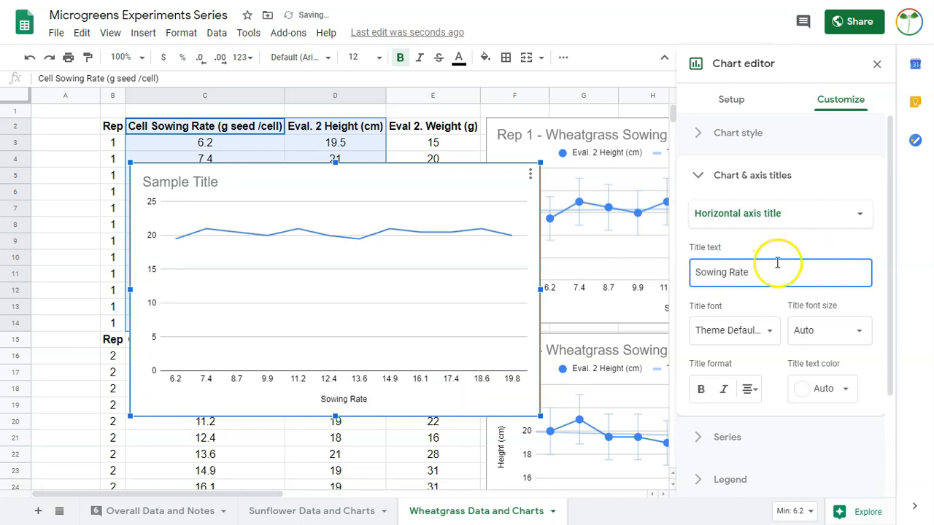
click(779, 213)
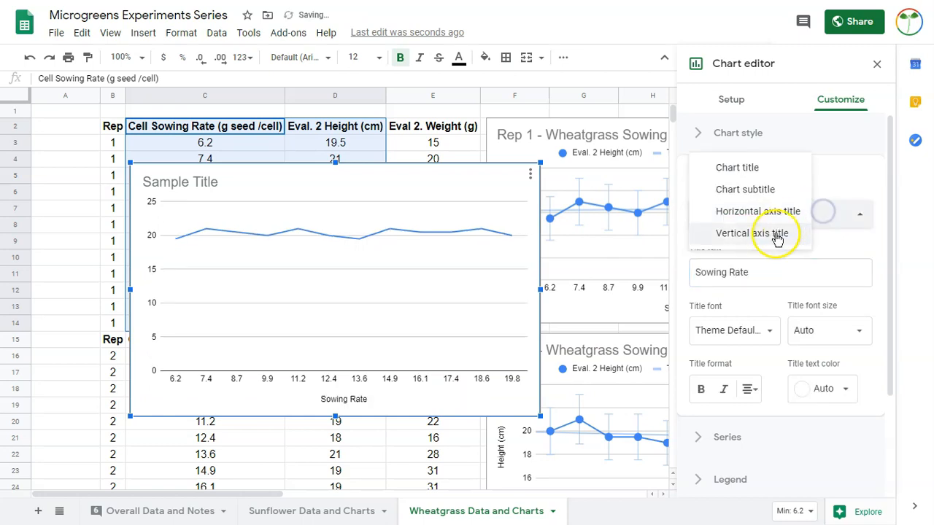
click(751, 233)
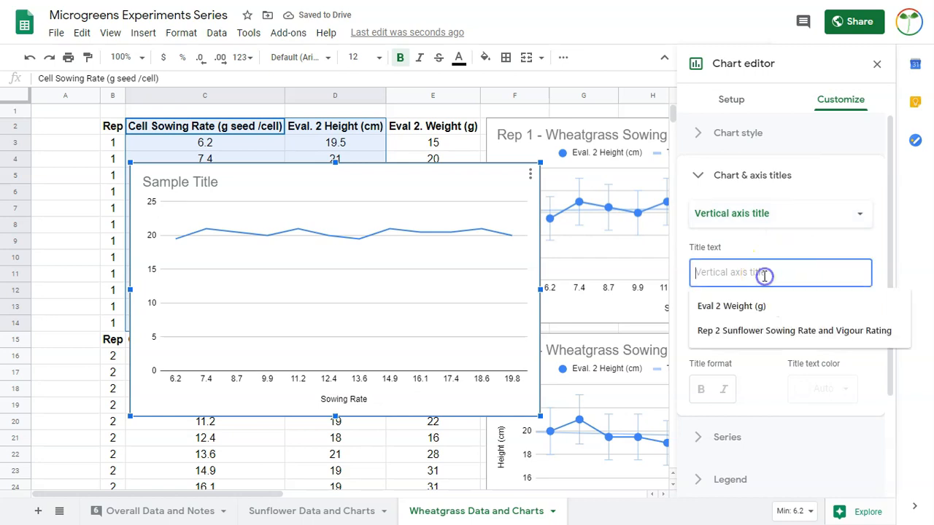
text(Height)
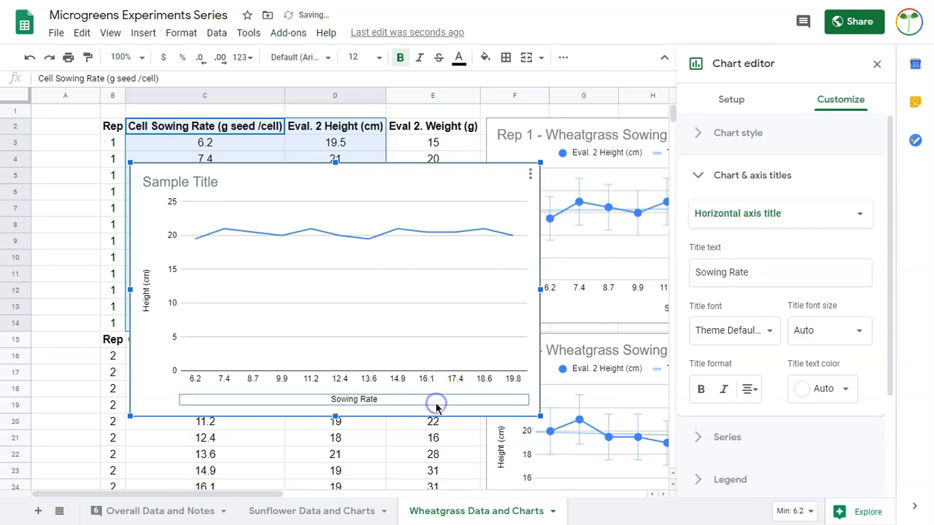
click(353, 400)
text( (g seed/cell))
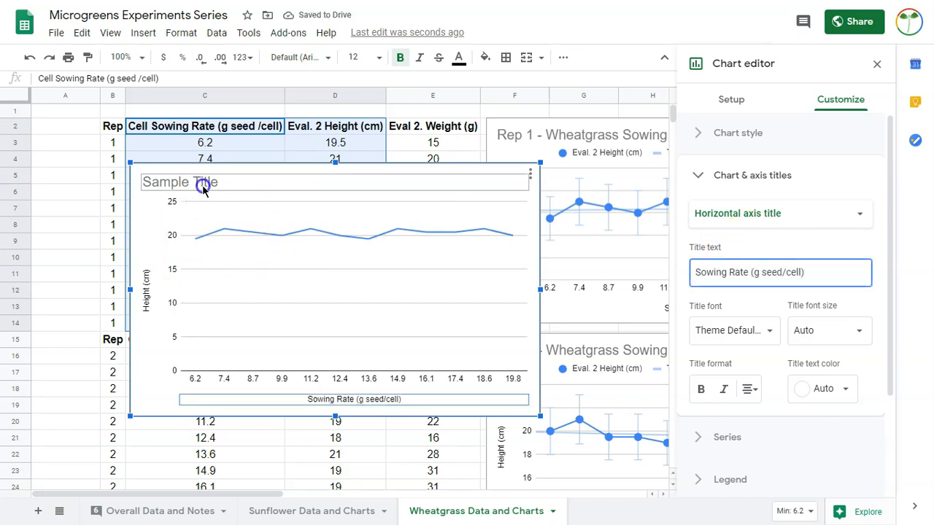
Step: Set the chart title to 'Sowing Rate and its Affect on Crop Height'
click(178, 181)
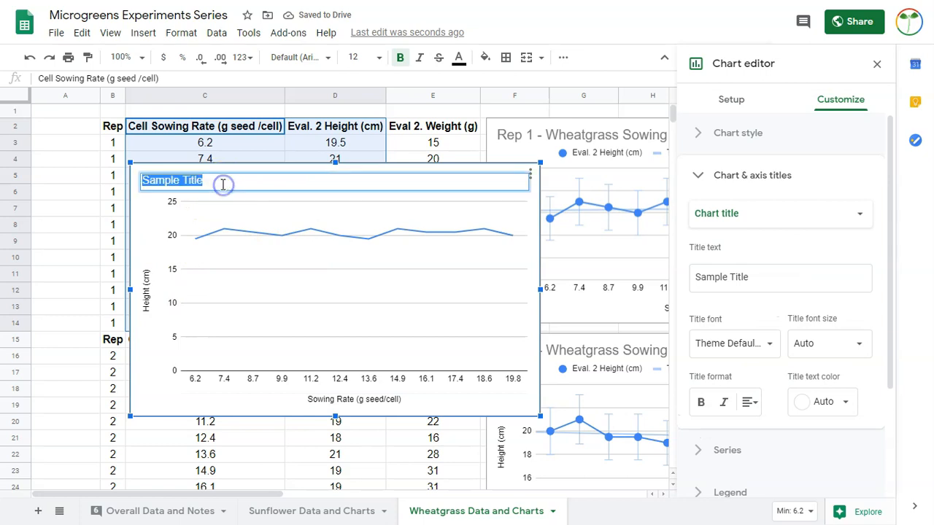
text(Sowing Rtae)
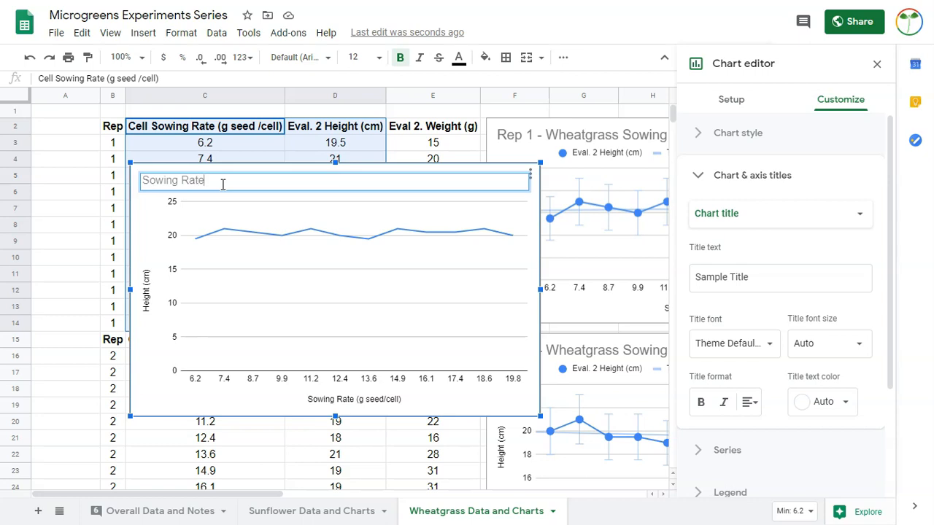
text(and its affect on Crop He)
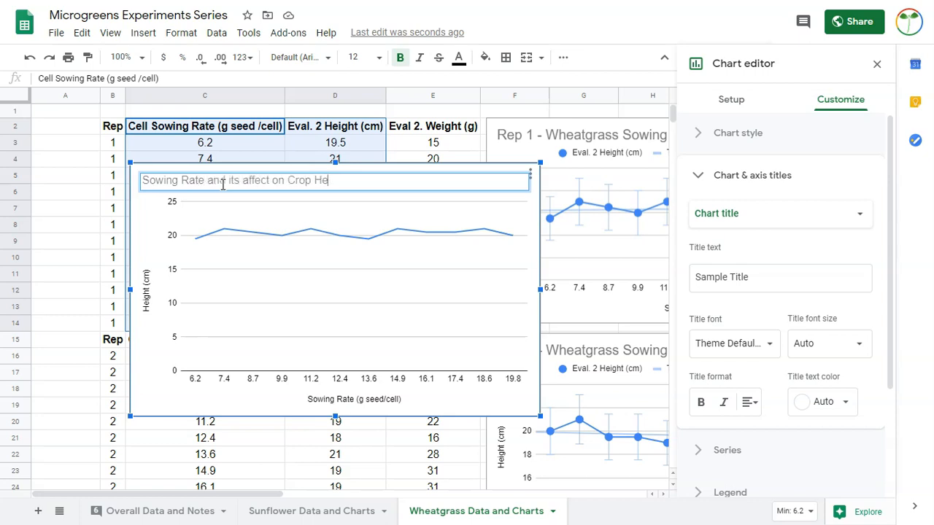
text(ight)
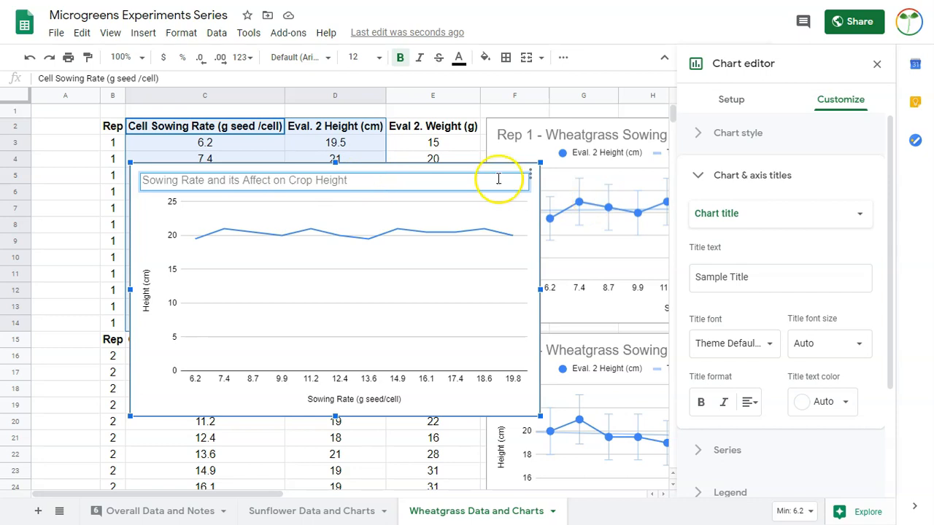
text(Sowing Rate and its Affect on Crop Height)
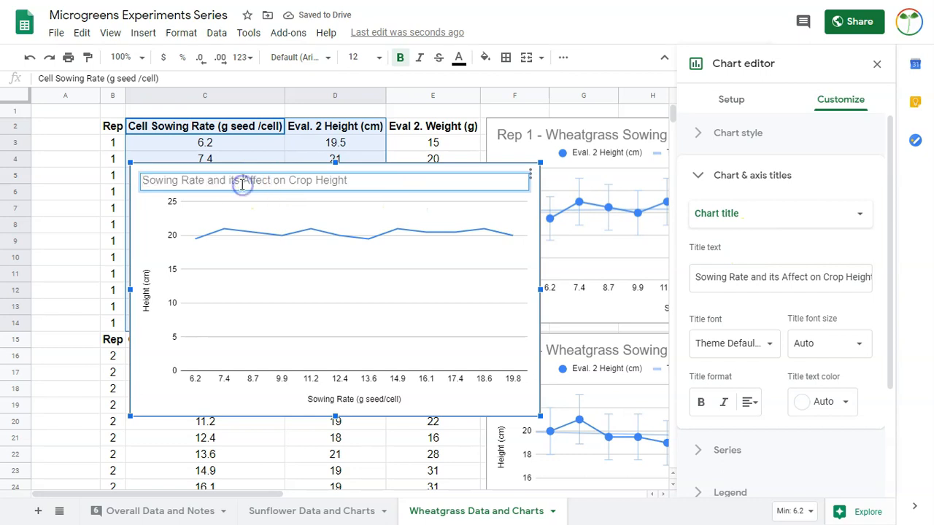
mouse_move(242, 184)
text(E)
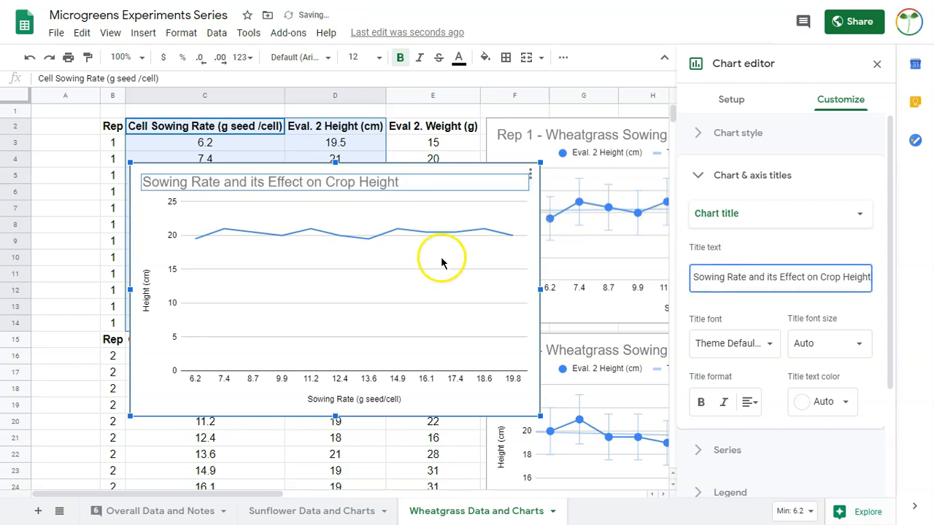
mouse_move(339, 266)
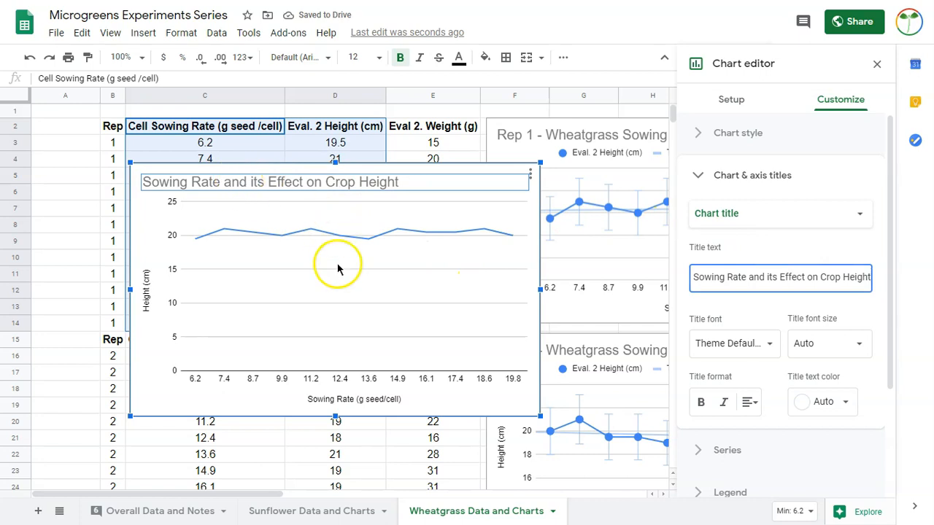
mouse_move(270, 354)
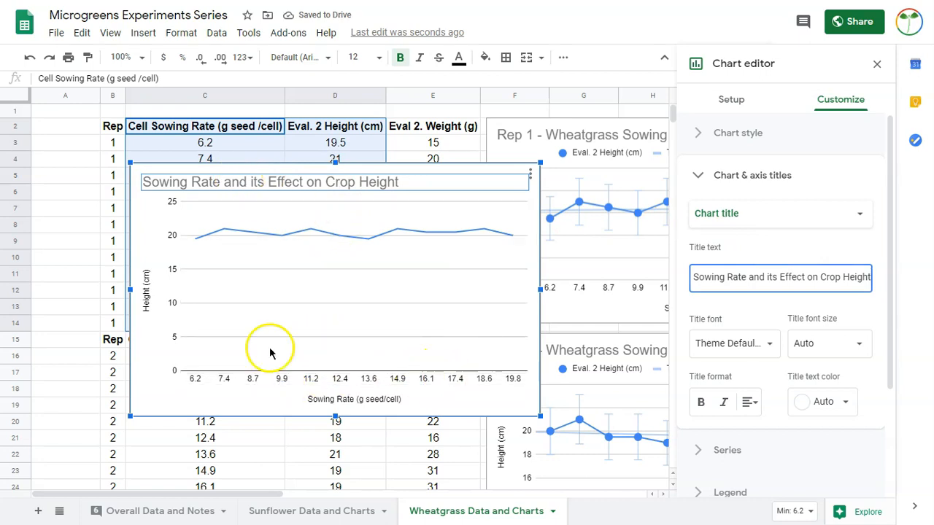
mouse_move(255, 235)
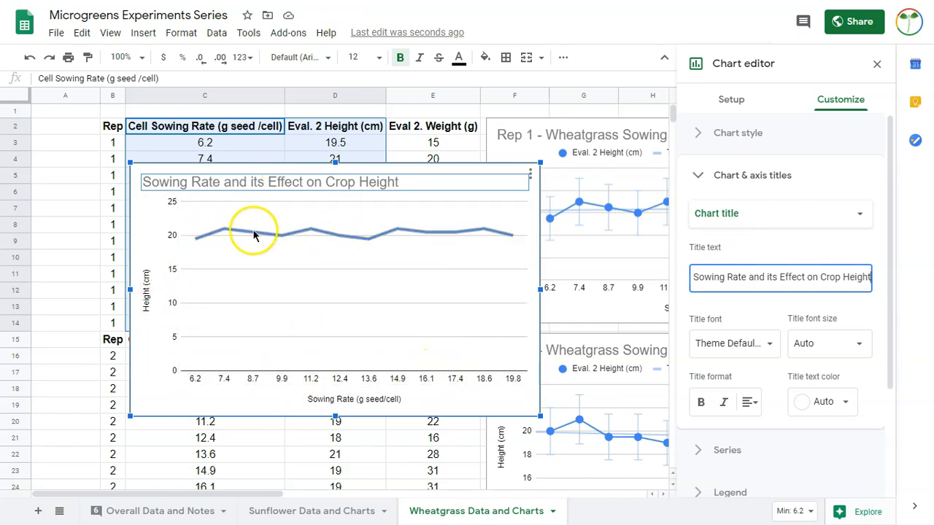
mouse_move(514, 232)
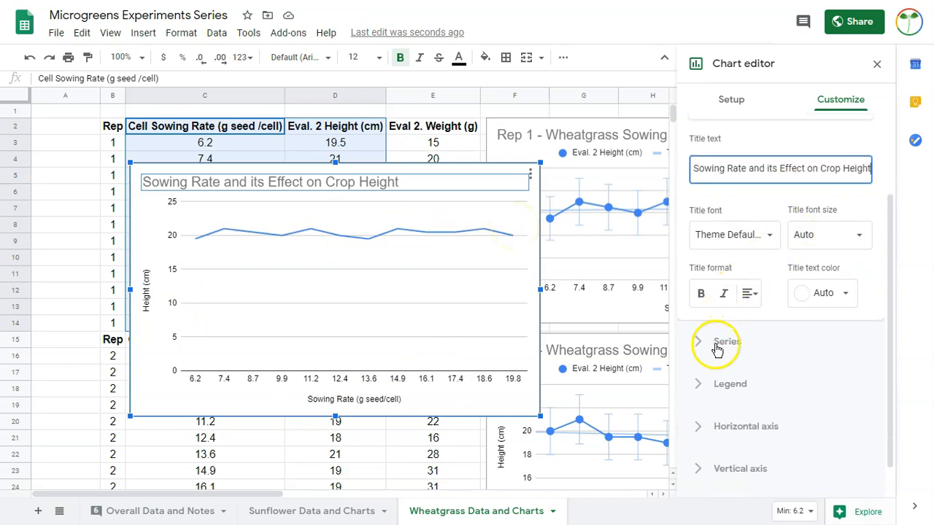
Step: In the Series settings, show point markers with error bars and a linear trendline with its R² value
click(717, 342)
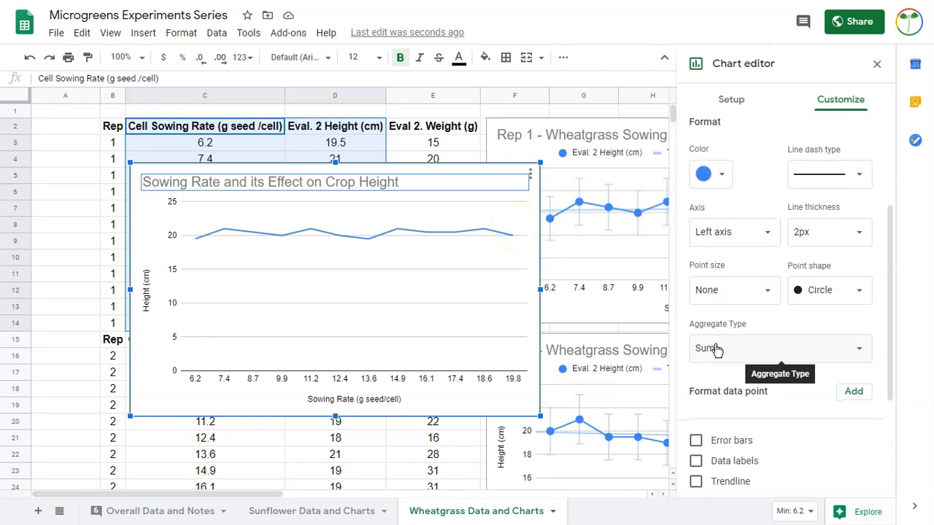
click(694, 441)
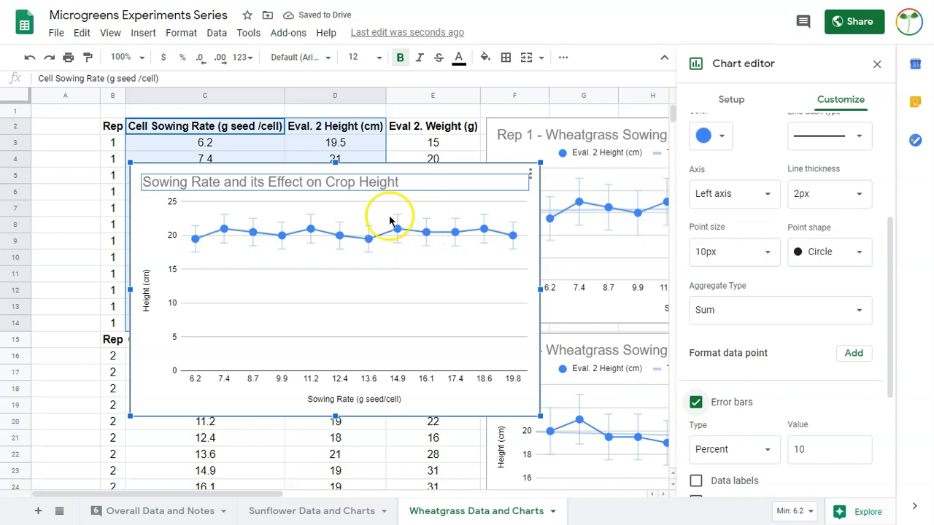
scroll(down, 3)
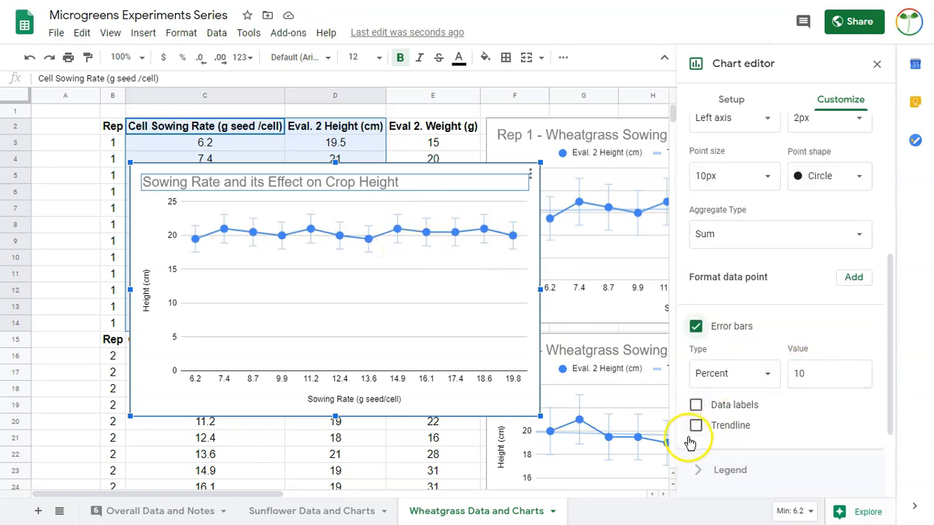
click(694, 426)
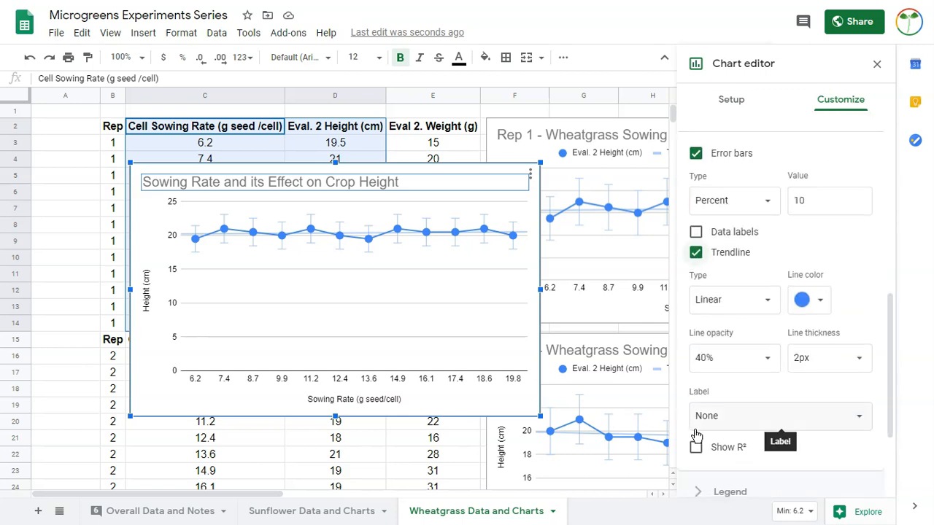
scroll(down, 3)
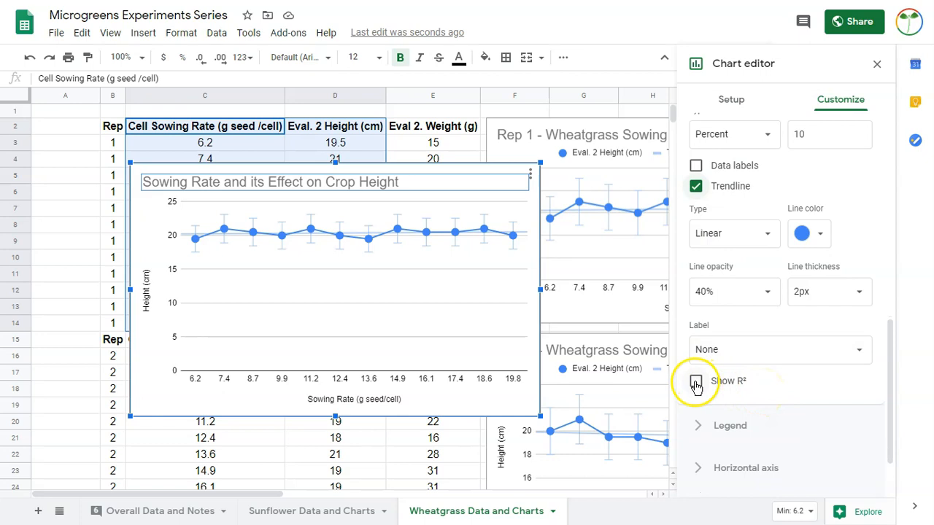
click(694, 381)
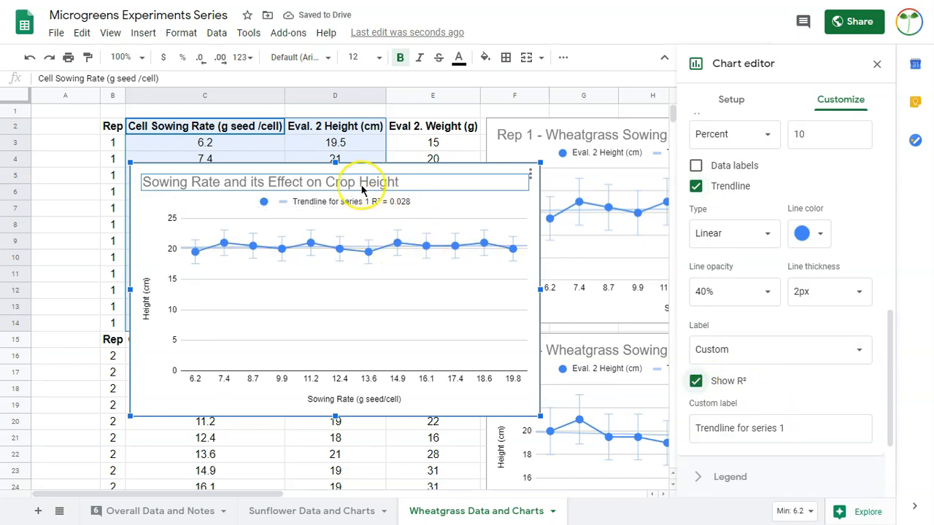
mouse_move(367, 201)
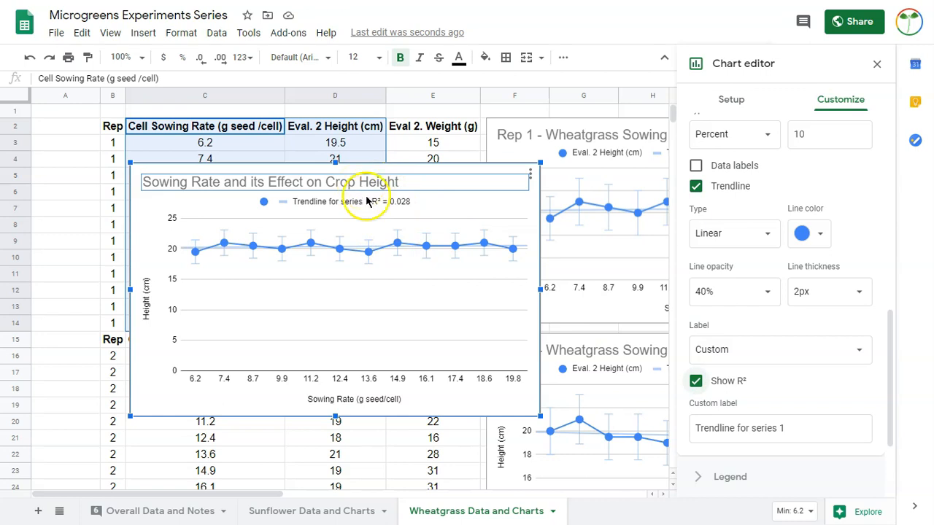
mouse_move(372, 212)
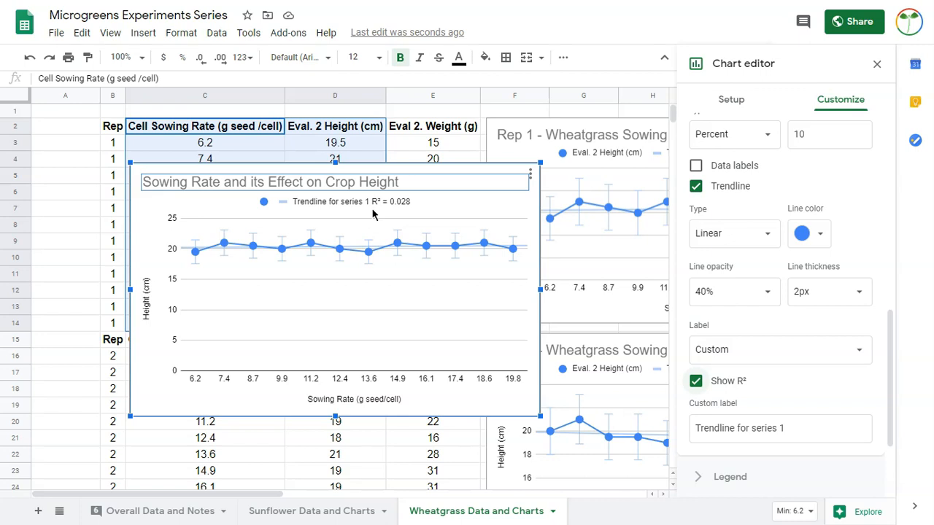
mouse_move(597, 265)
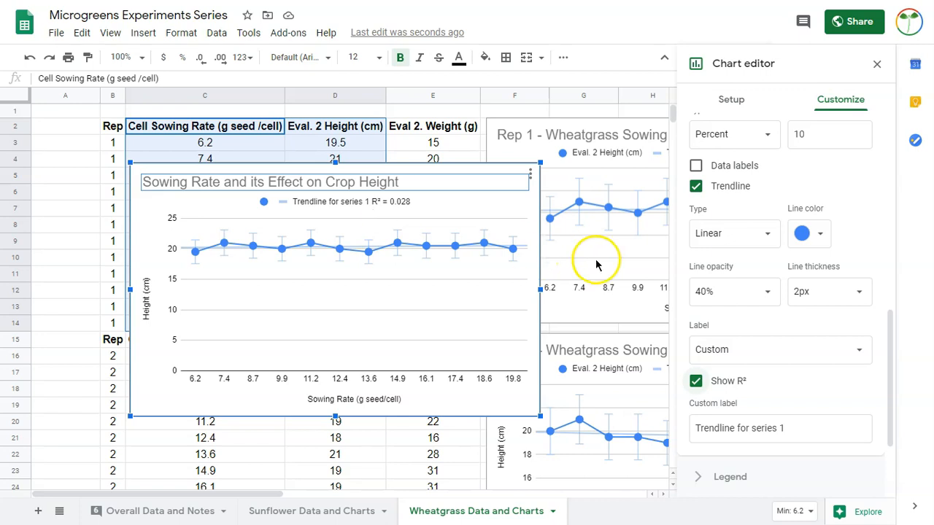
Step: Set the vertical axis minimum to 15, keeping Allow bounds to hide data ticked
scroll(down, 3)
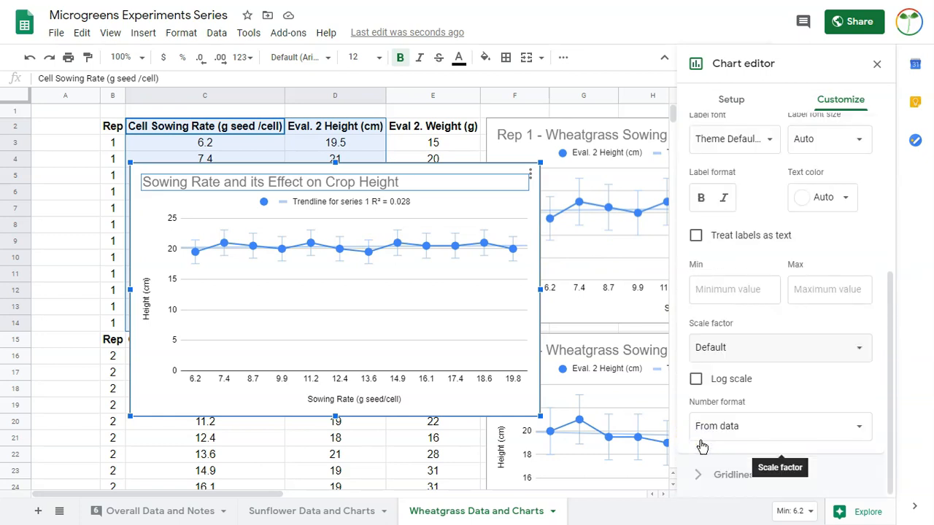
click(734, 288)
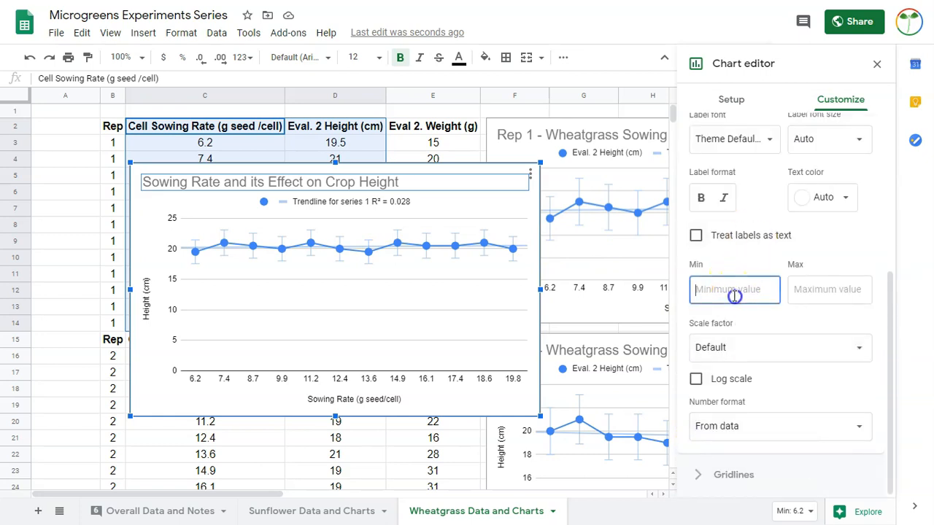
text(15)
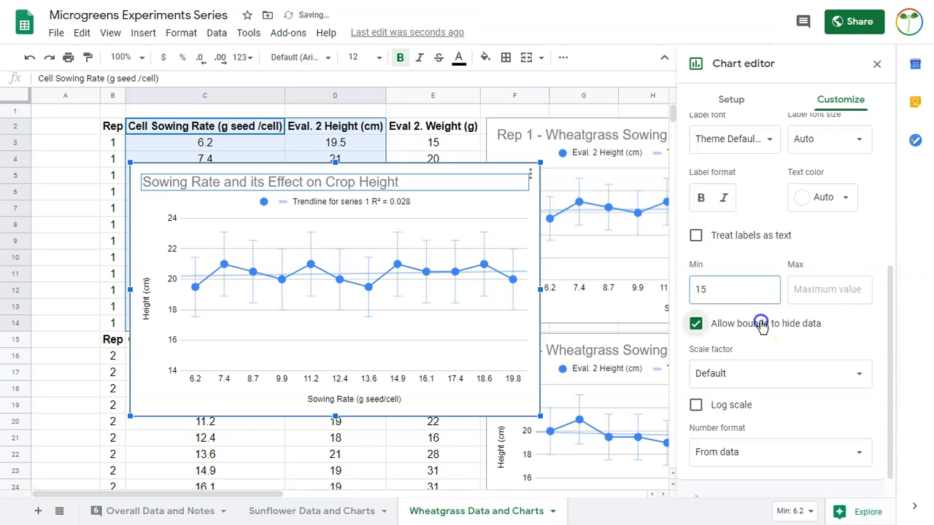
click(694, 324)
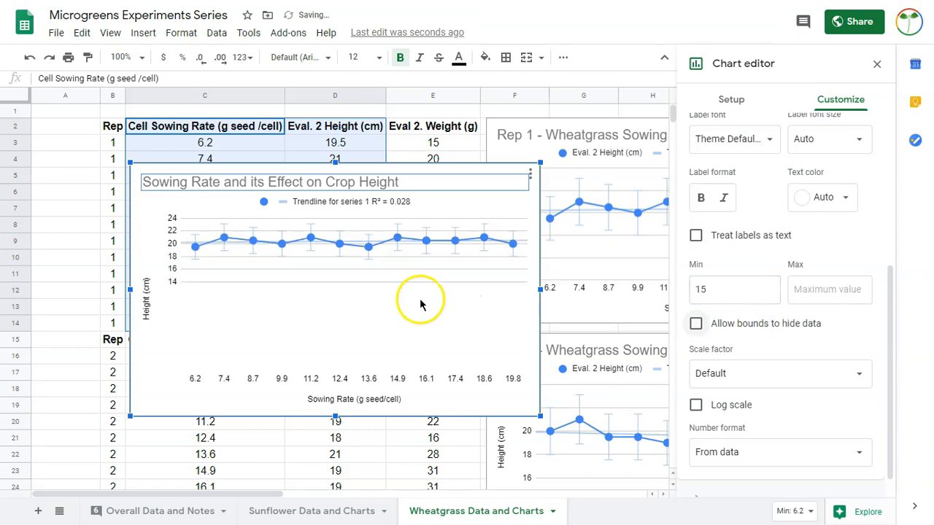
click(695, 324)
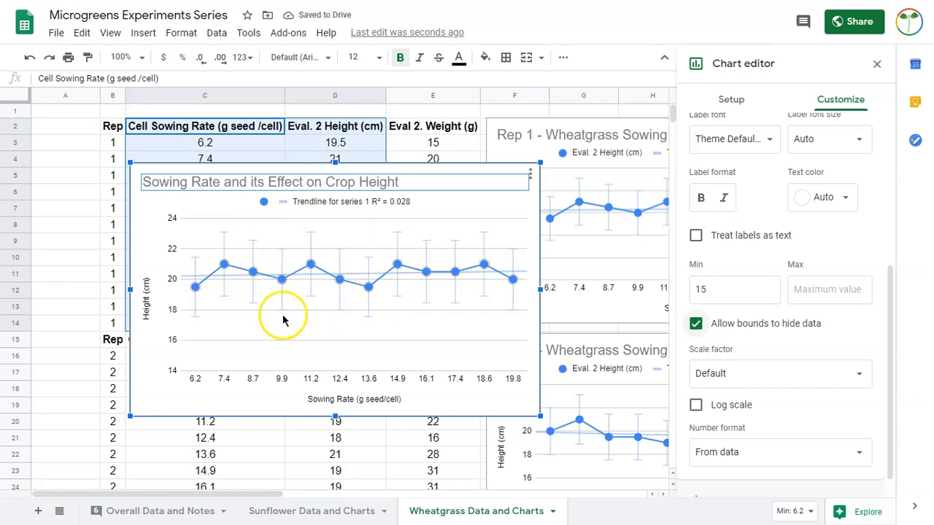
mouse_move(294, 332)
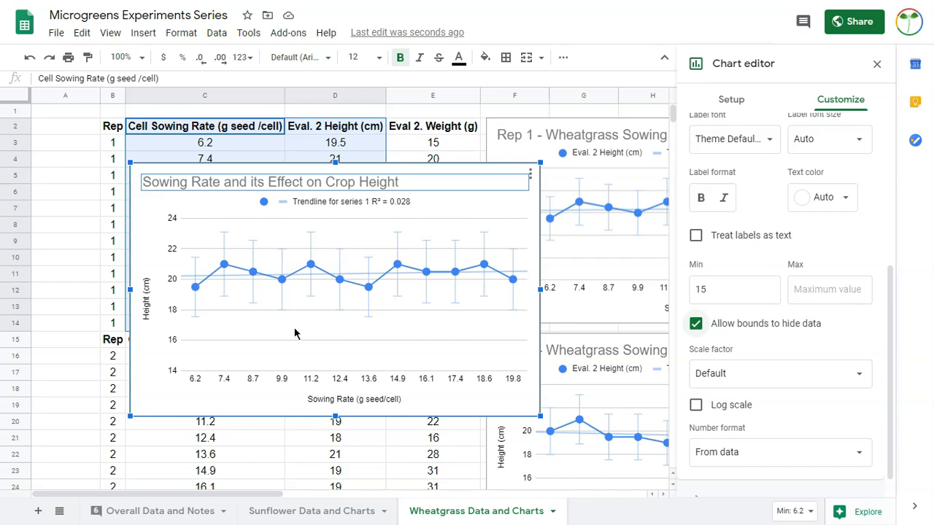
mouse_move(411, 383)
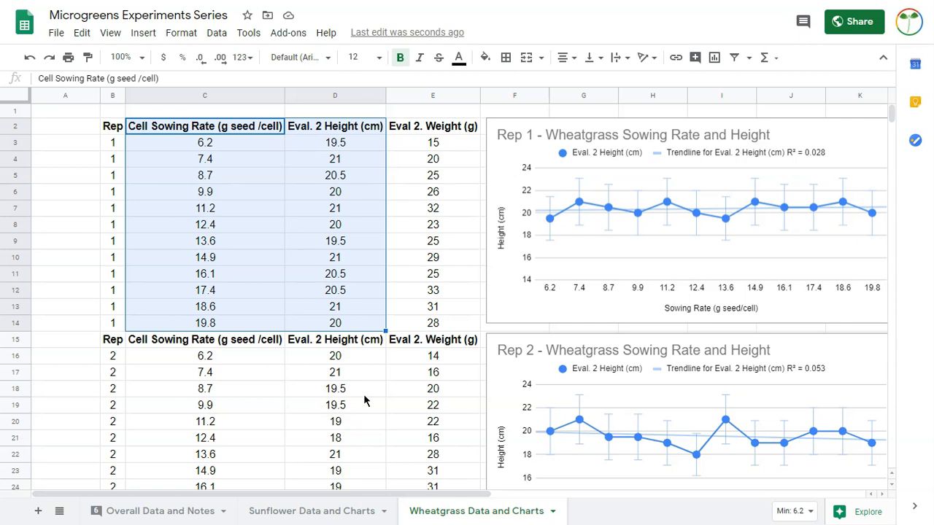
scroll(right, 3)
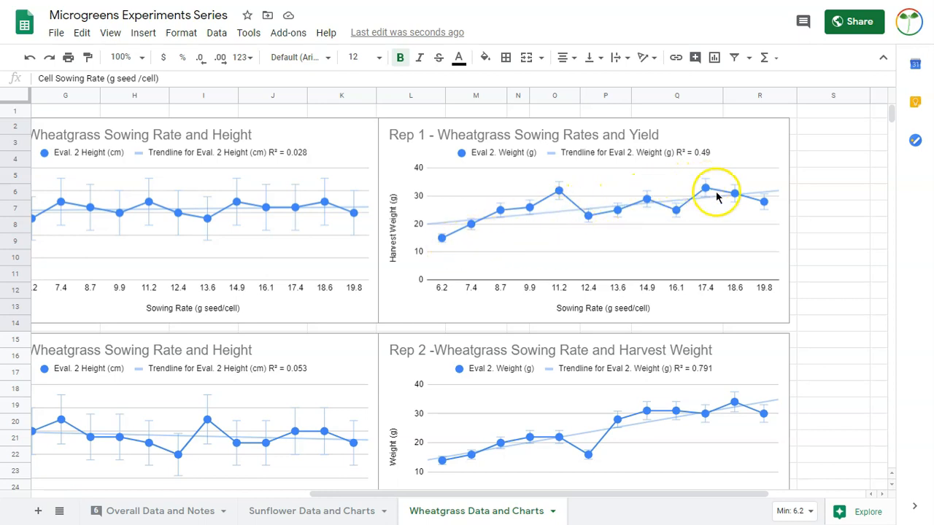
mouse_move(776, 245)
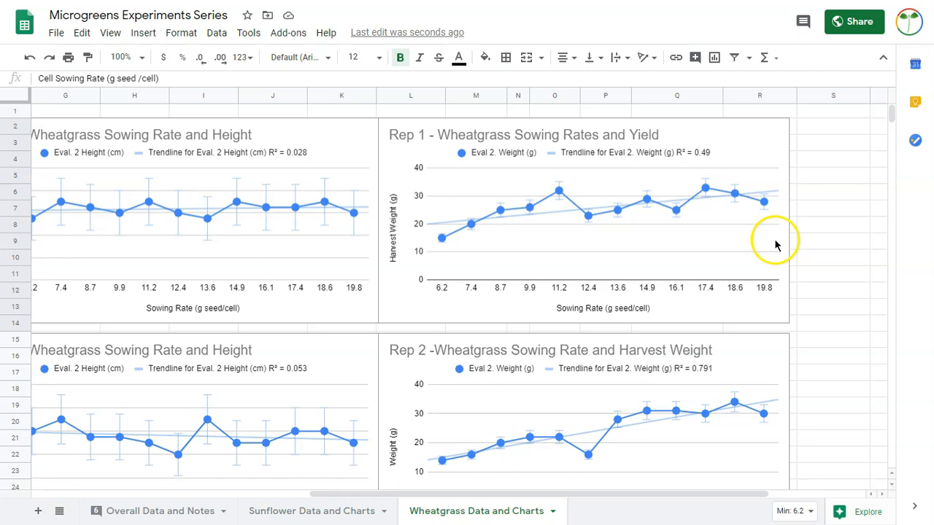
scroll(left, 3)
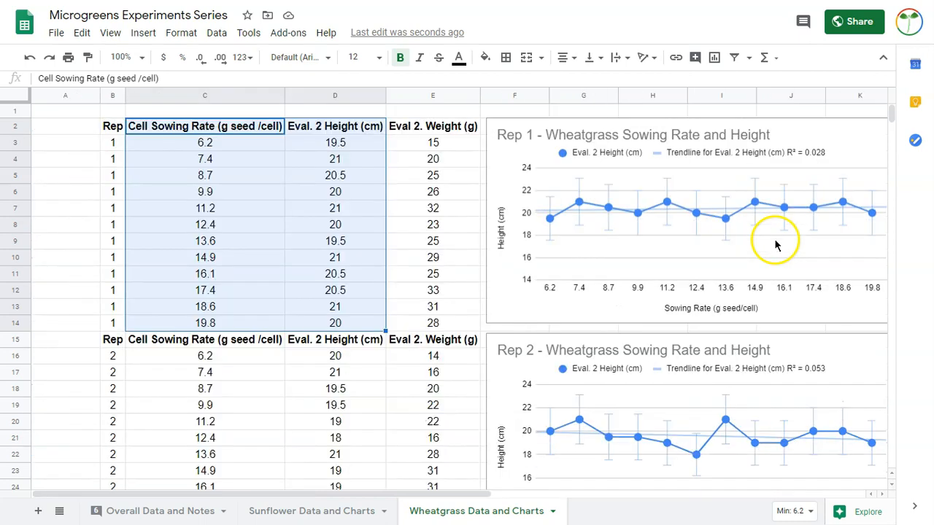
scroll(down, 3)
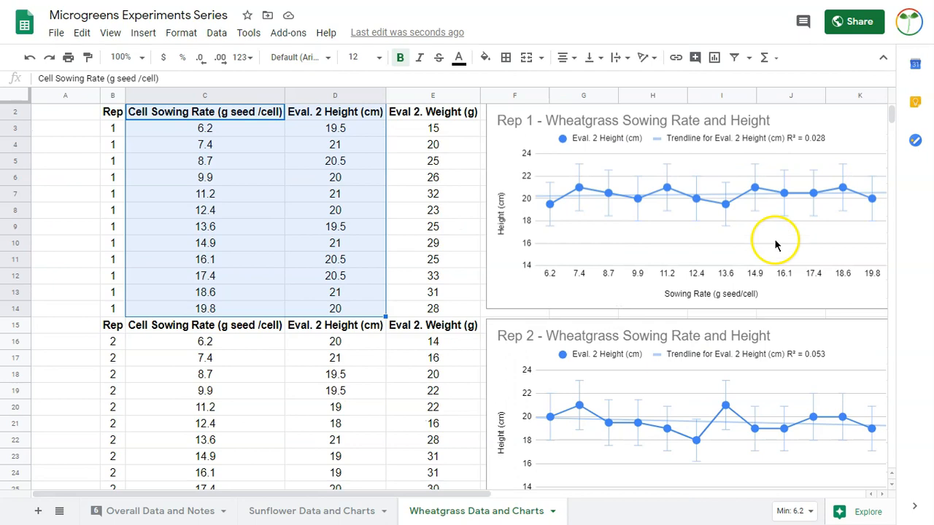